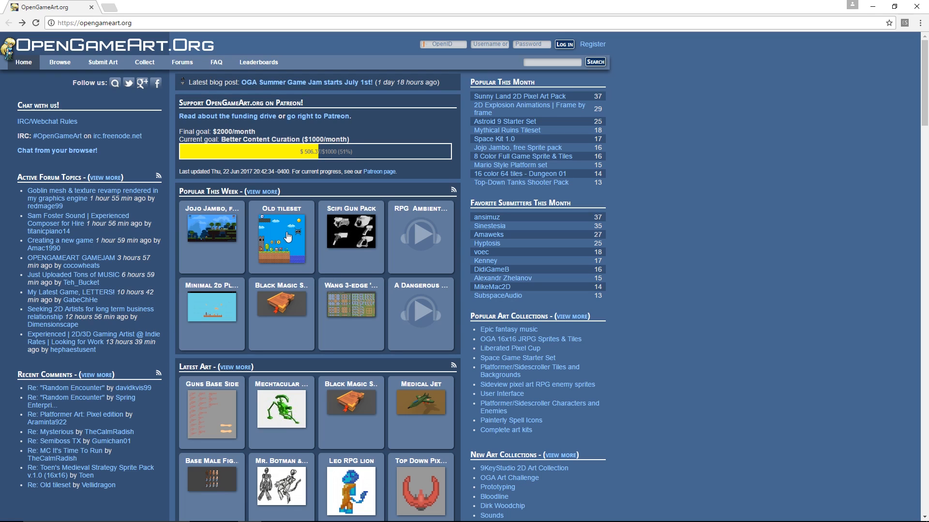
- Open OpenGameArt's Old tileset page from Popular This Week and view its artwork
scroll(down, 3)
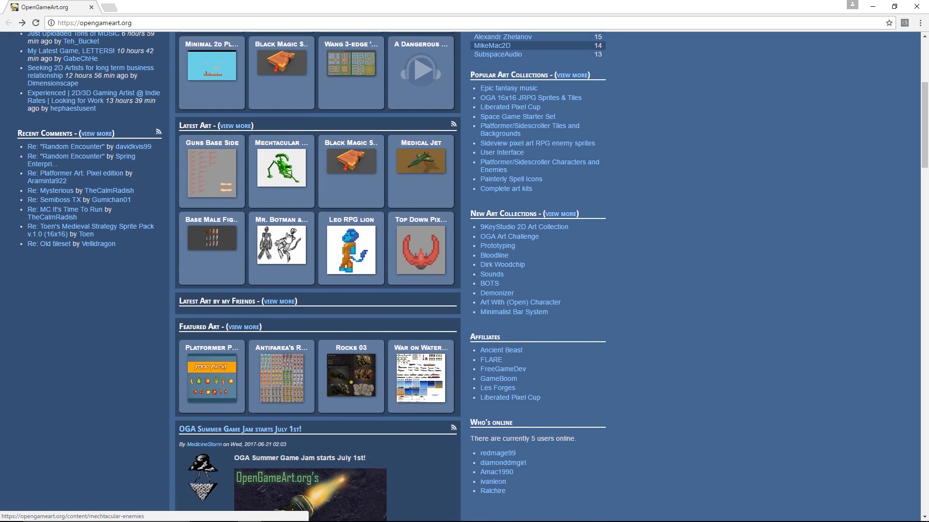
scroll(down, 3)
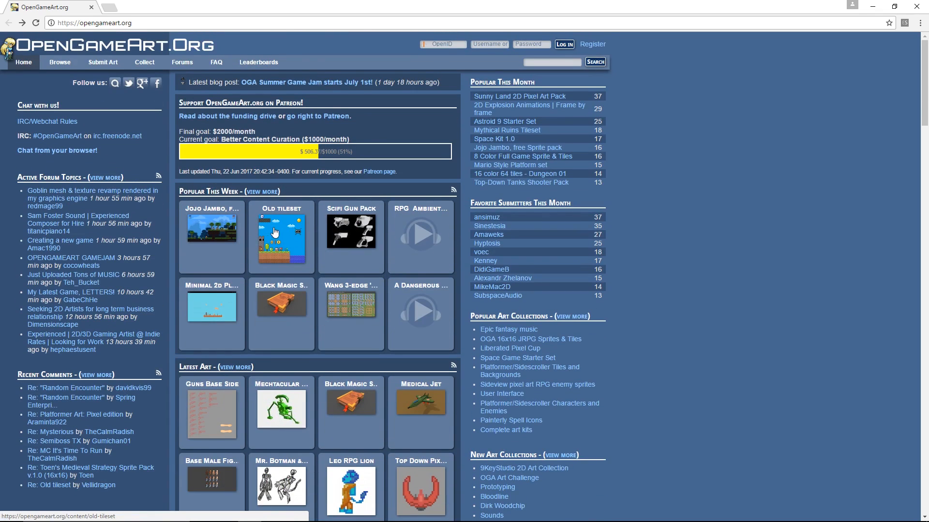
click(280, 231)
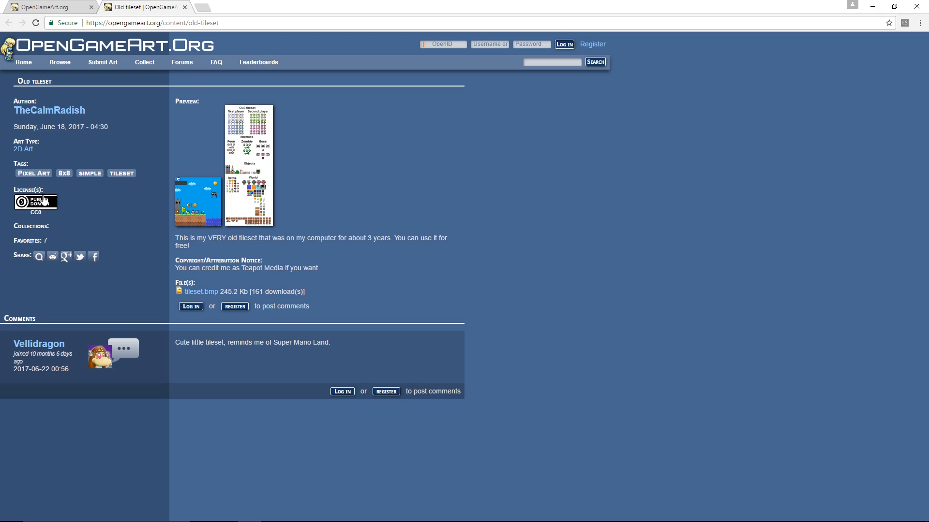
mouse_move(336, 222)
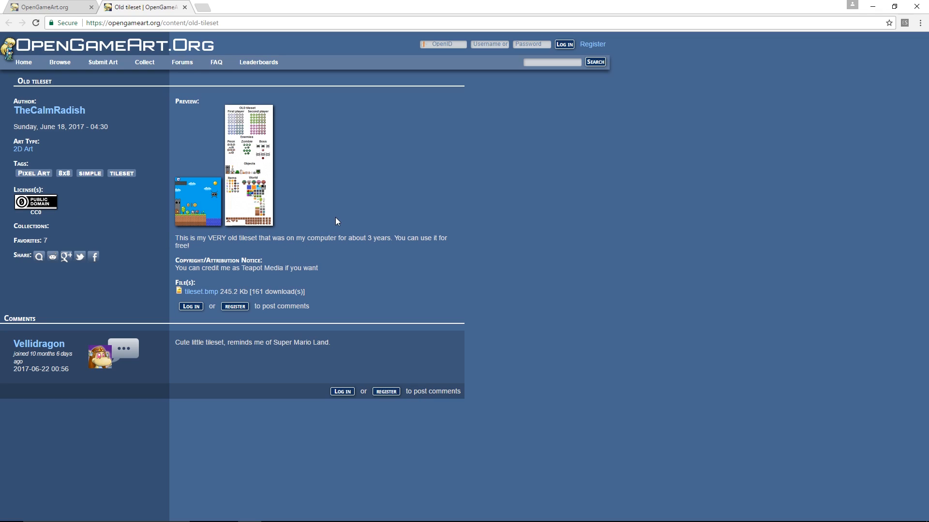
mouse_move(41, 201)
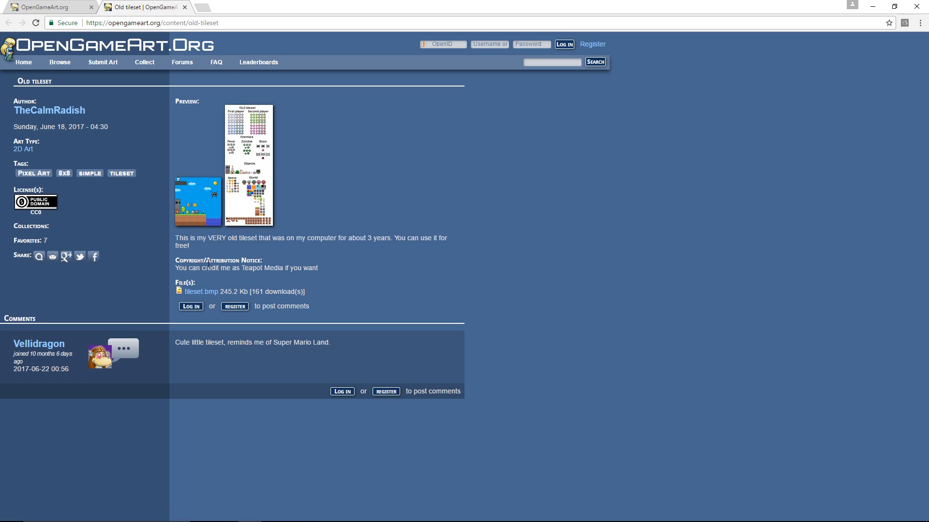
mouse_move(174, 273)
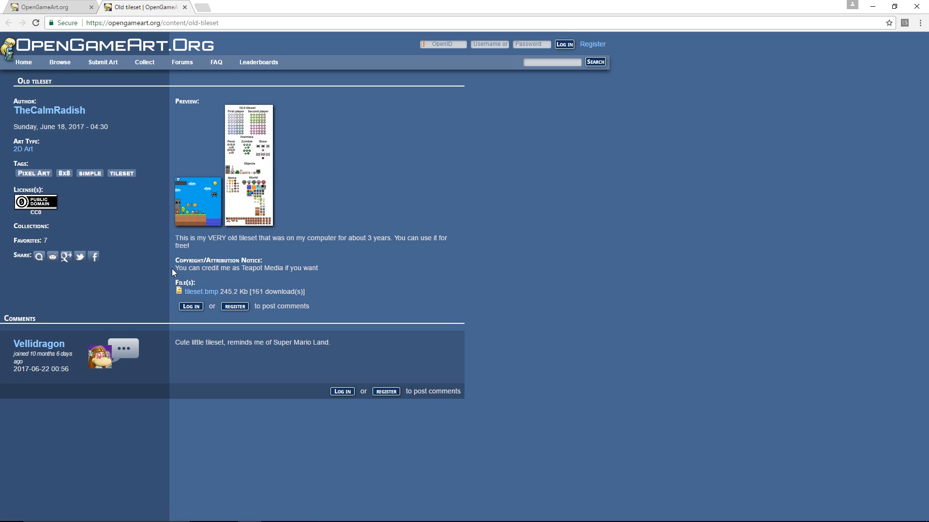
drag(175, 268, 252, 267)
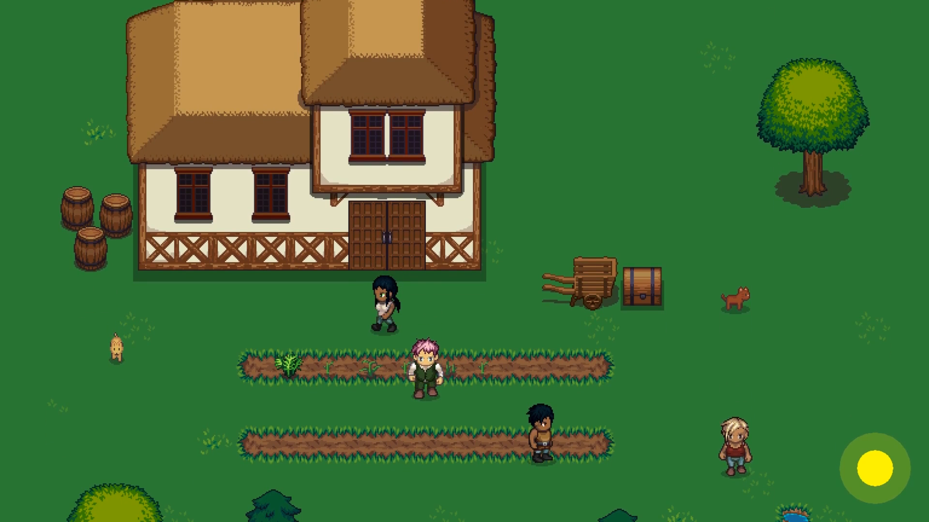
- Switch to GameMaker Studio 2 and bring up its Start Page
scroll(down, 3)
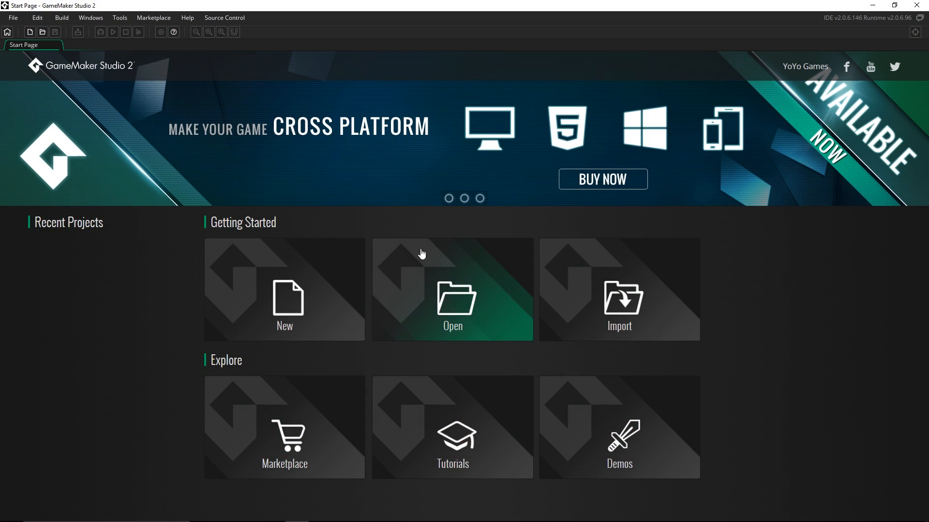
mouse_move(456, 243)
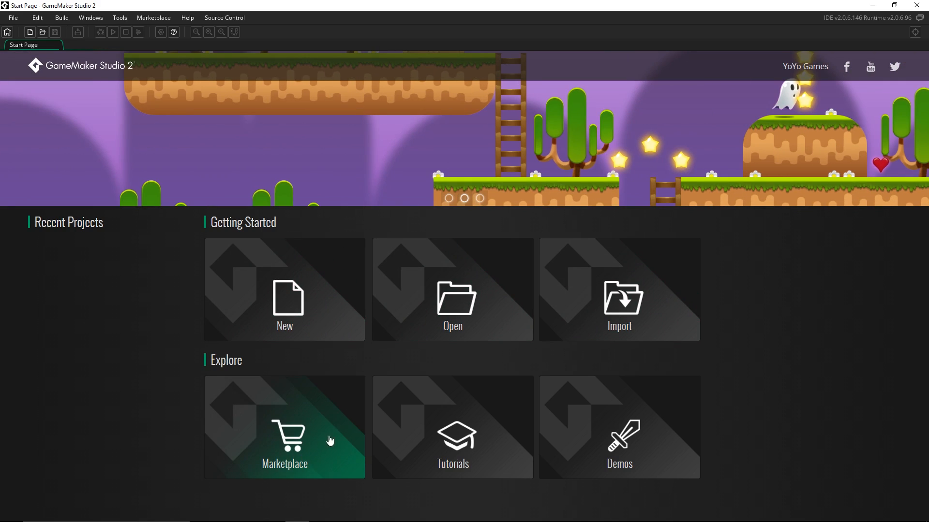
mouse_move(485, 449)
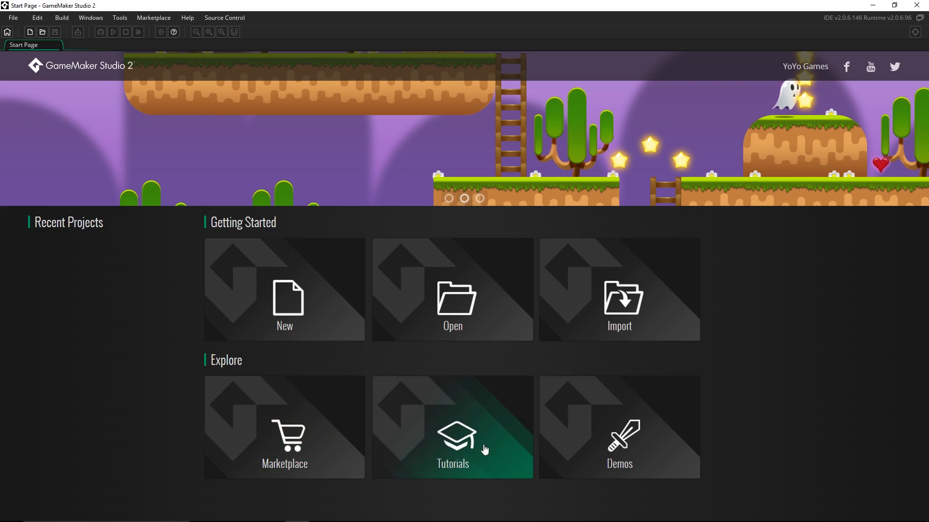
mouse_move(612, 456)
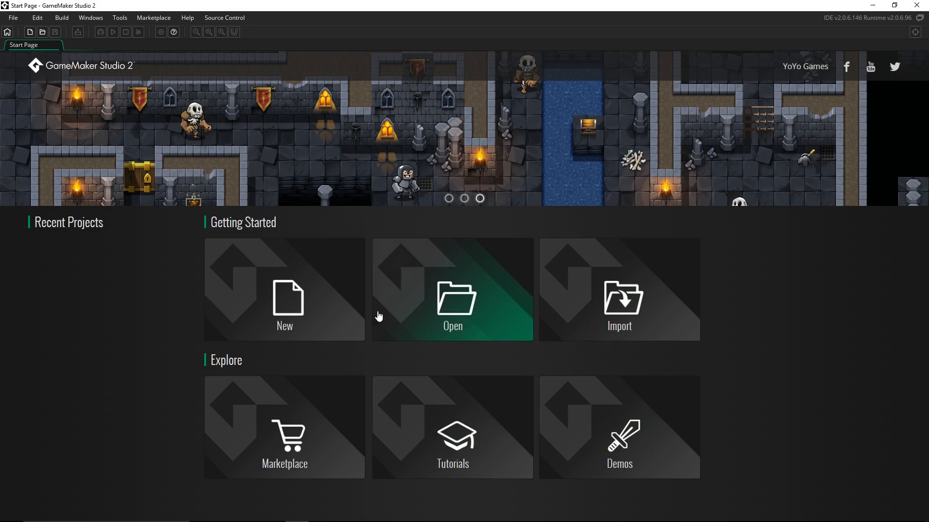
mouse_move(314, 310)
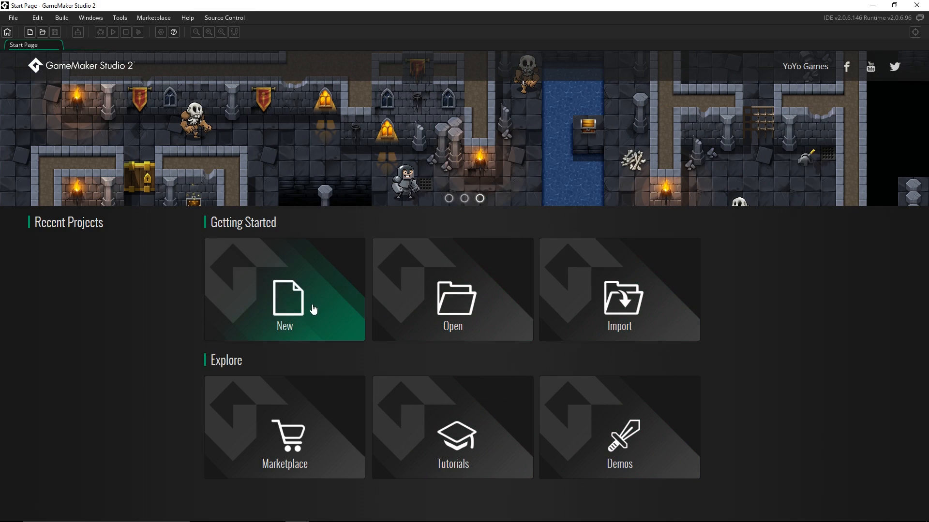
- Create a new GameMaker Language project named FarmingRPG and save it
click(284, 290)
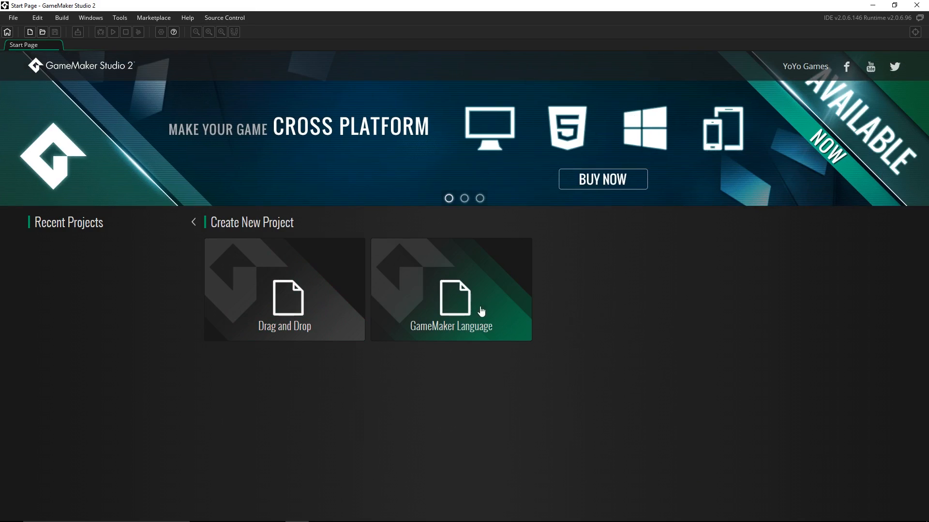
mouse_move(353, 323)
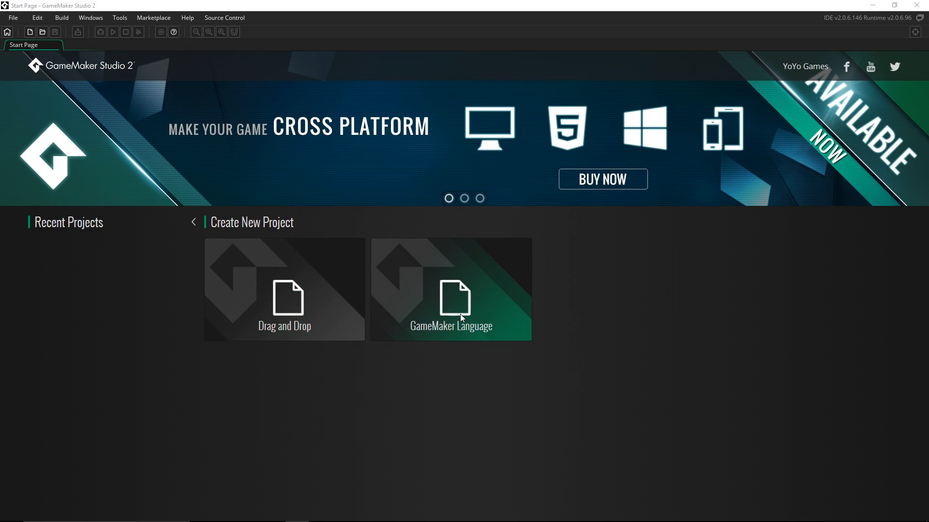
click(450, 290)
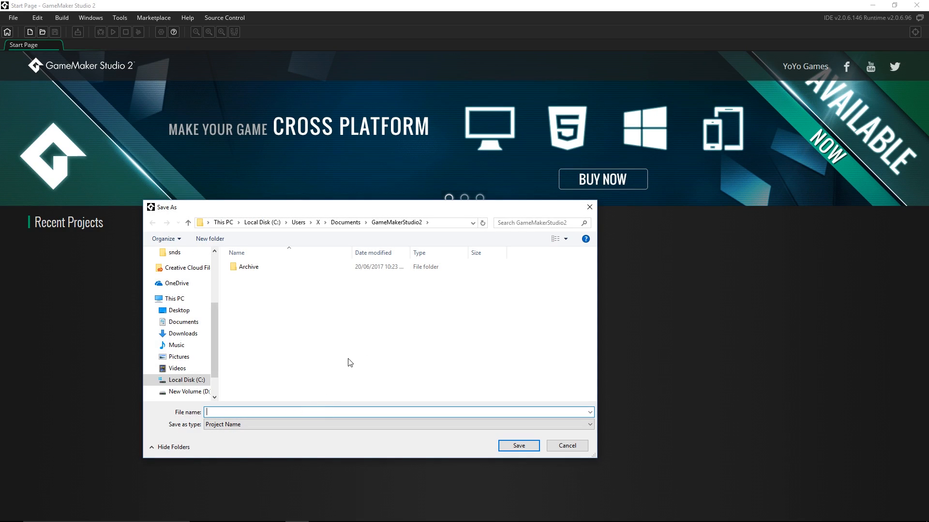
text(FarmingRPG)
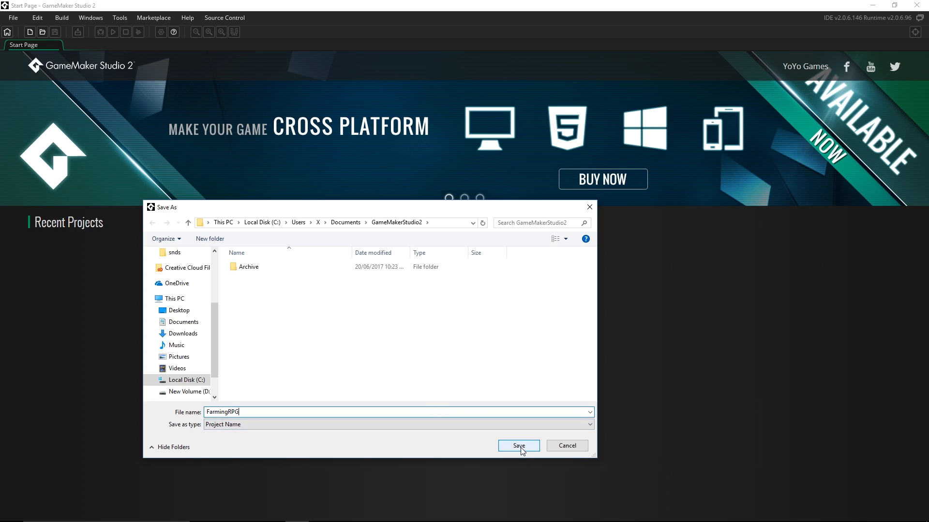
click(518, 446)
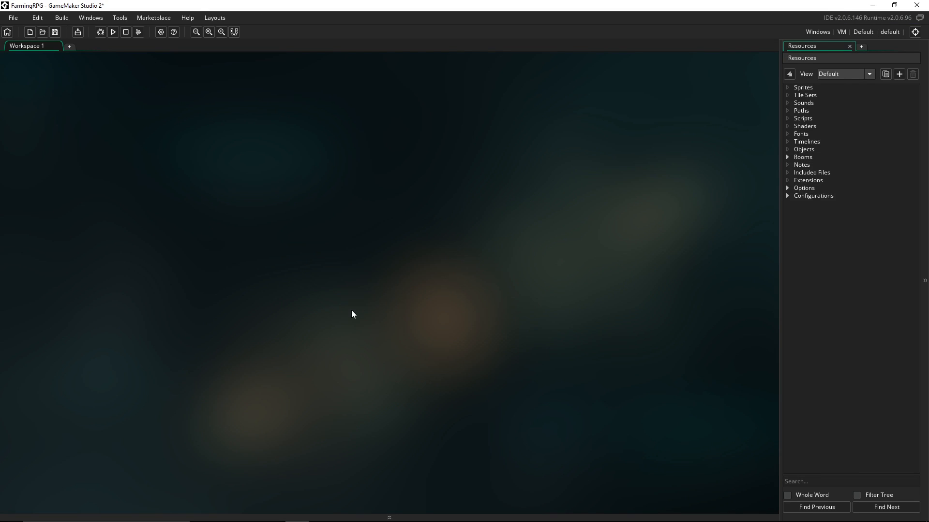
mouse_move(440, 264)
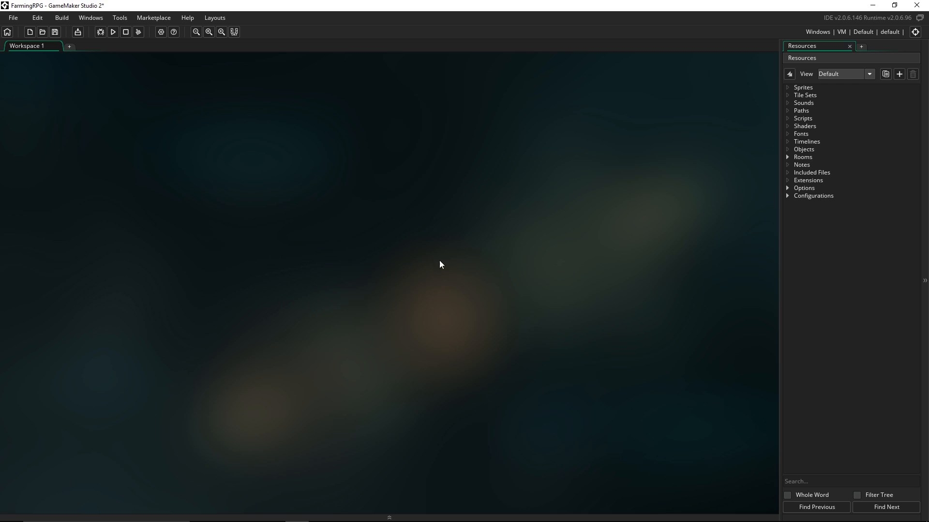
mouse_move(394, 283)
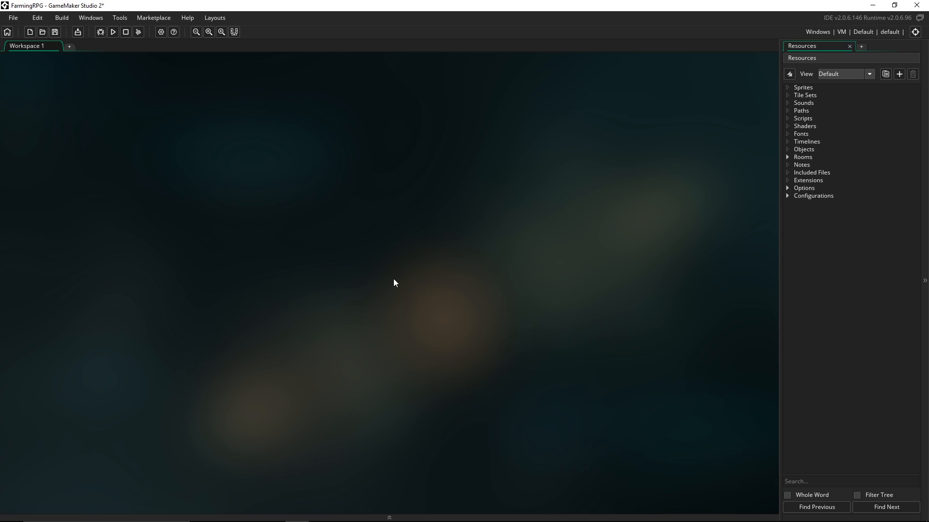
mouse_move(250, 180)
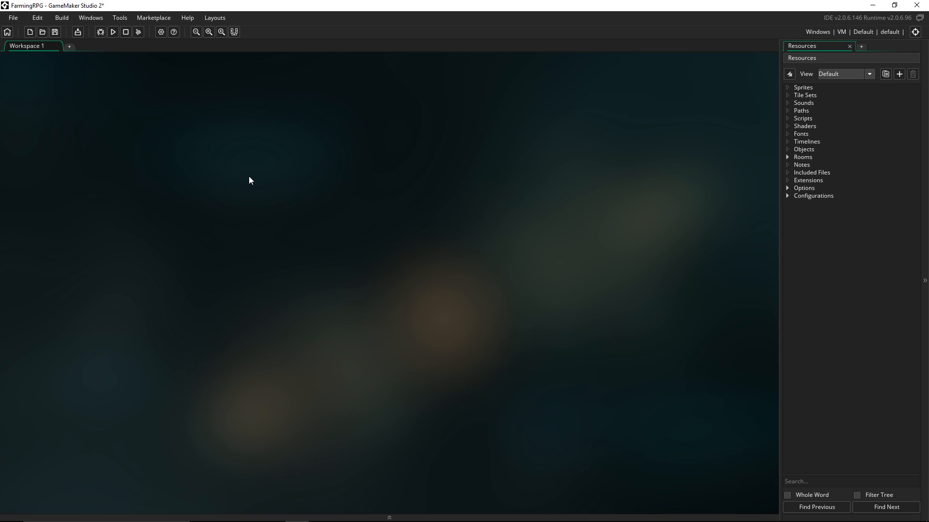
mouse_move(58, 53)
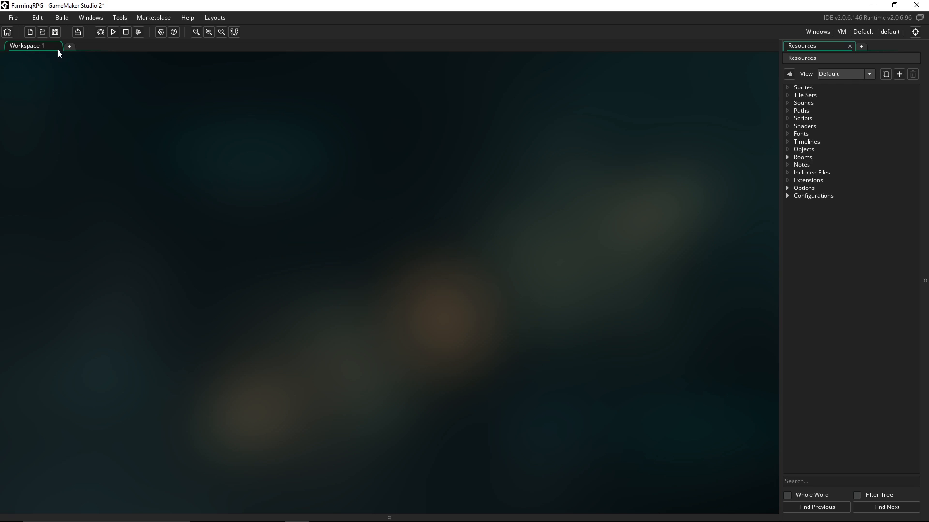
mouse_move(246, 208)
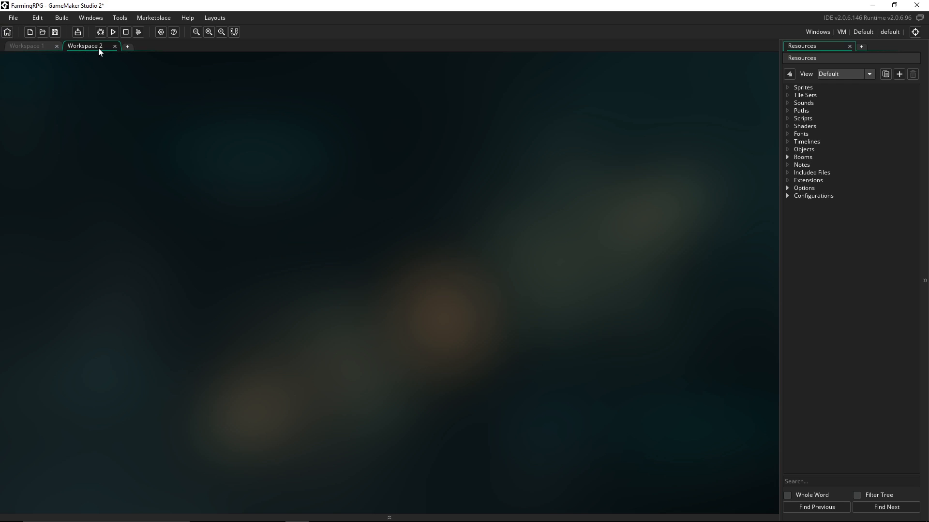
mouse_move(92, 47)
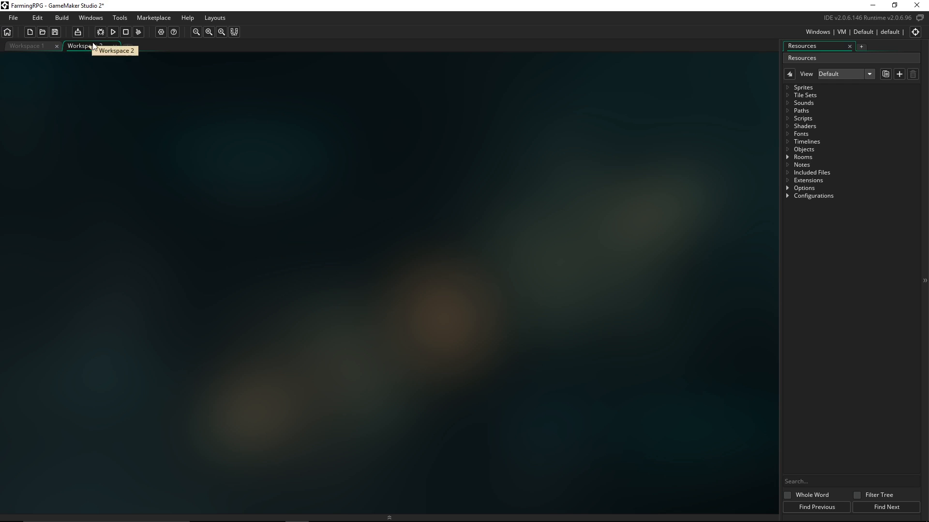
drag(89, 46, 400, 121)
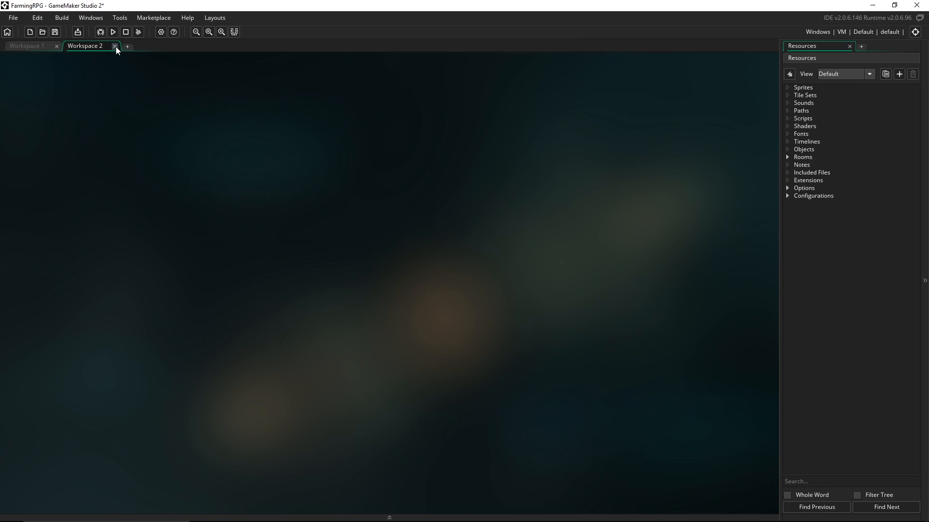
click(116, 46)
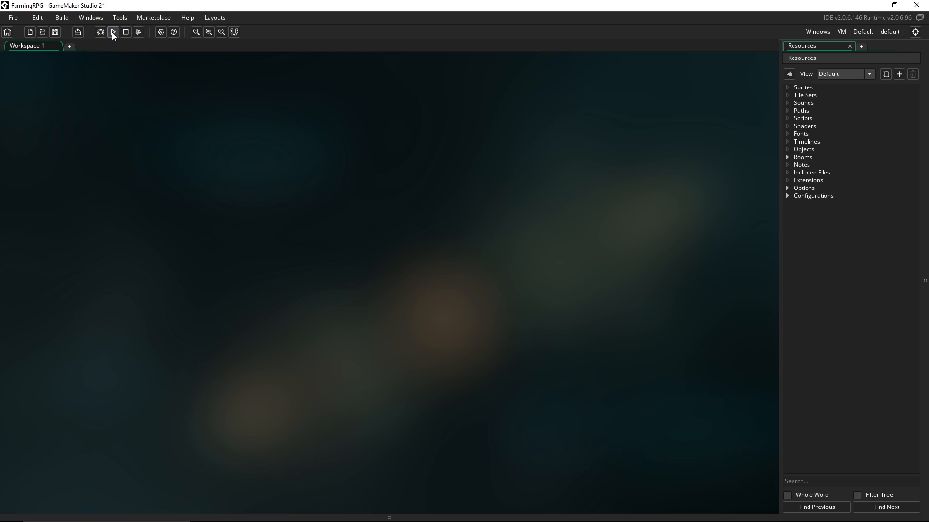
mouse_move(113, 32)
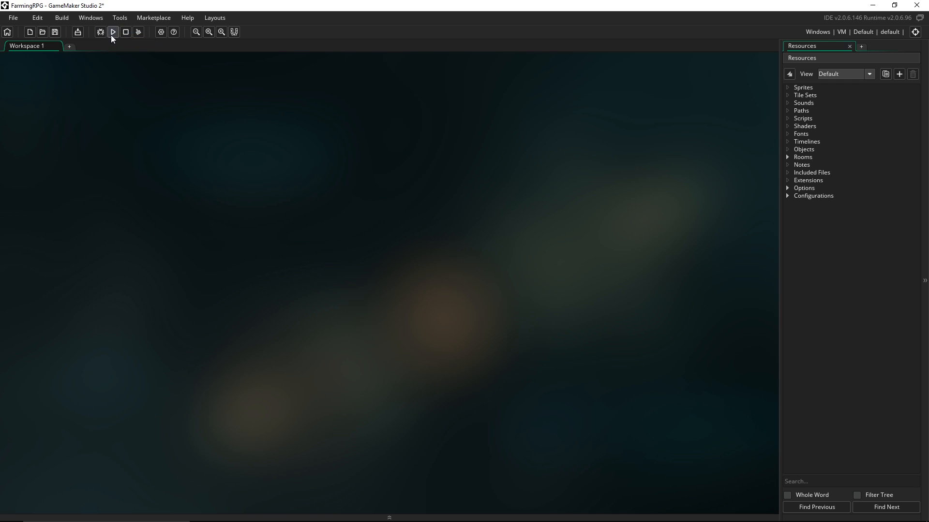
mouse_move(112, 32)
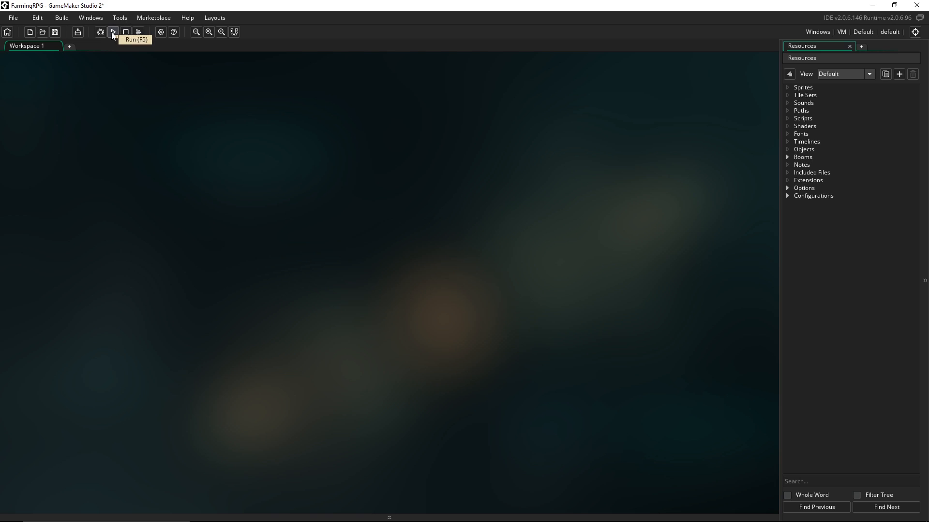
- Run the empty FarmingRPG project, then stop it after the successful run
click(112, 32)
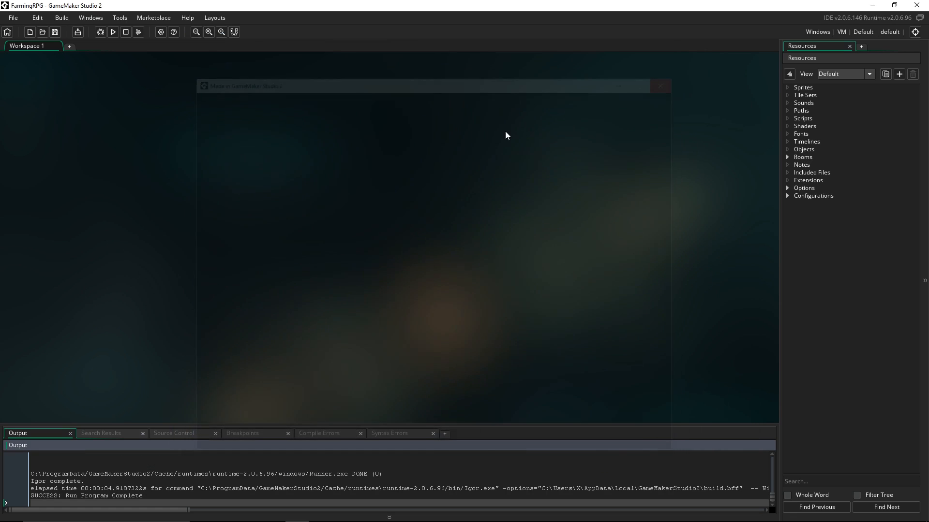
click(125, 32)
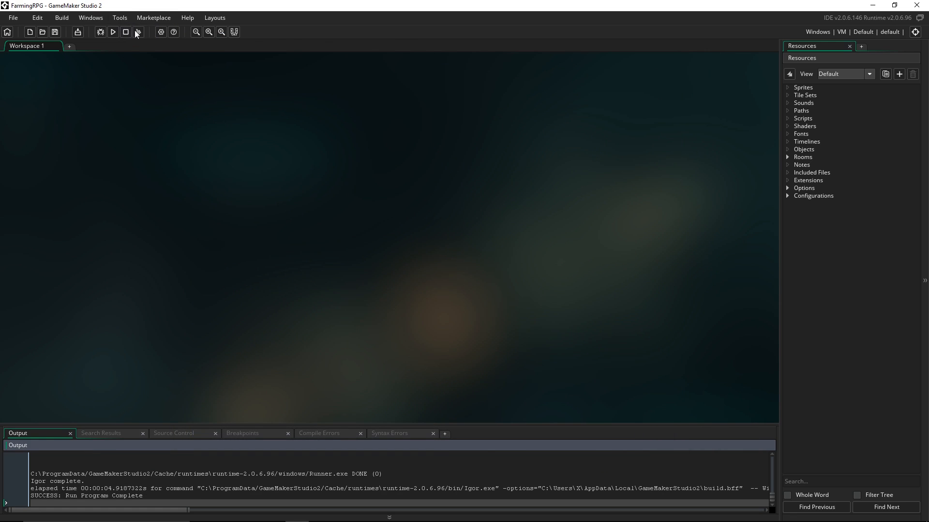
mouse_move(101, 32)
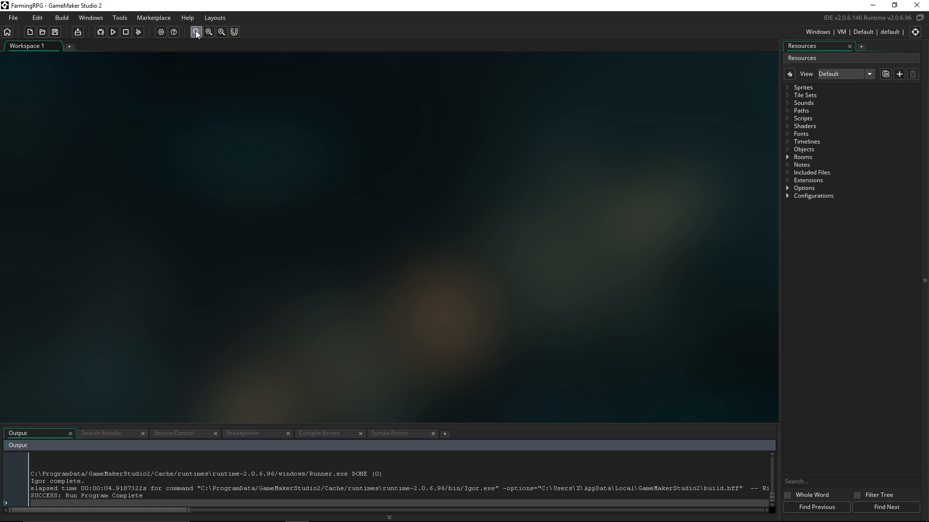
mouse_move(262, 71)
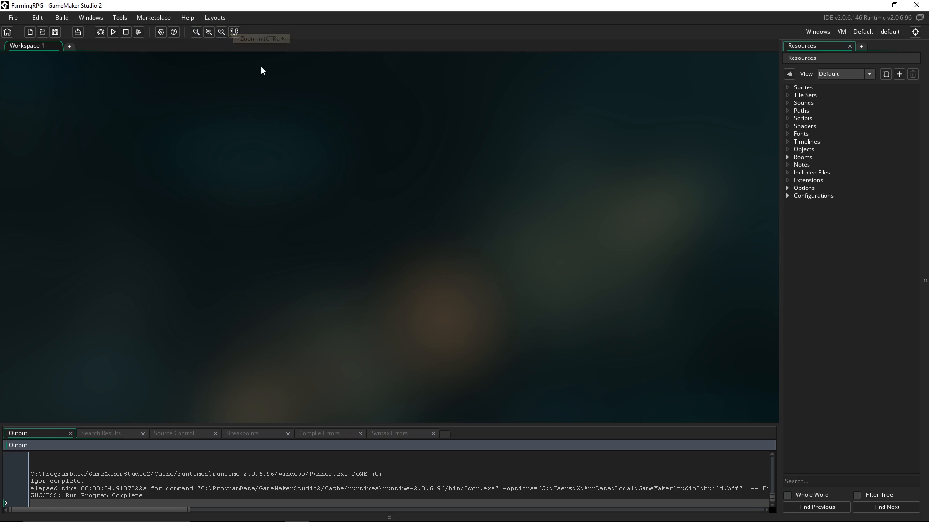
mouse_move(835, 51)
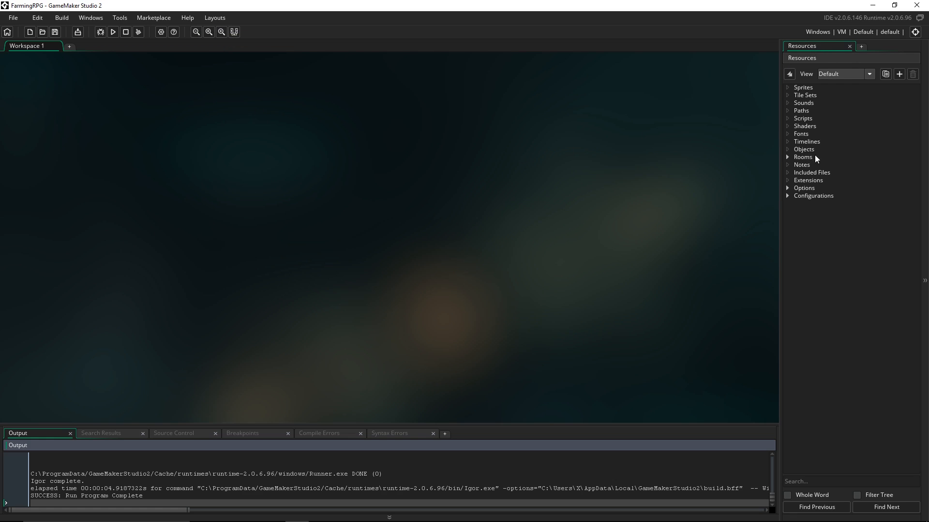
mouse_move(810, 90)
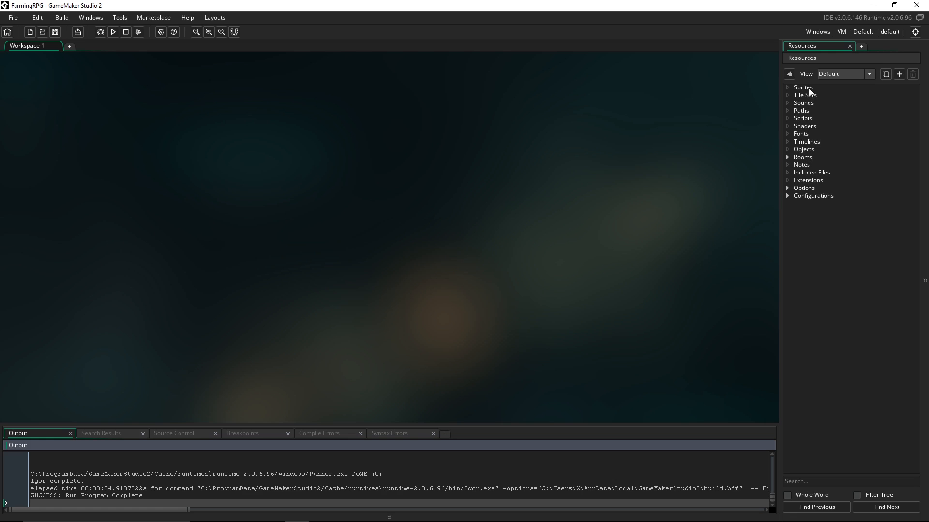
mouse_move(802, 111)
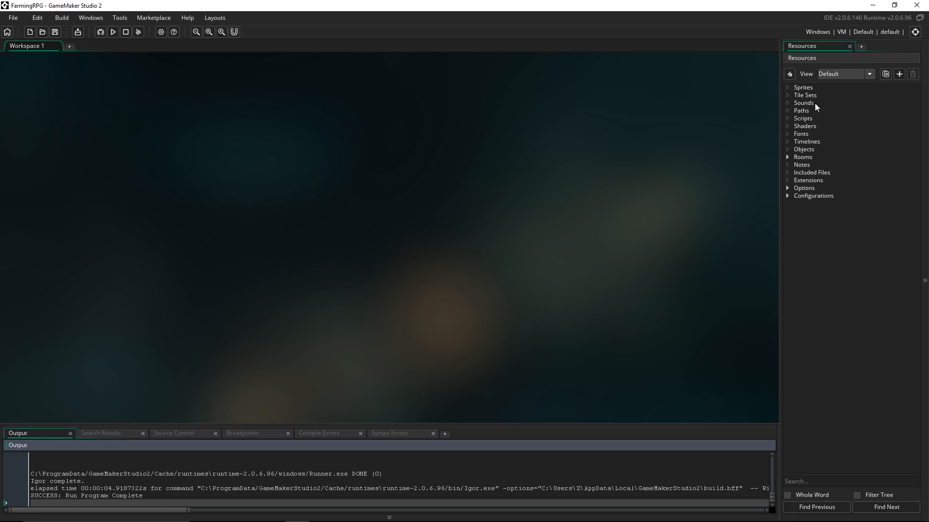
mouse_move(825, 129)
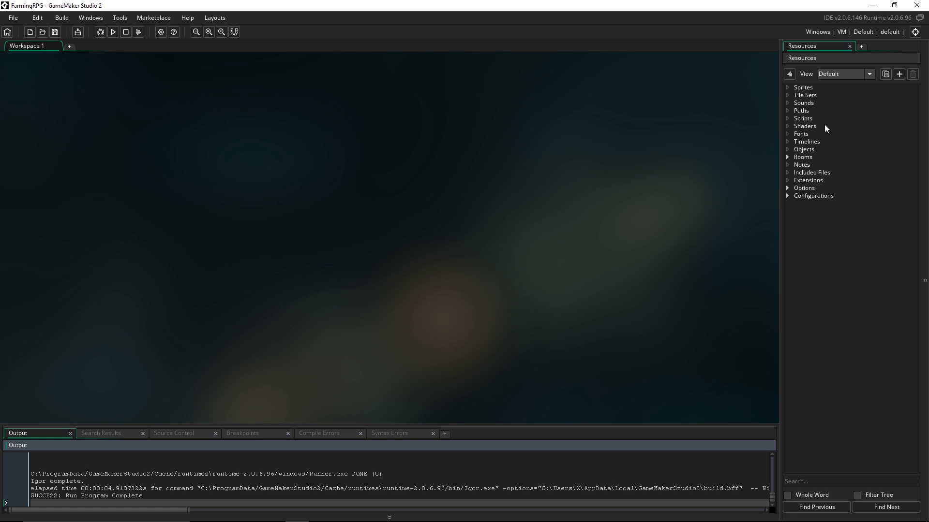
mouse_move(788, 164)
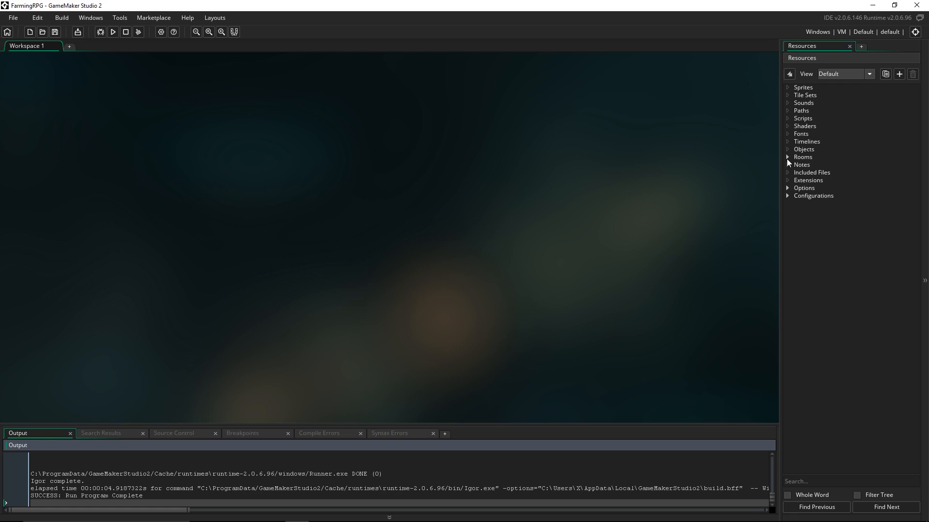
mouse_move(748, 221)
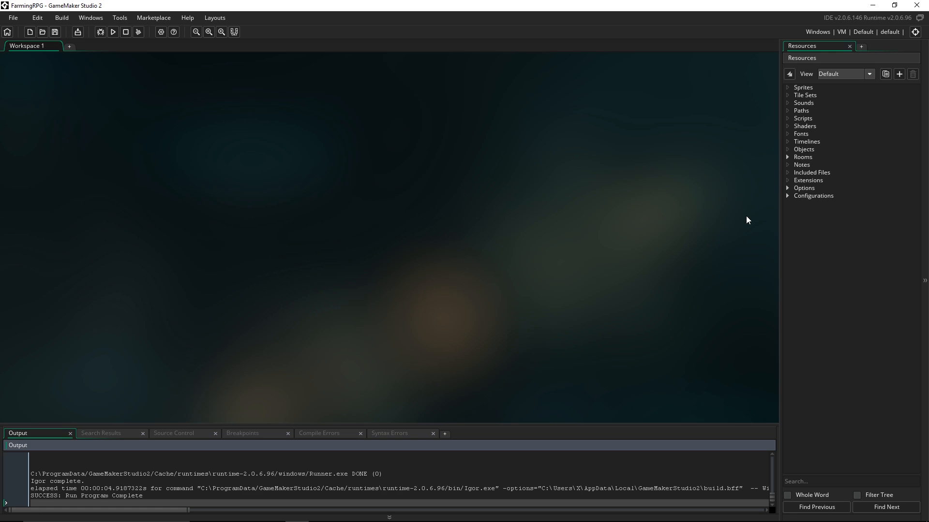
mouse_move(870, 203)
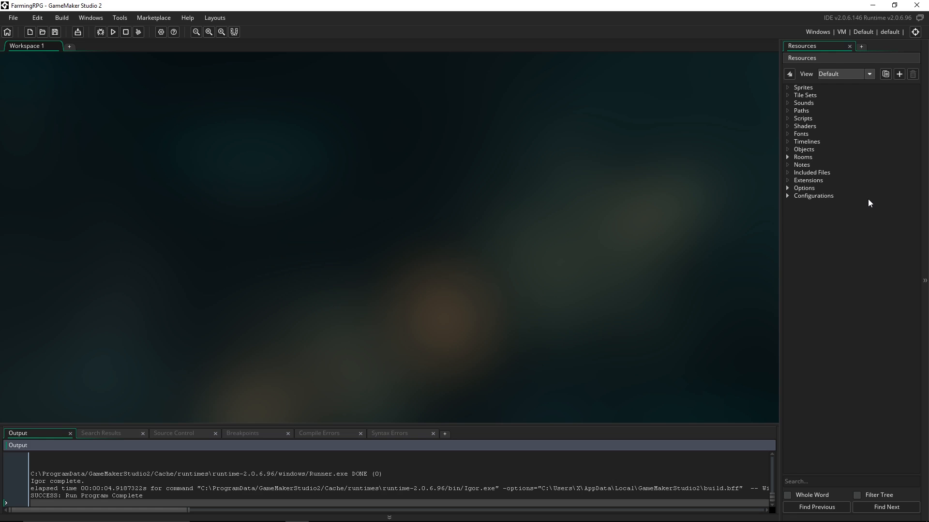
- Select the Sprites group in Resources and open its context menu
click(803, 87)
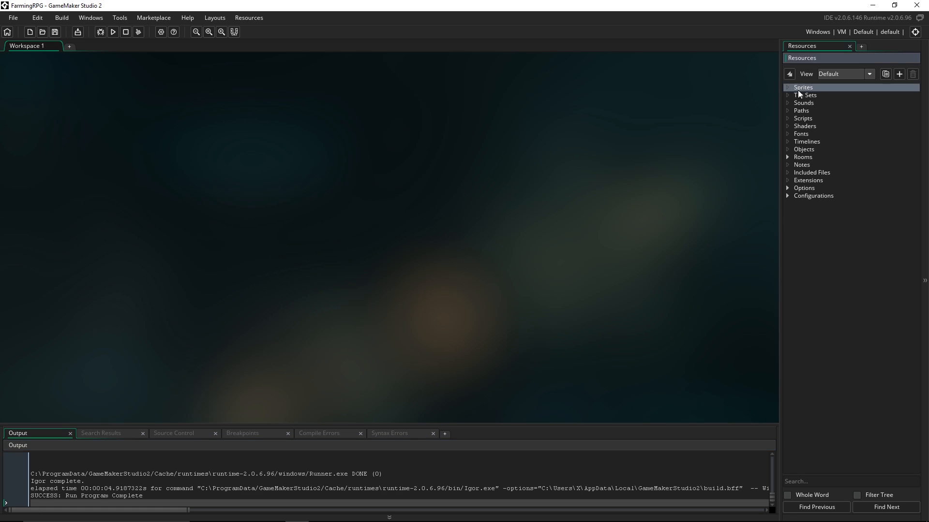
mouse_move(808, 93)
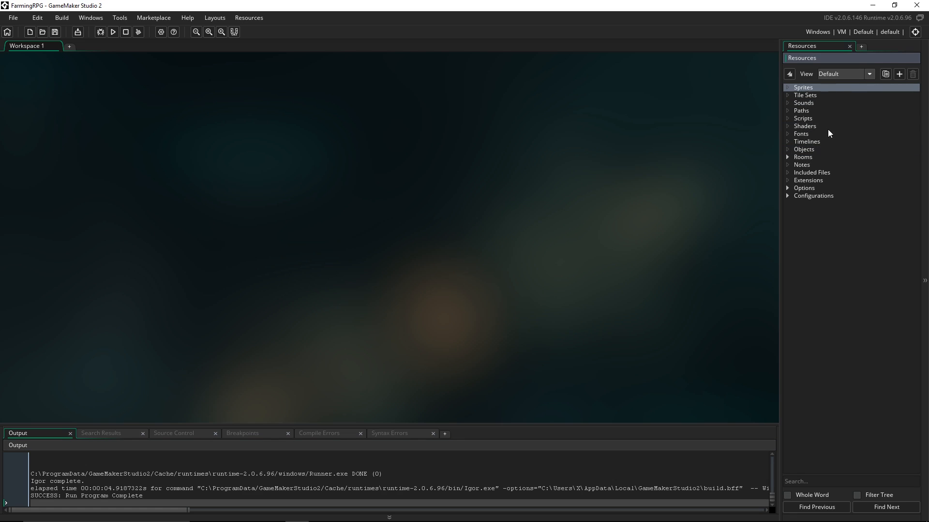
mouse_move(801, 143)
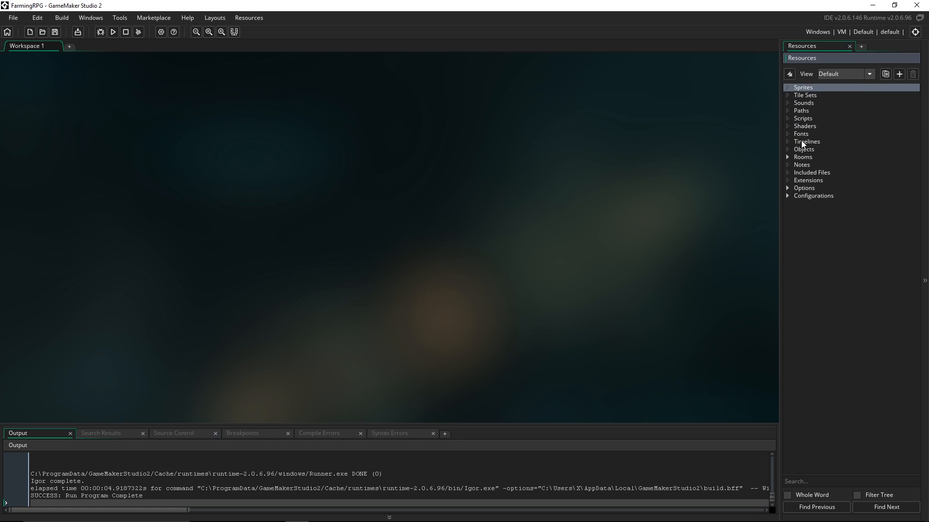
mouse_move(823, 140)
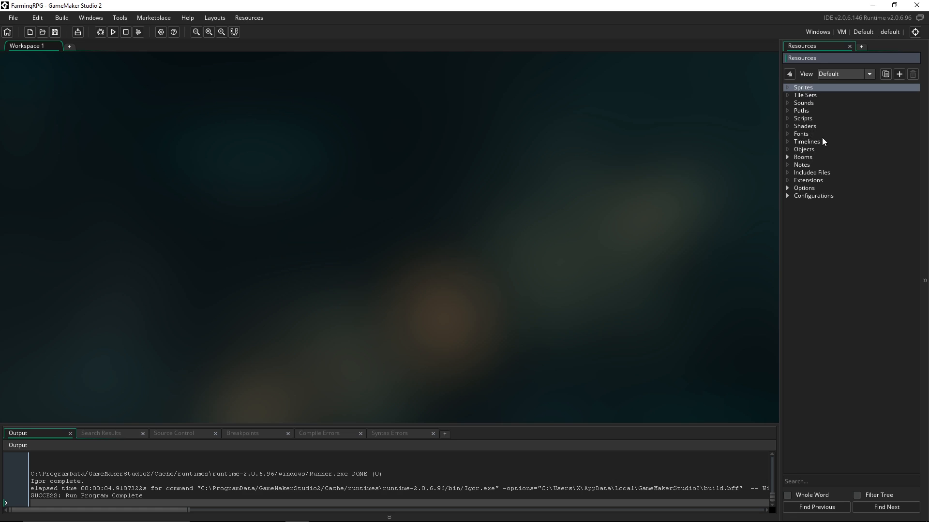
mouse_move(800, 100)
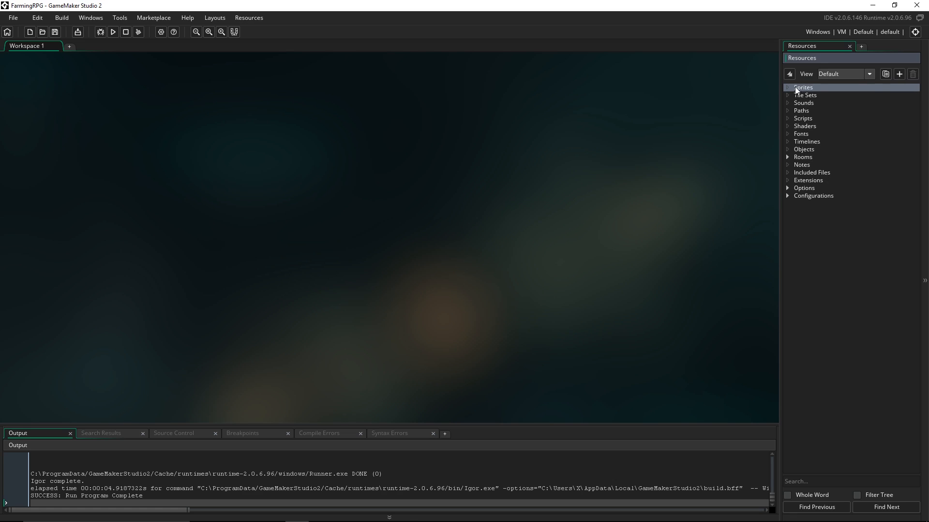
mouse_move(795, 89)
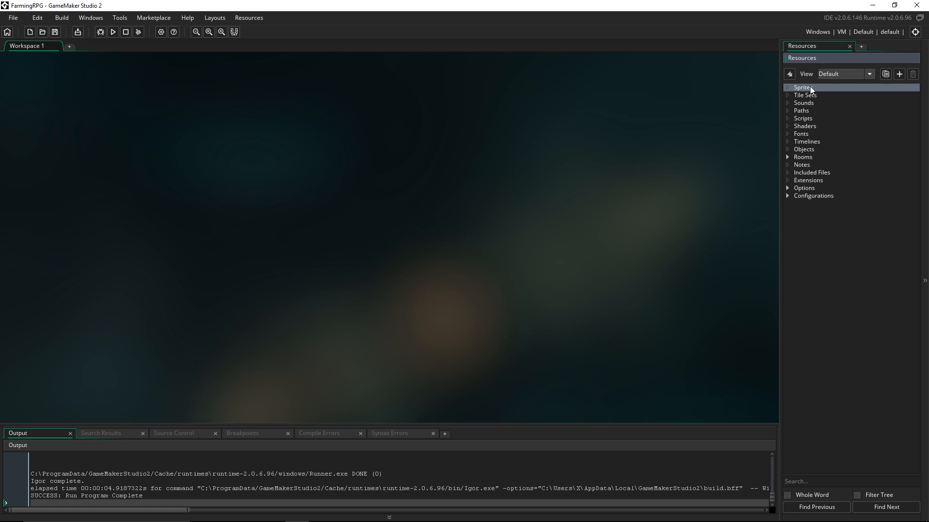
mouse_move(815, 90)
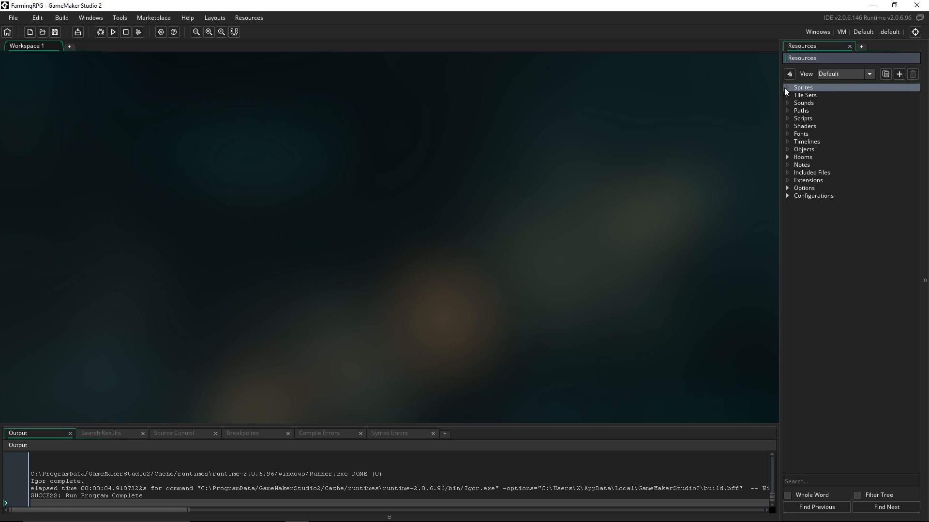
mouse_move(820, 93)
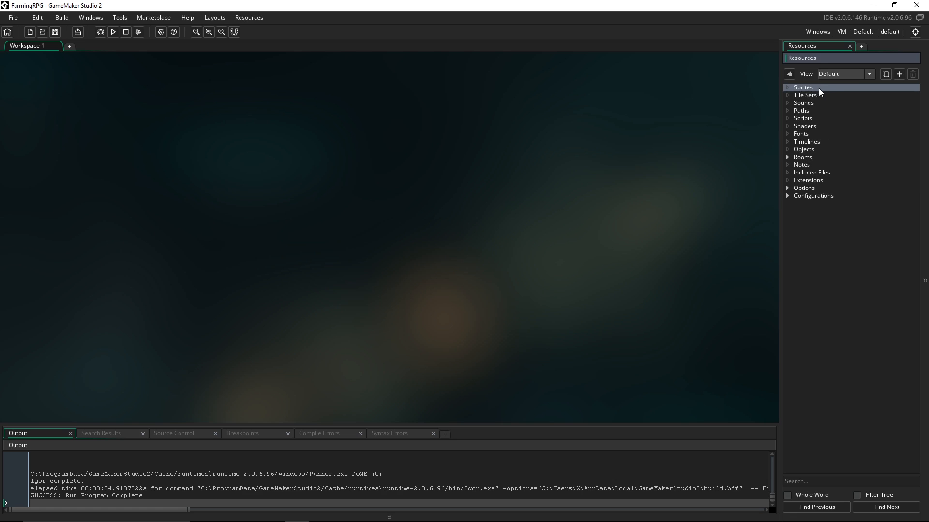
mouse_move(817, 111)
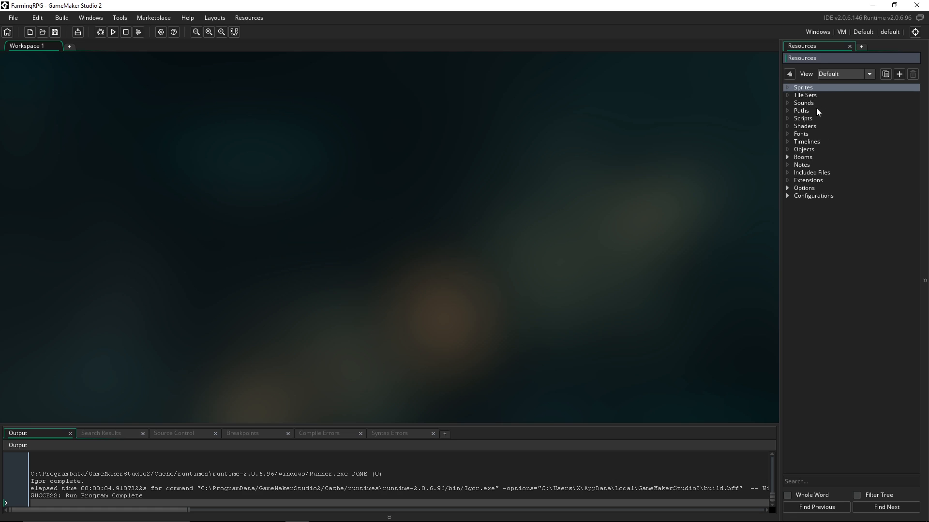
mouse_move(741, 134)
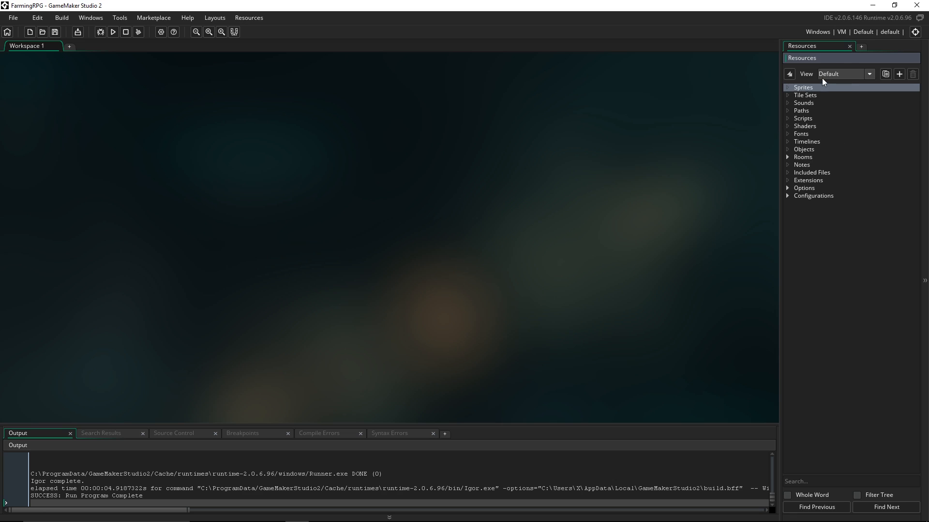
mouse_move(812, 95)
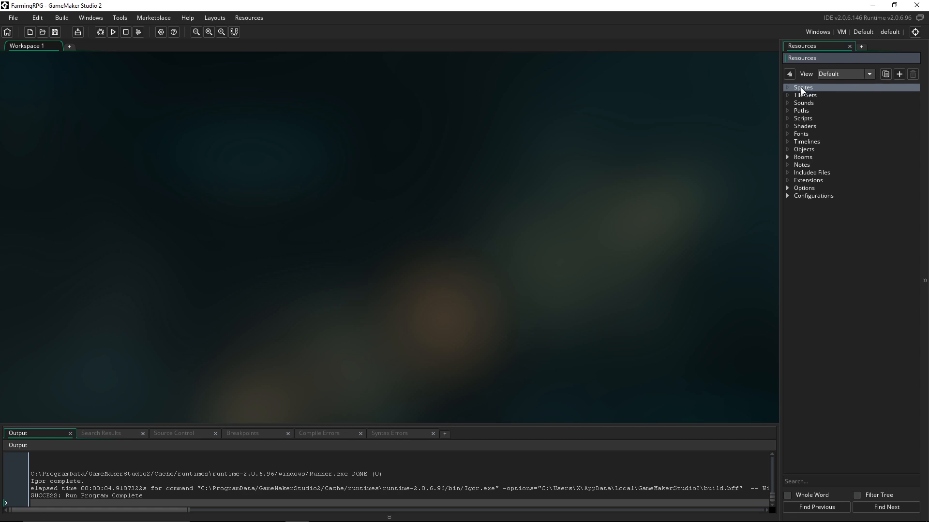
right_click(803, 87)
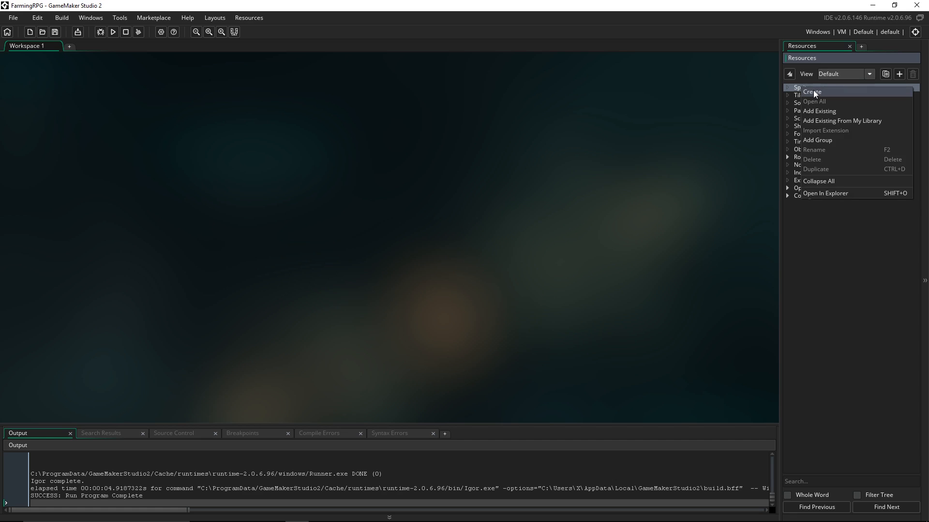
- Create sprite0, view its 64×64 resize settings, and cancel without changes
click(812, 92)
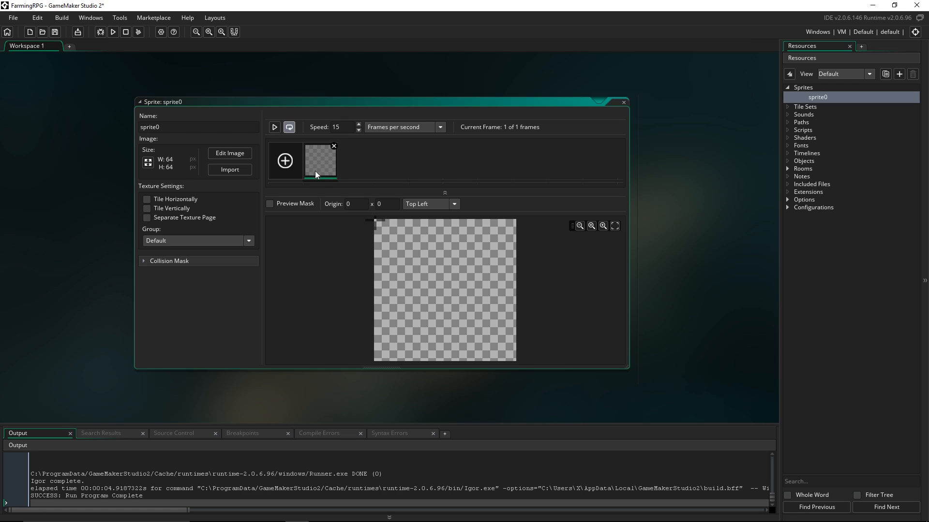
mouse_move(416, 264)
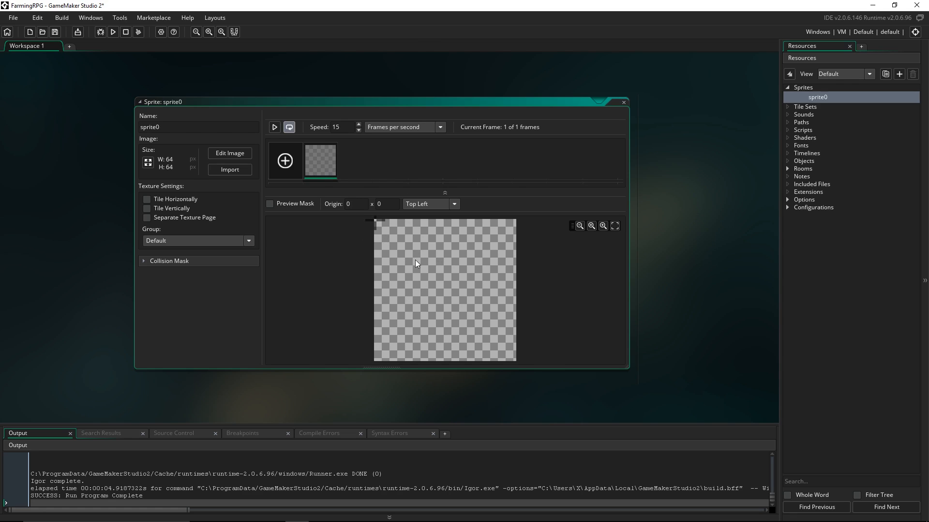
mouse_move(191, 177)
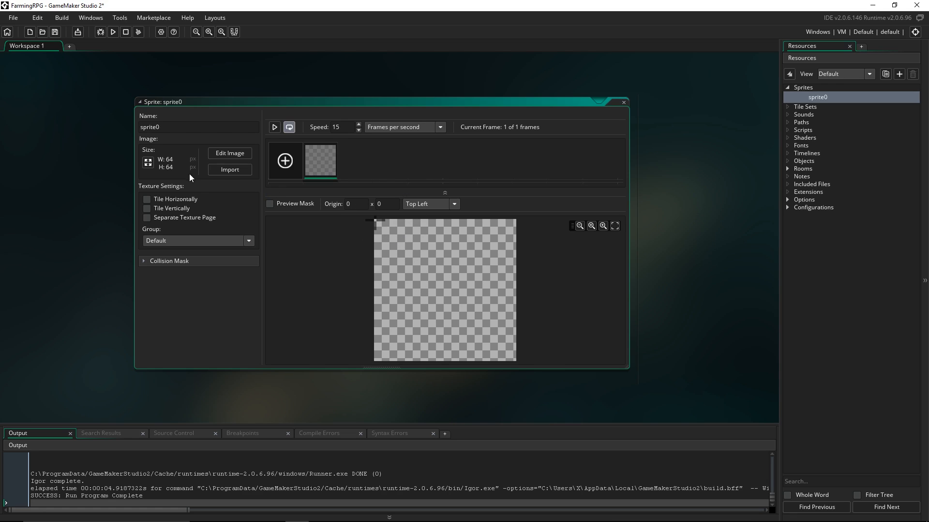
mouse_move(263, 177)
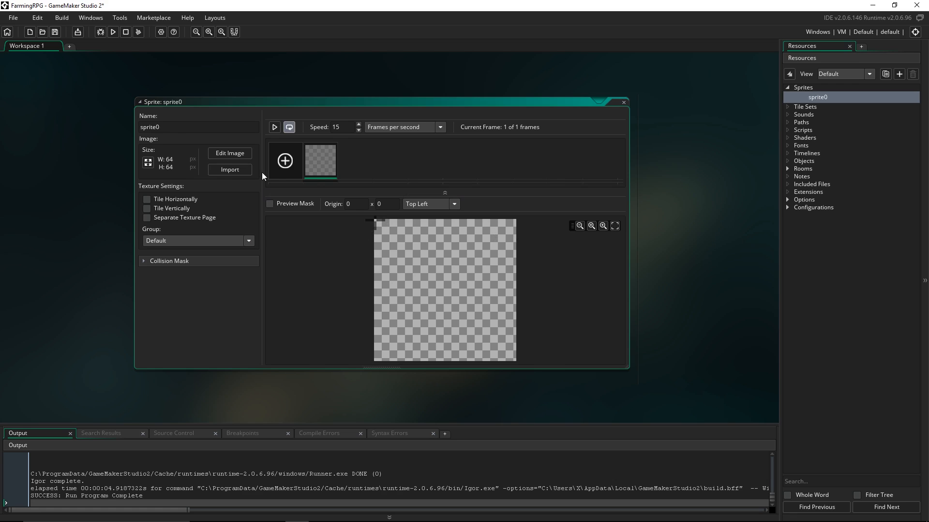
click(148, 162)
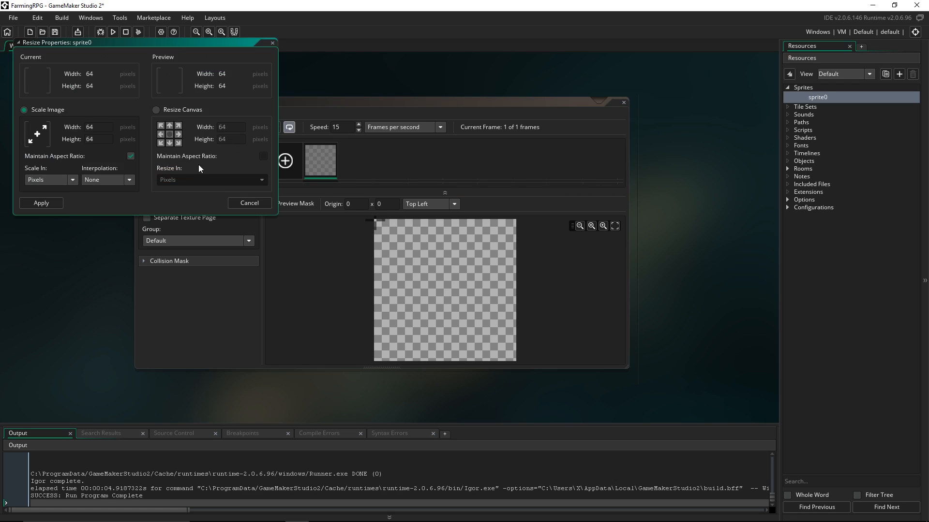
click(249, 203)
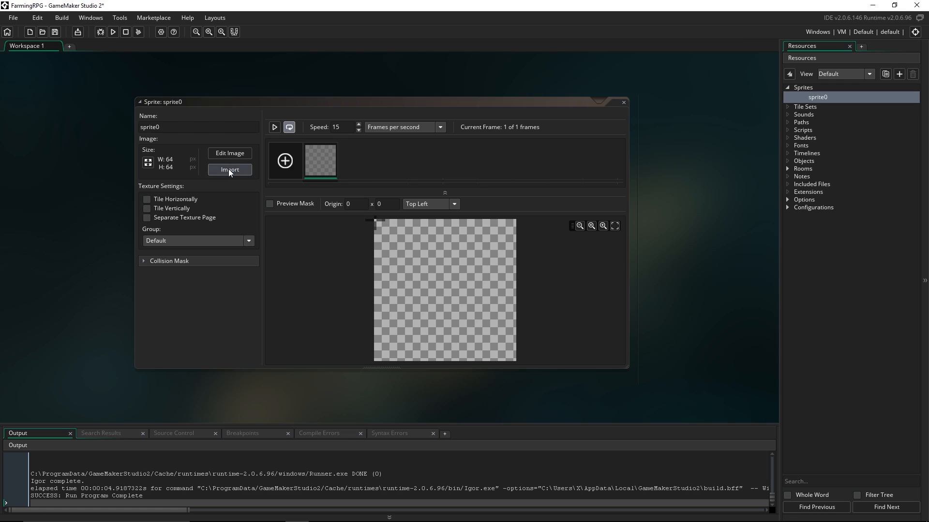
mouse_move(174, 273)
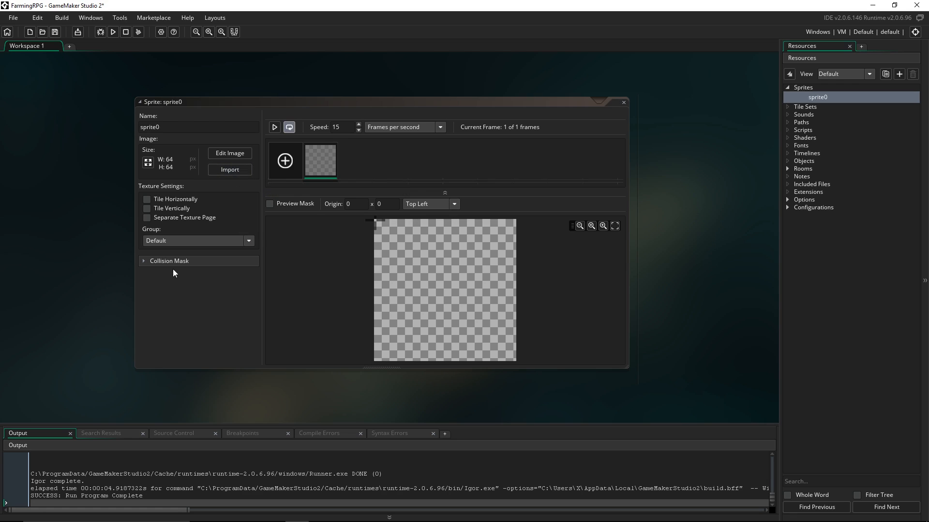
mouse_move(589, 250)
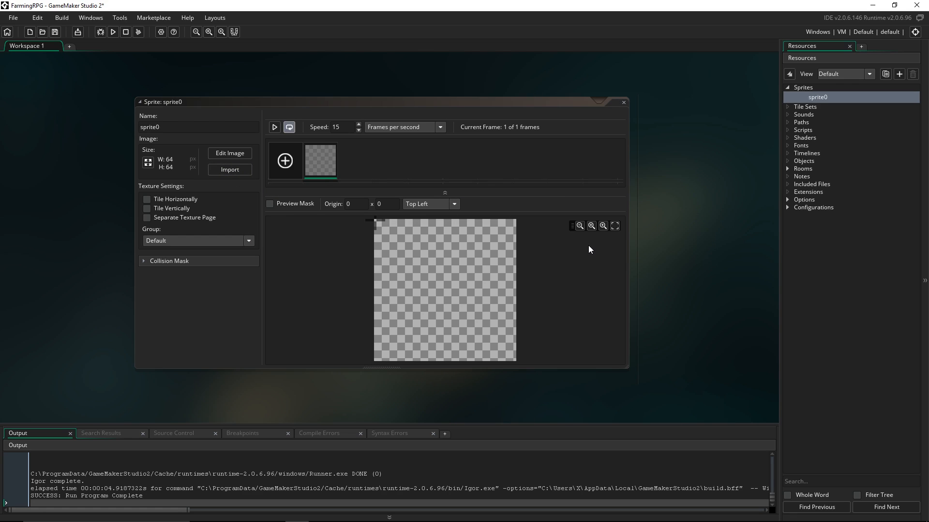
mouse_move(319, 167)
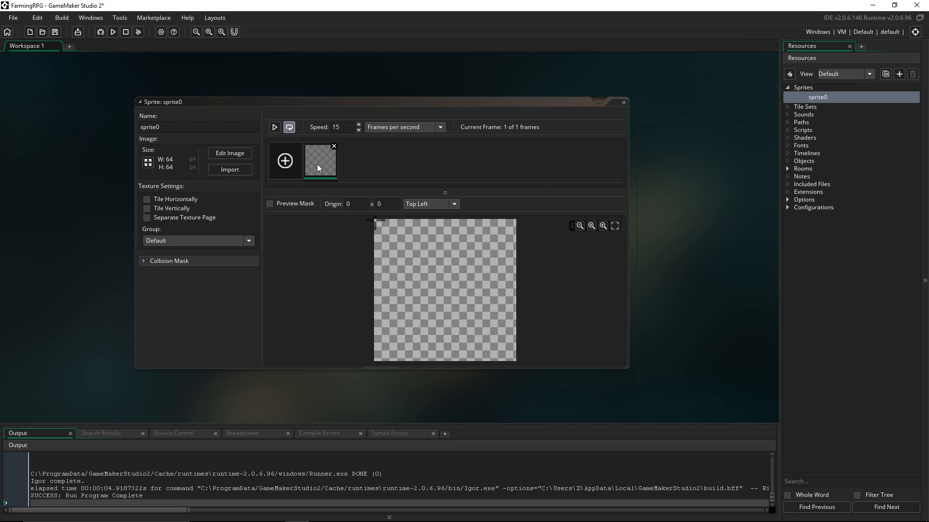
mouse_move(322, 174)
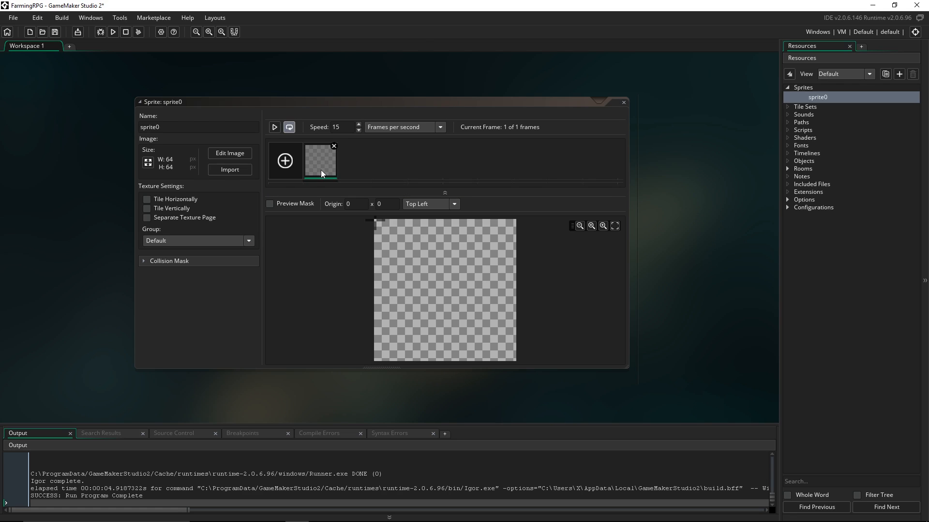
mouse_move(325, 171)
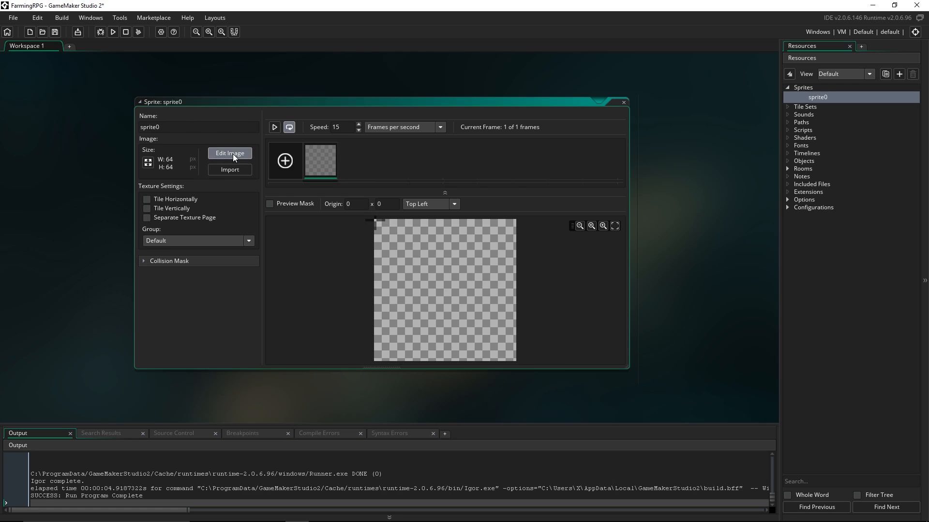
click(229, 153)
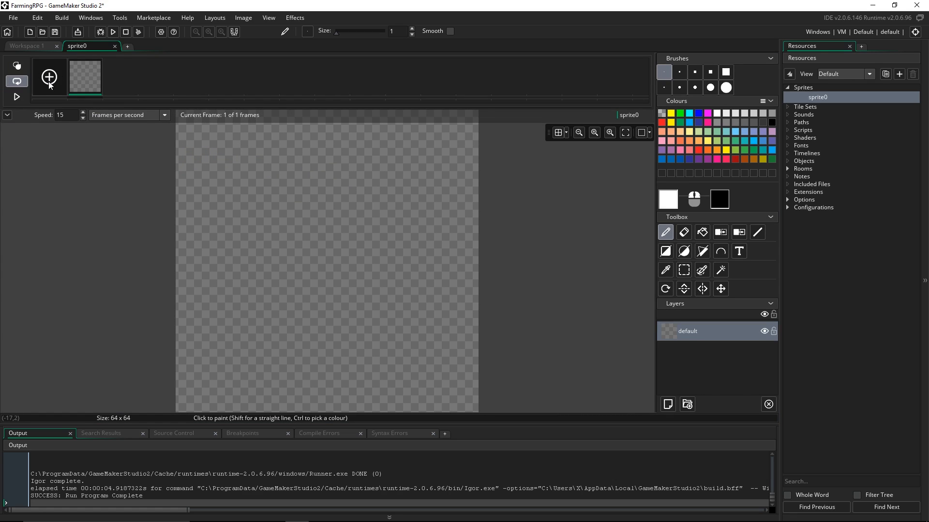
click(48, 77)
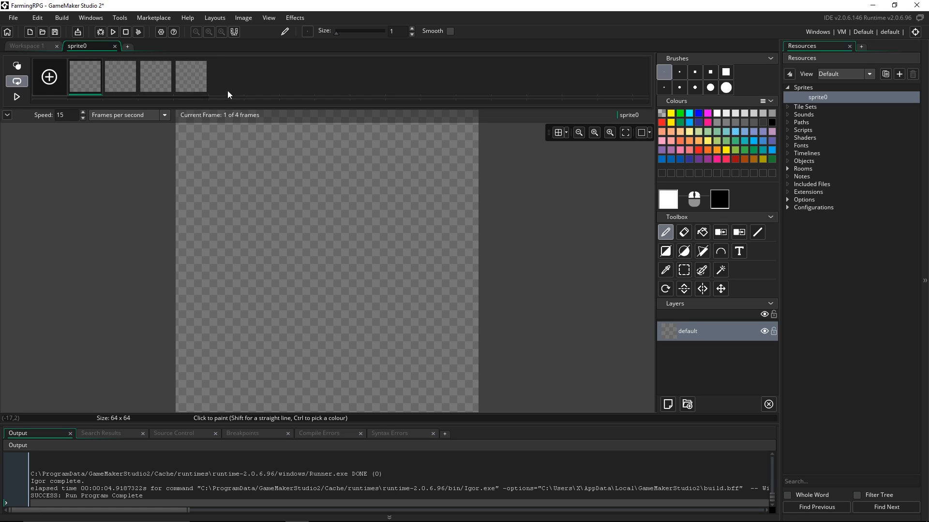
mouse_move(331, 237)
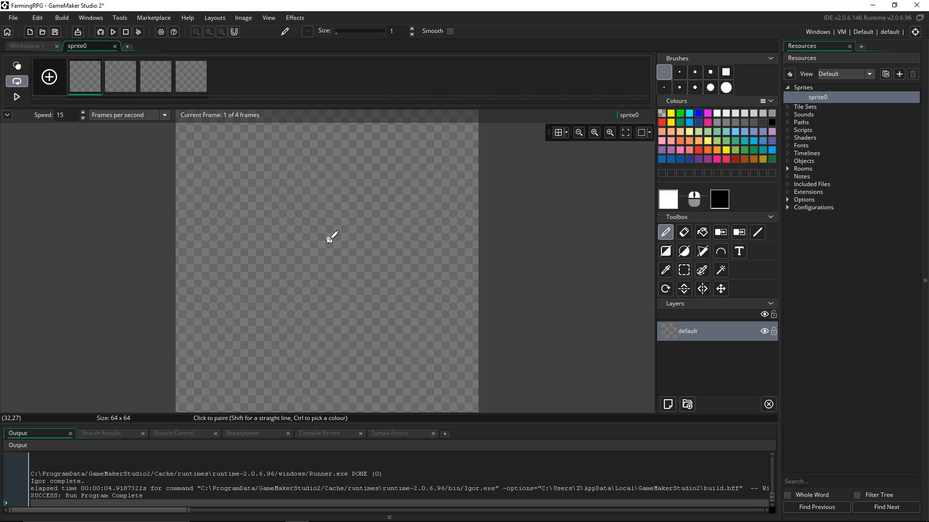
click(119, 76)
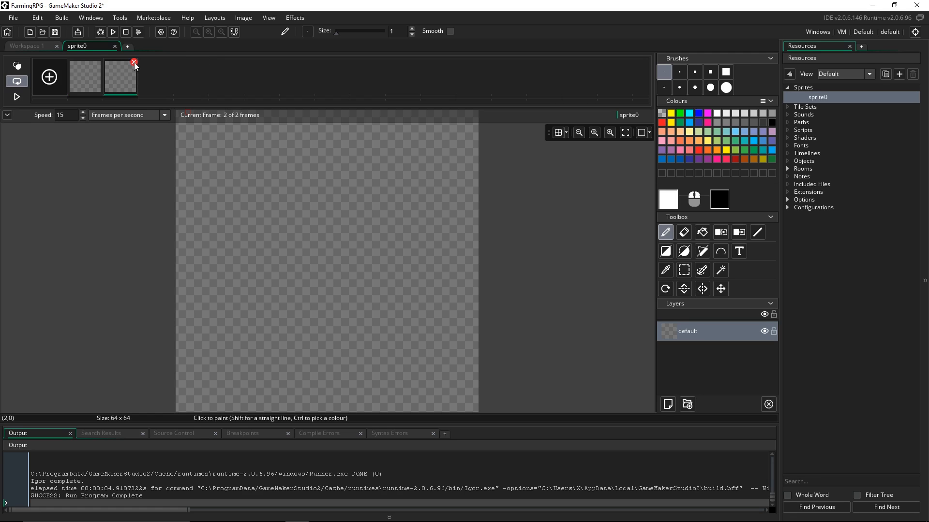
click(134, 61)
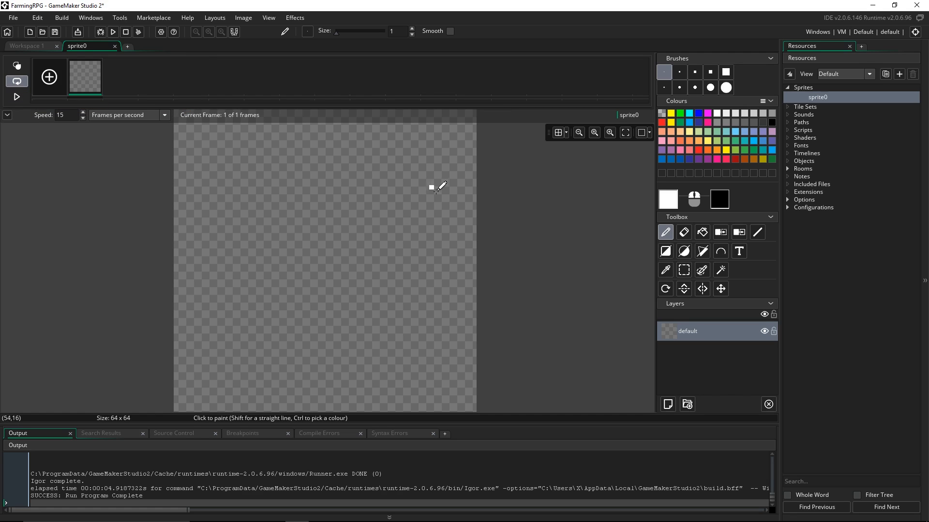
mouse_move(415, 212)
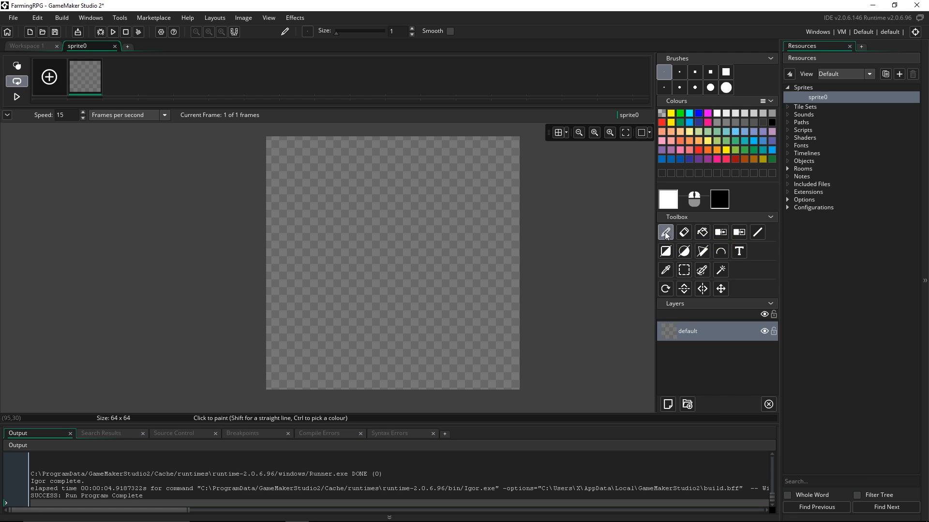
- Doodle a face on sprite0, erase part of it, then flood-fill the frame white
drag(382, 184, 367, 284)
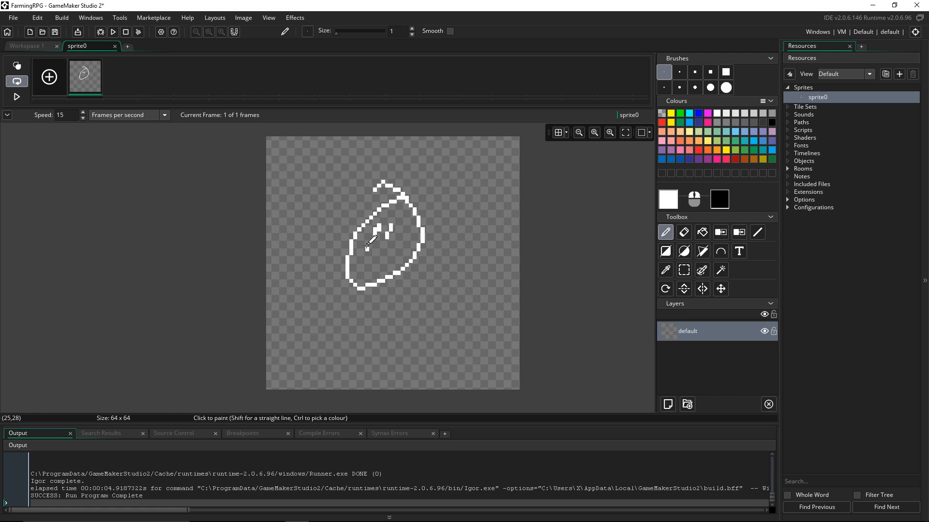
click(683, 232)
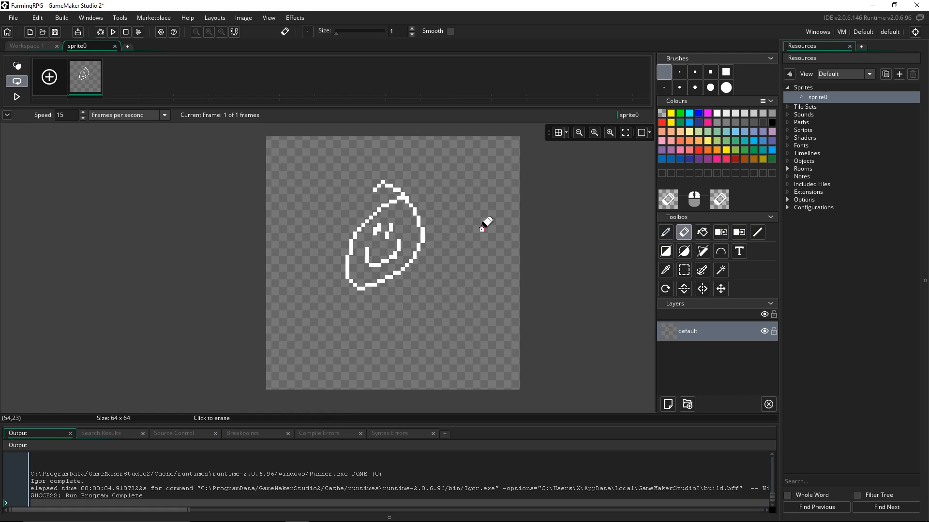
click(701, 232)
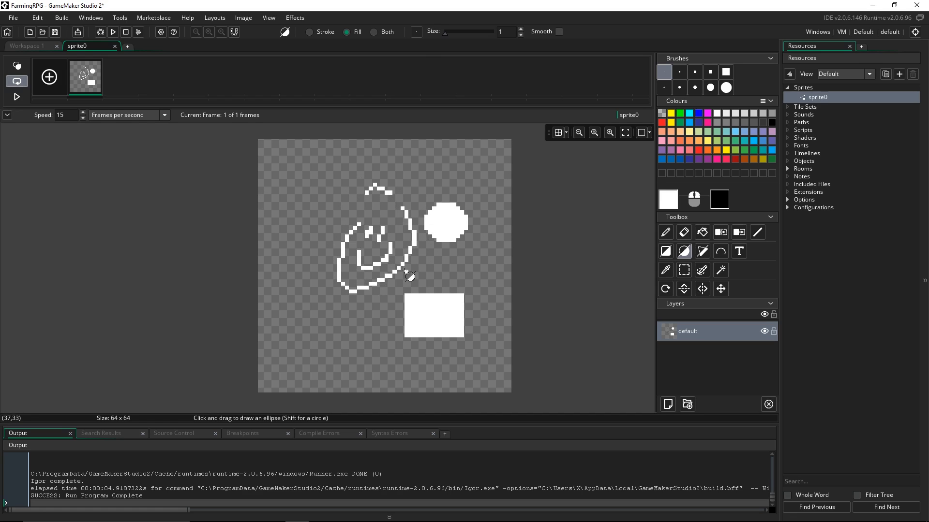
click(702, 232)
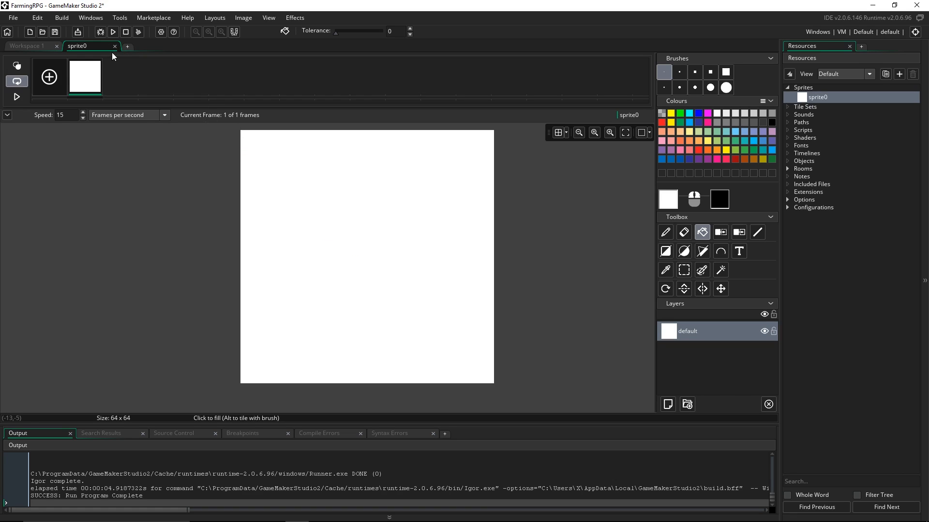
mouse_move(115, 50)
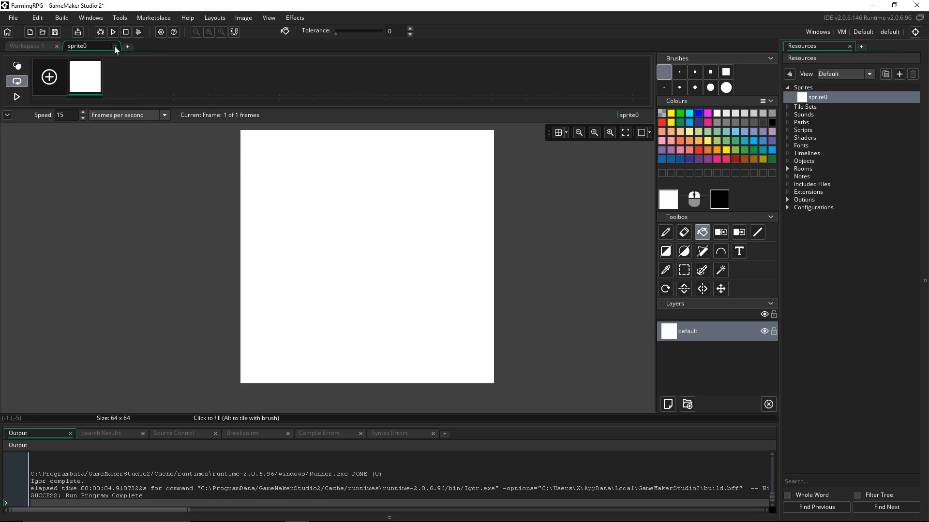
- Close the sprite0 editor and create object0 from the Objects group
click(114, 45)
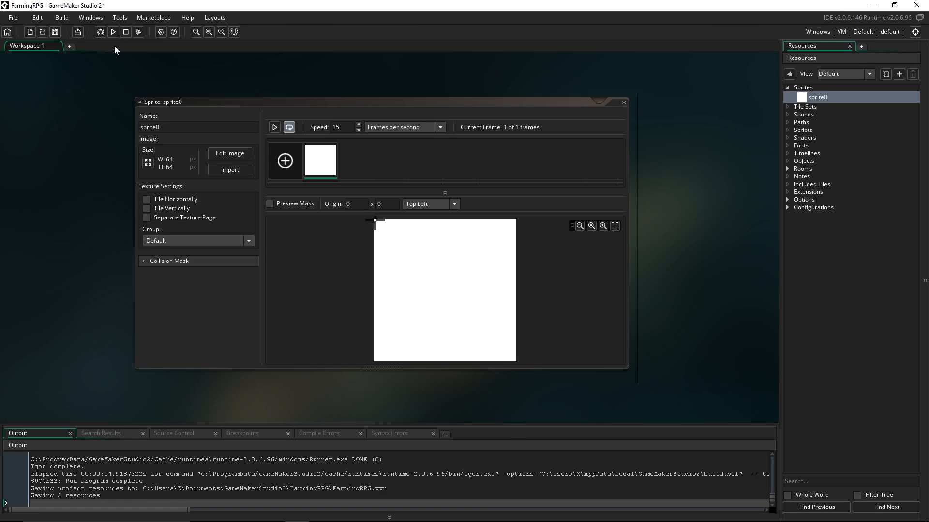
click(804, 161)
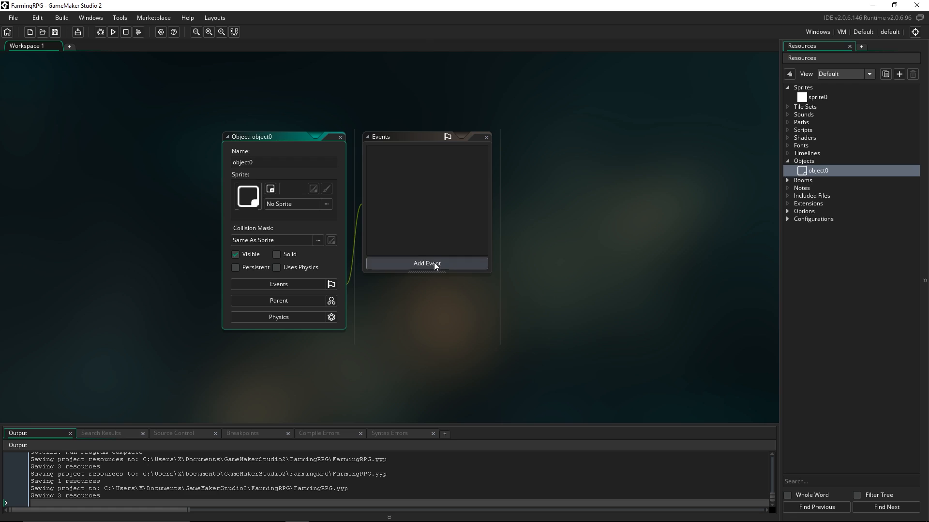
mouse_move(443, 269)
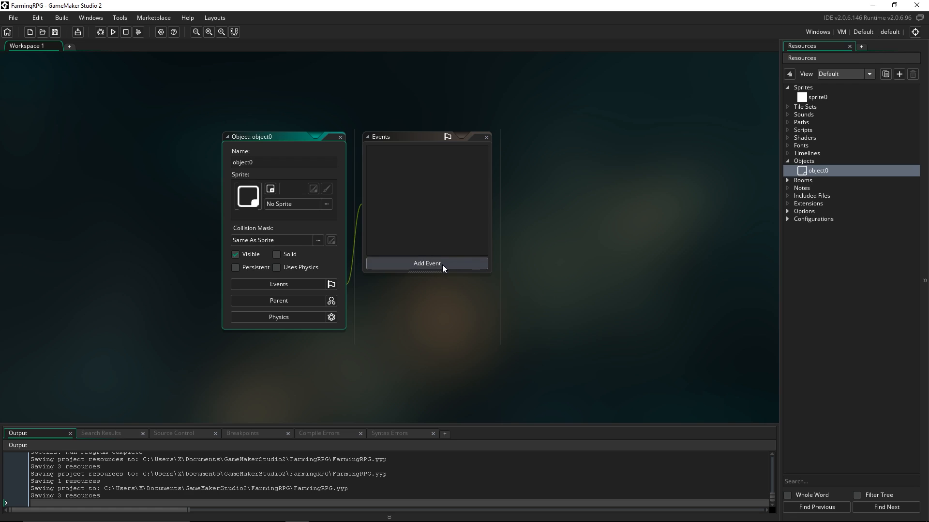
- Add a Create event to object0 from the event types list
click(426, 263)
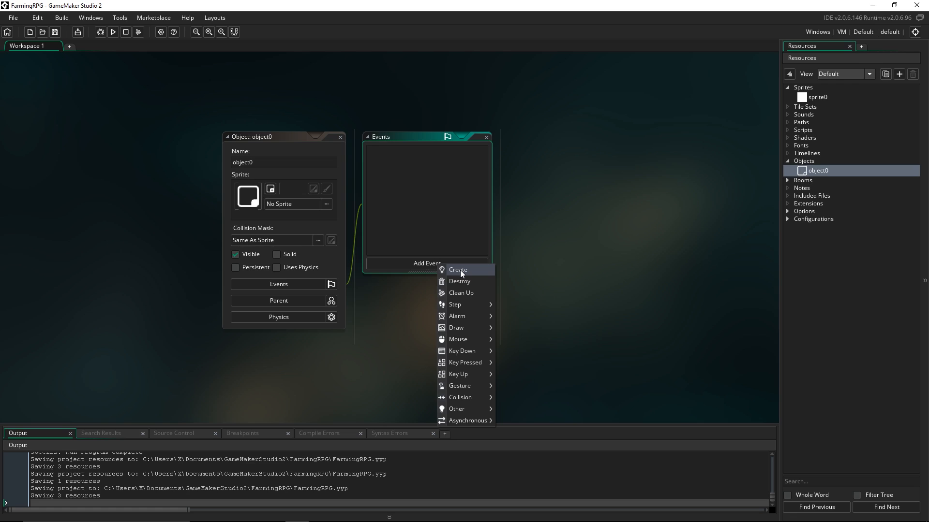
mouse_move(469, 275)
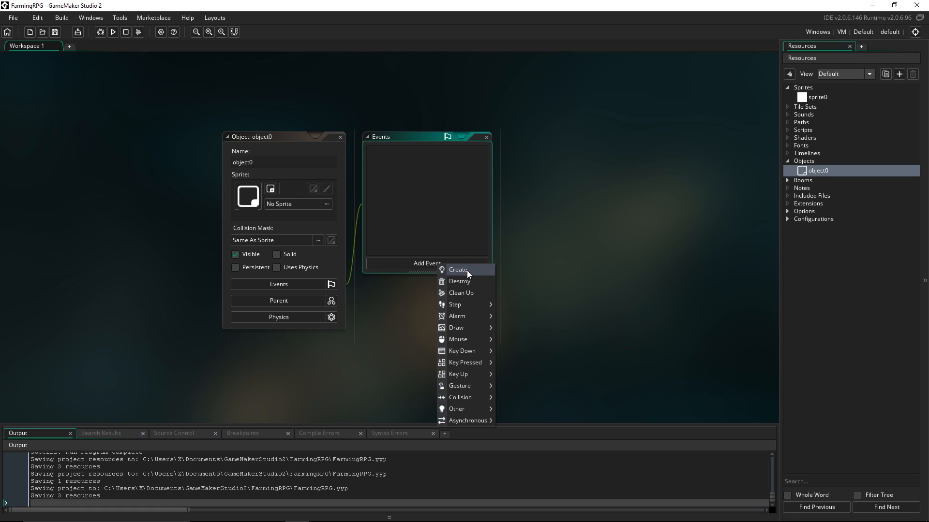
click(457, 269)
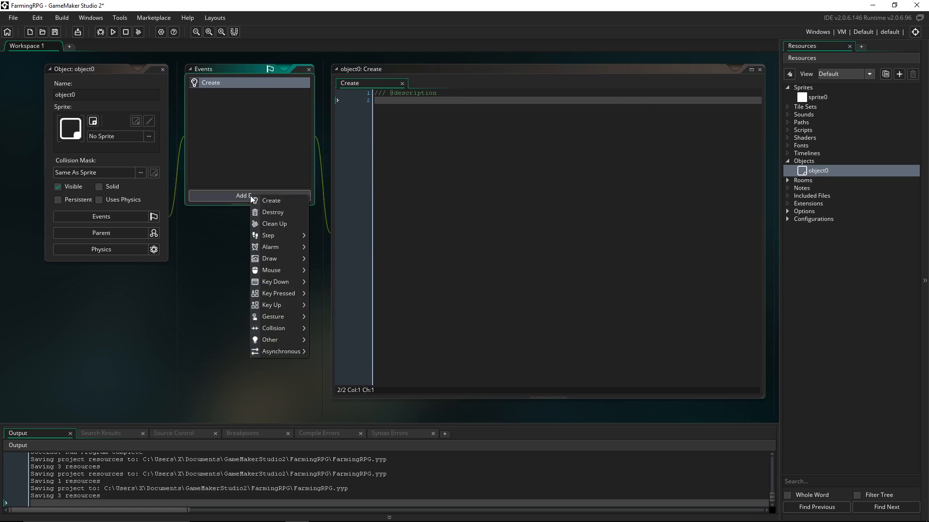
- Add Destroy and Step events to object0
click(272, 212)
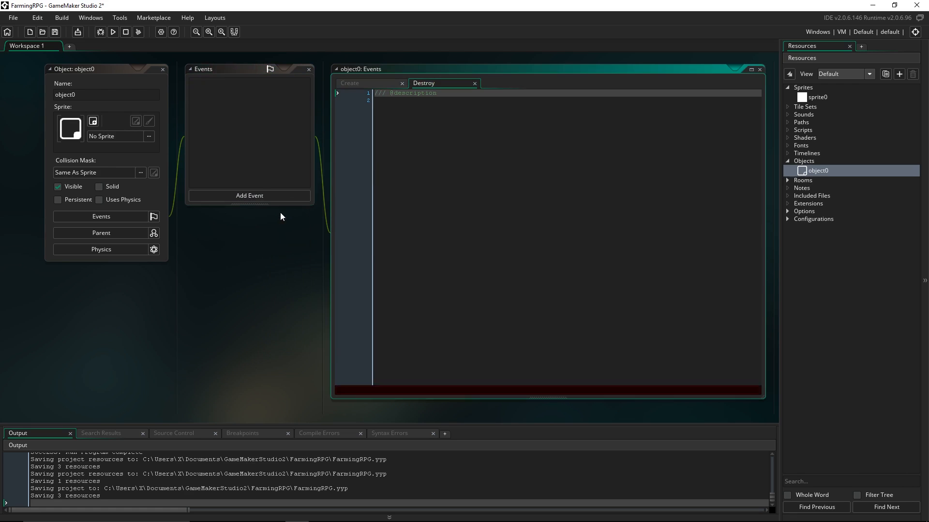
click(249, 195)
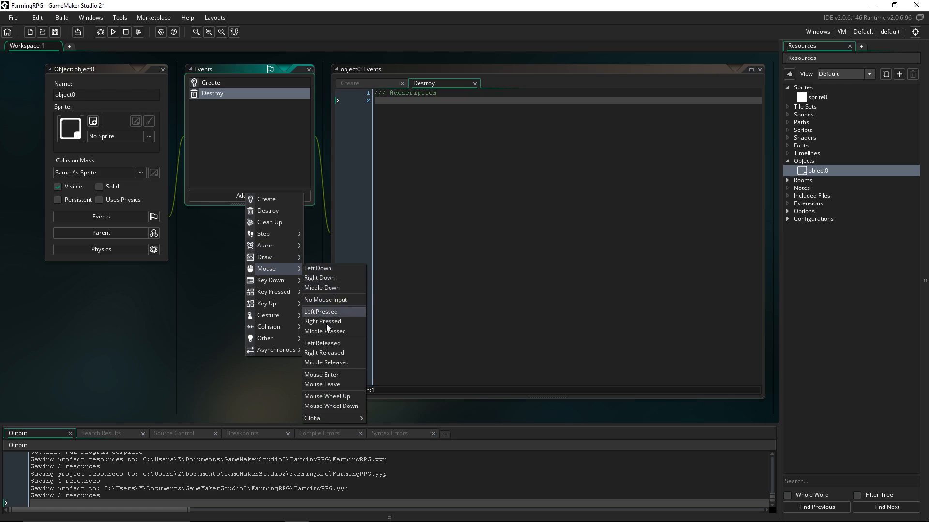
mouse_move(264, 233)
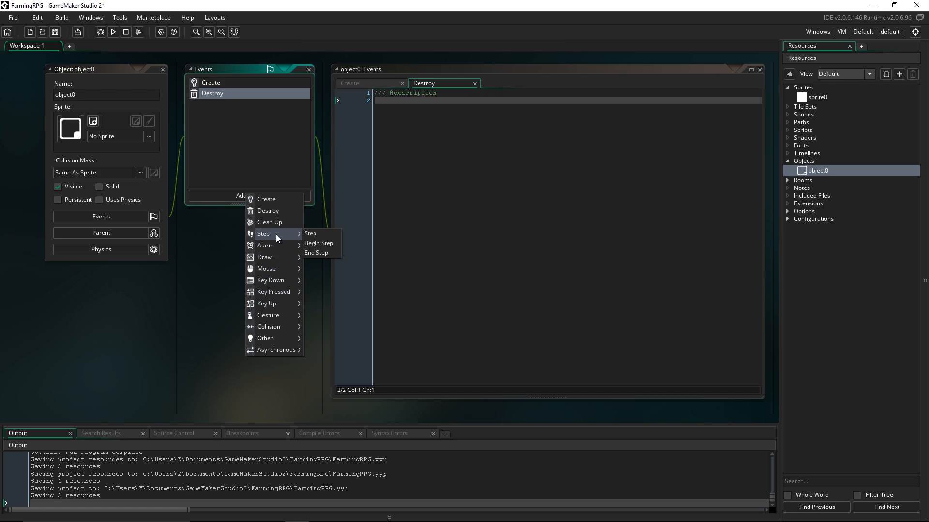
mouse_move(267, 238)
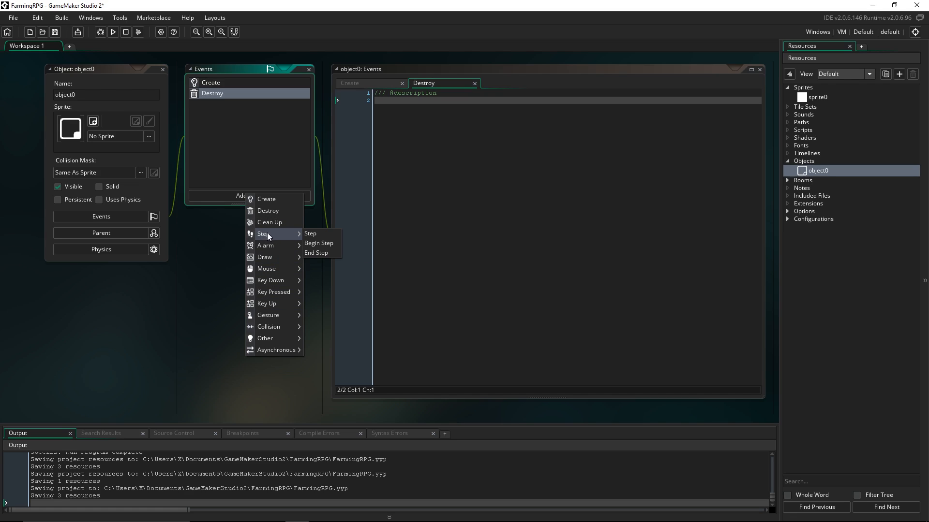
mouse_move(261, 242)
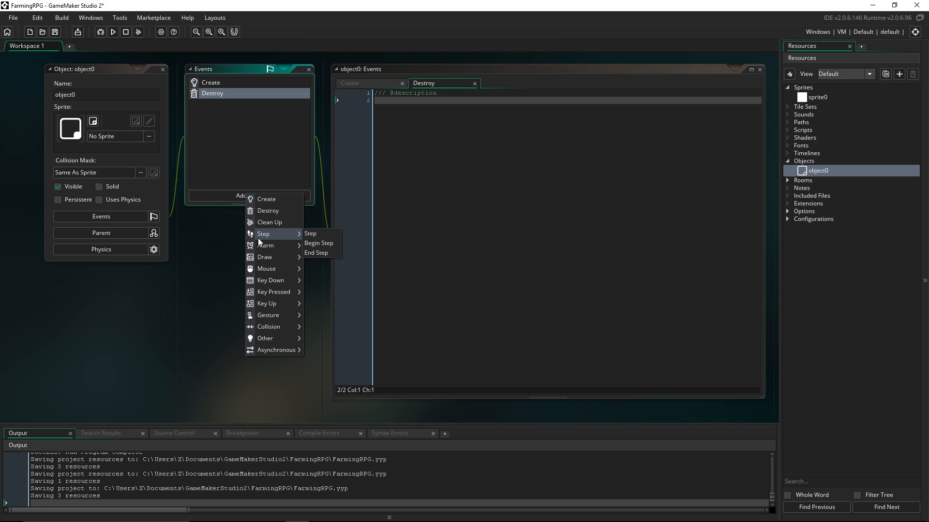
mouse_move(266, 235)
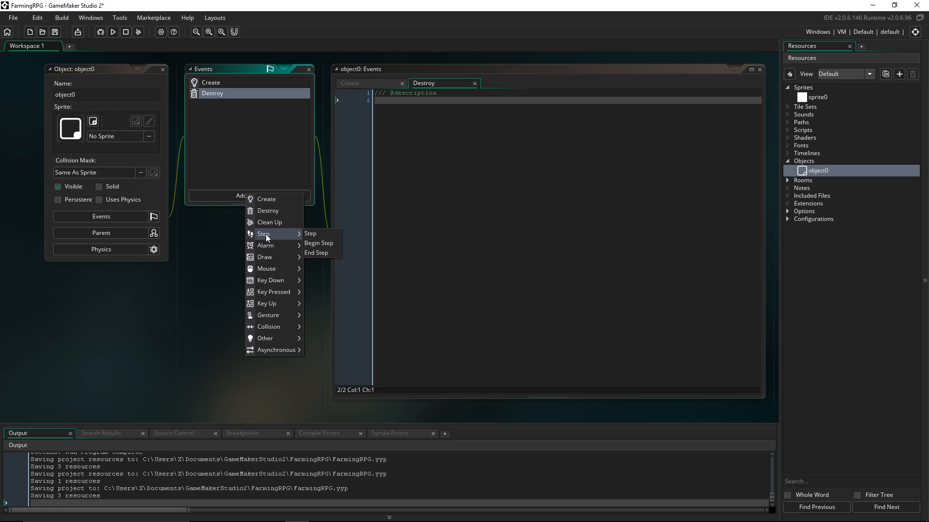
mouse_move(264, 241)
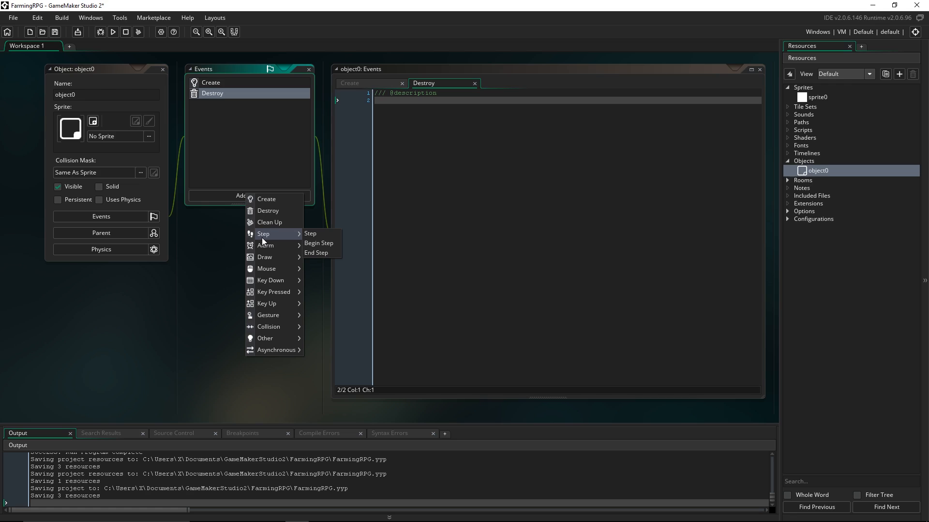
mouse_move(272, 237)
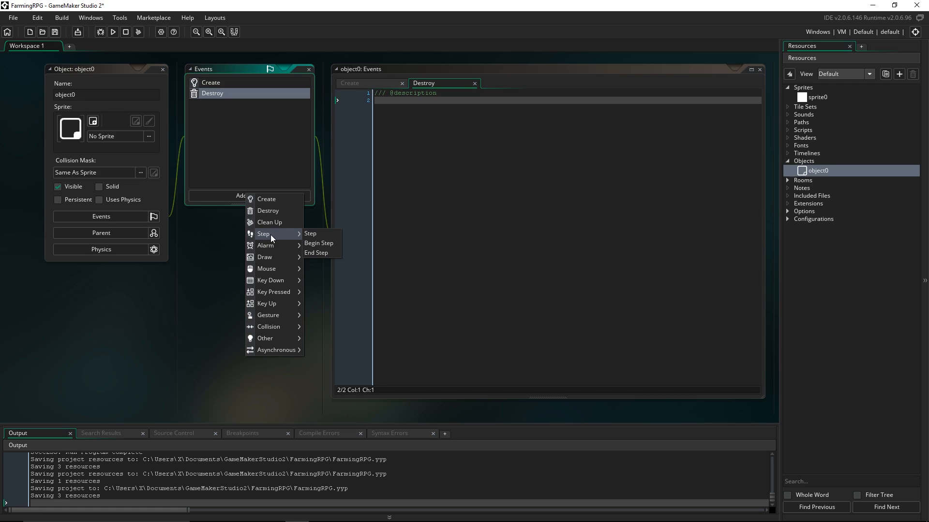
mouse_move(311, 233)
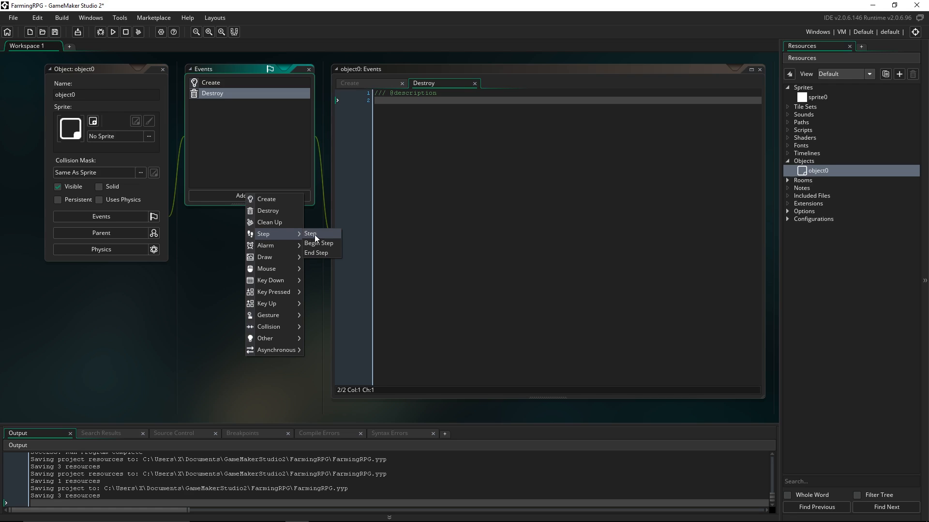
mouse_move(289, 239)
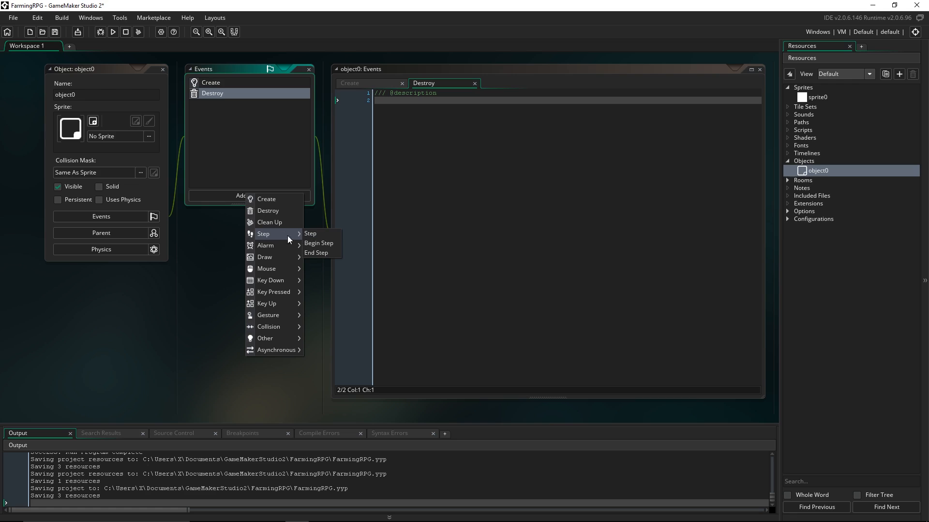
mouse_move(325, 236)
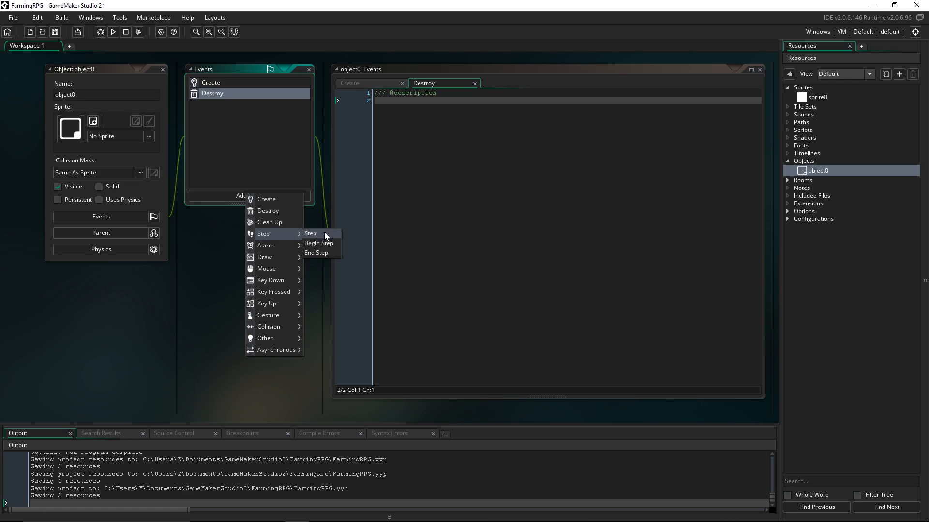
click(311, 233)
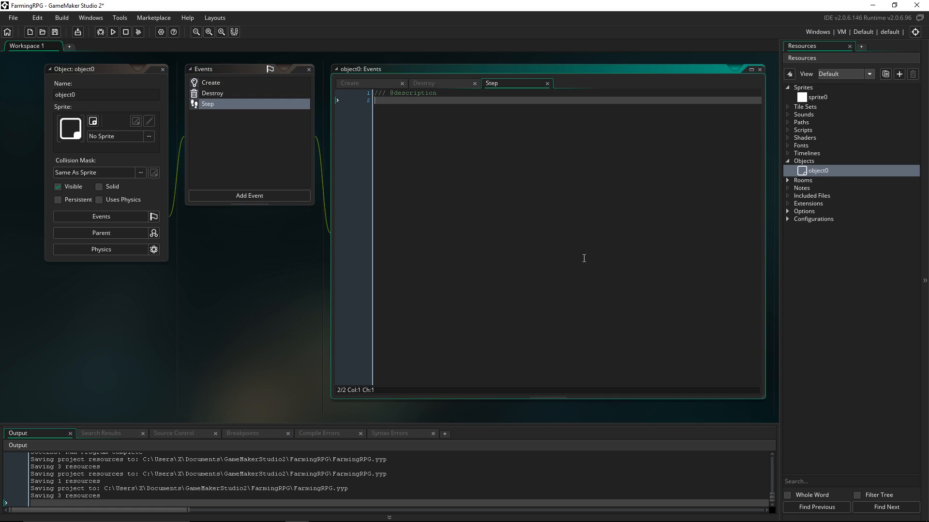
- Switch between object0's event code tabs and open the Destroy event's actions menu
click(211, 82)
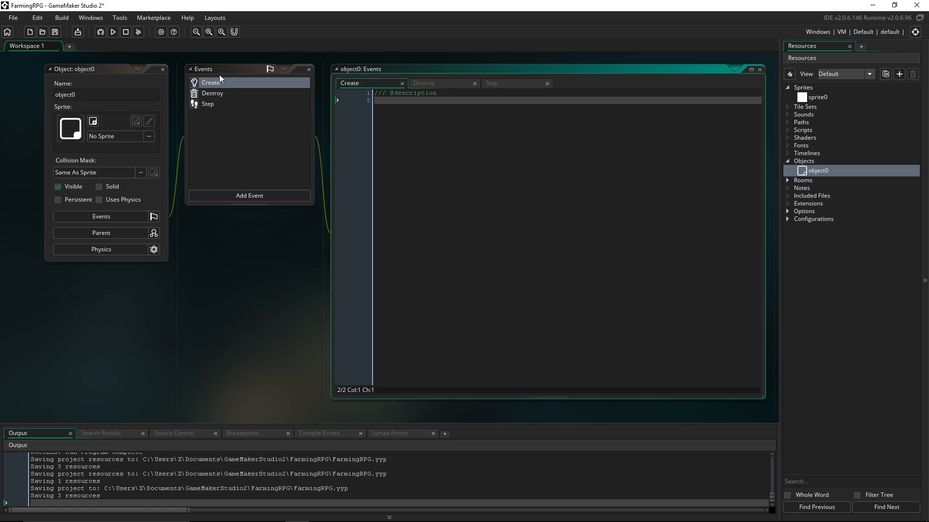
mouse_move(226, 92)
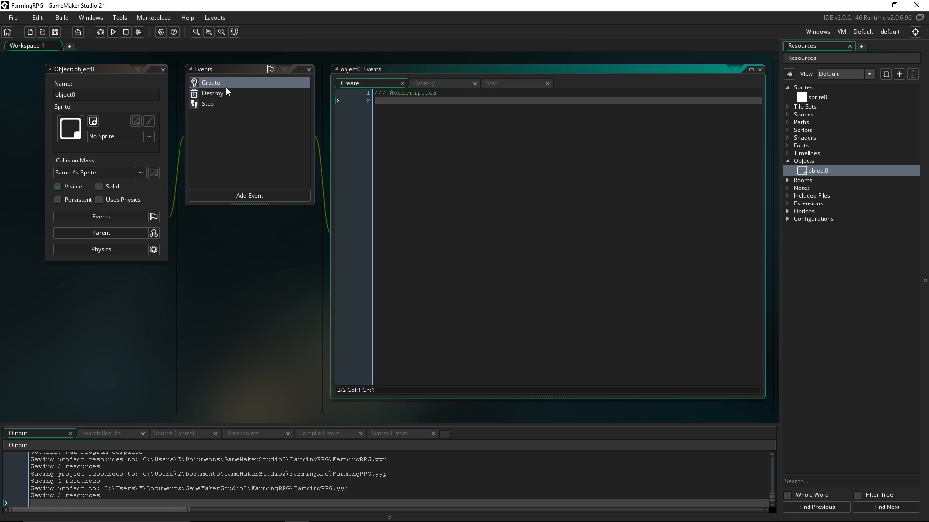
click(208, 103)
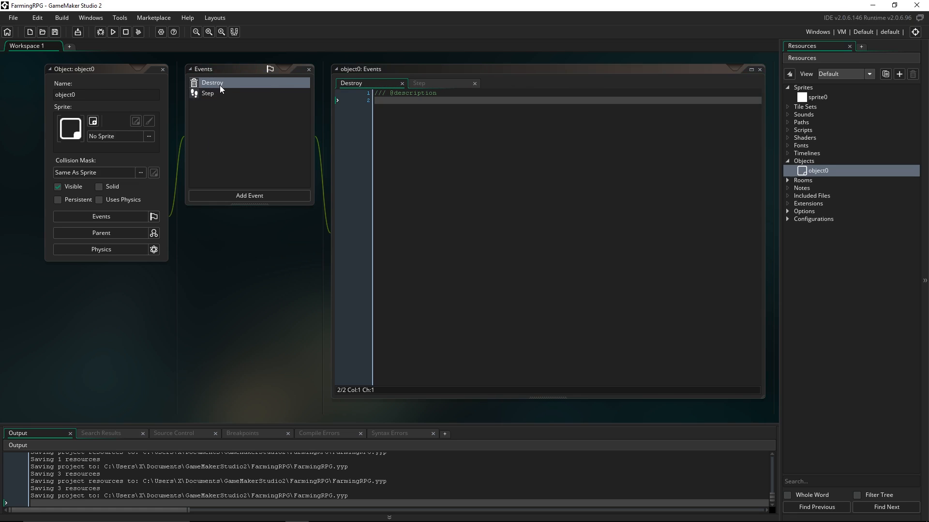
right_click(208, 93)
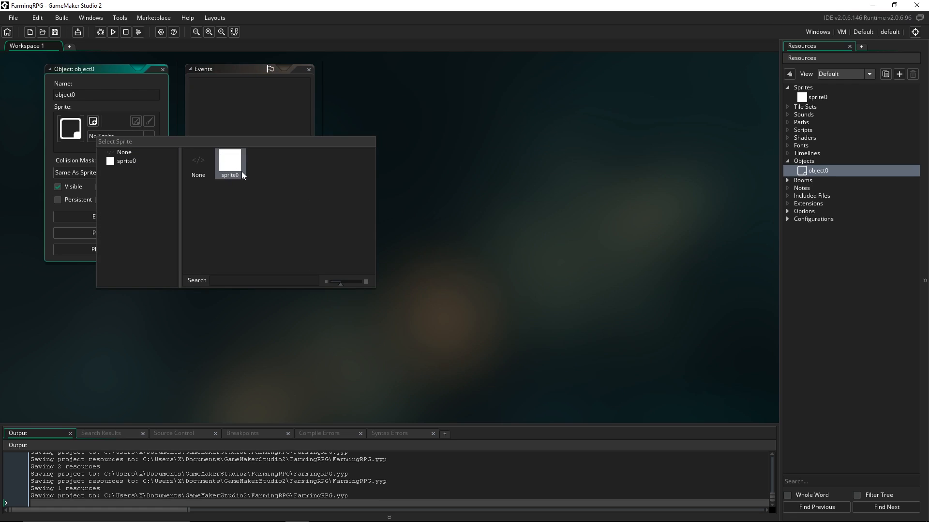
mouse_move(230, 171)
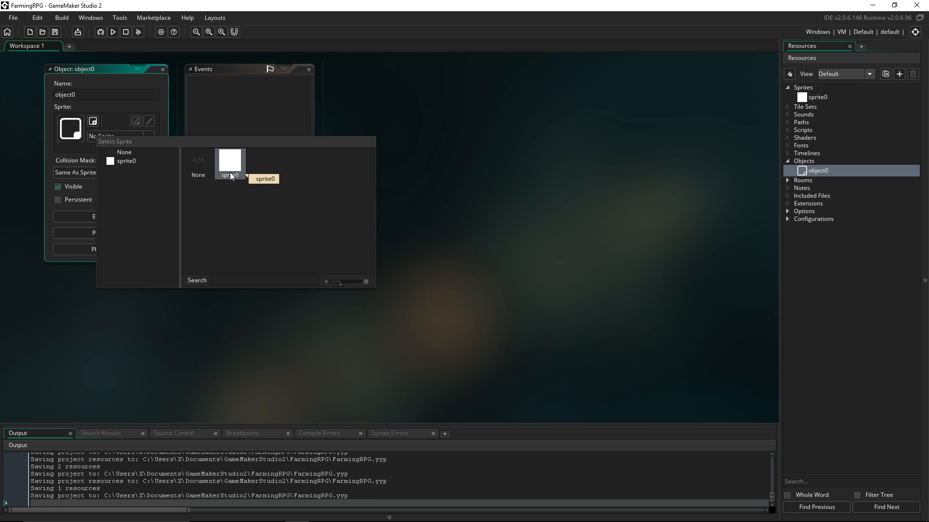
- Assign sprite0 as object0's sprite, showing a 64×64 white image
double_click(230, 163)
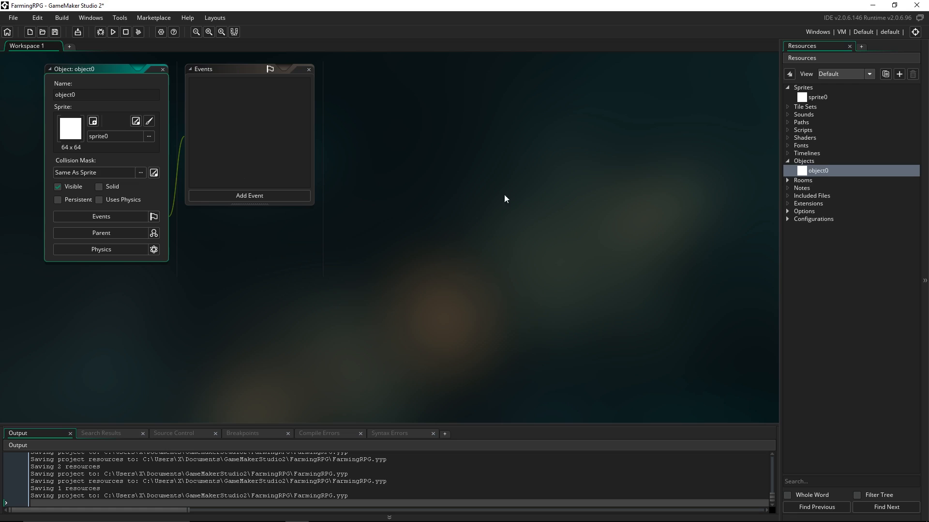
mouse_move(778, 189)
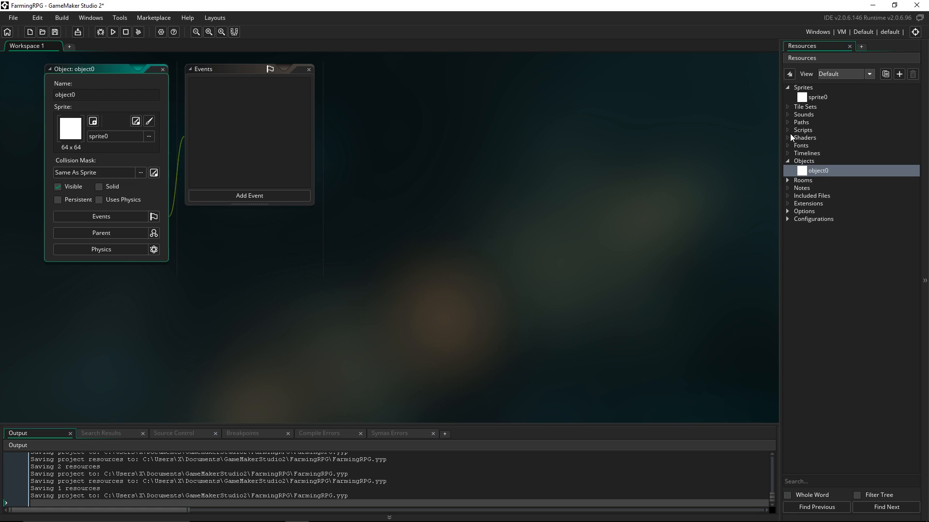
mouse_move(792, 137)
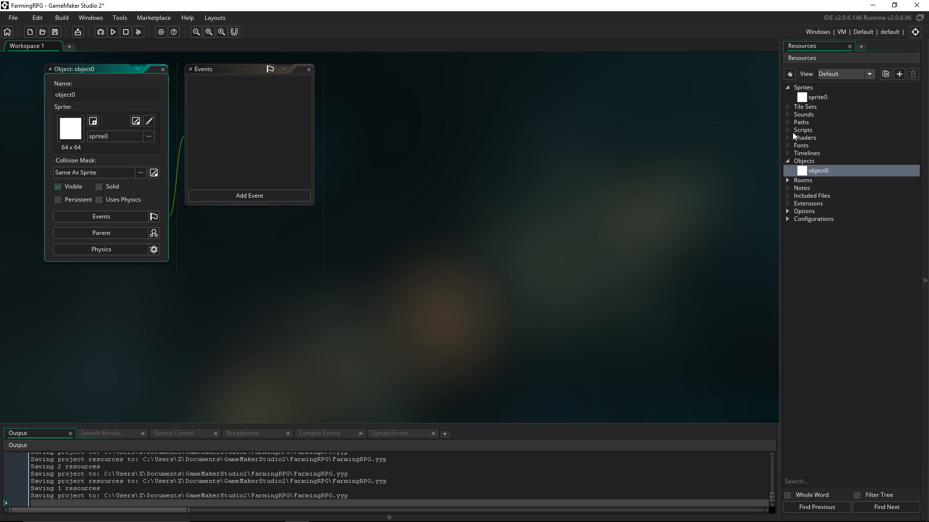
mouse_move(794, 184)
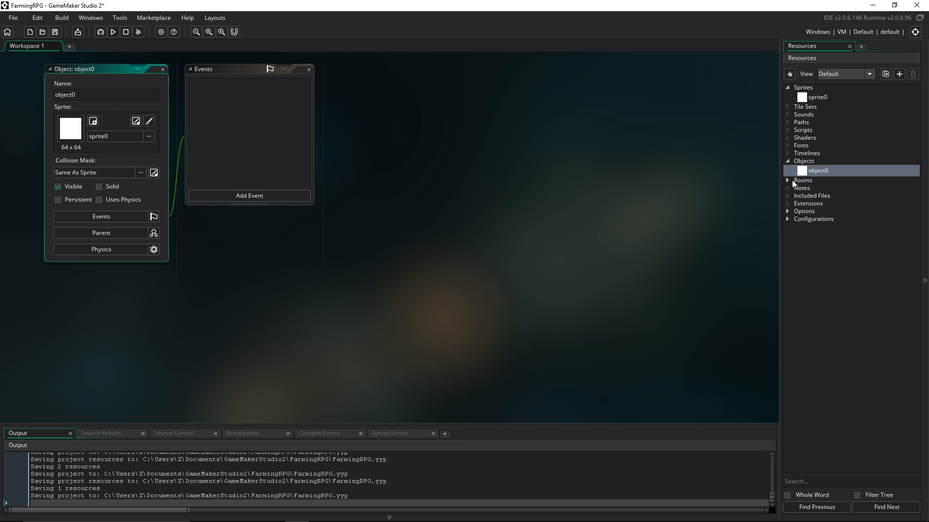
mouse_move(804, 185)
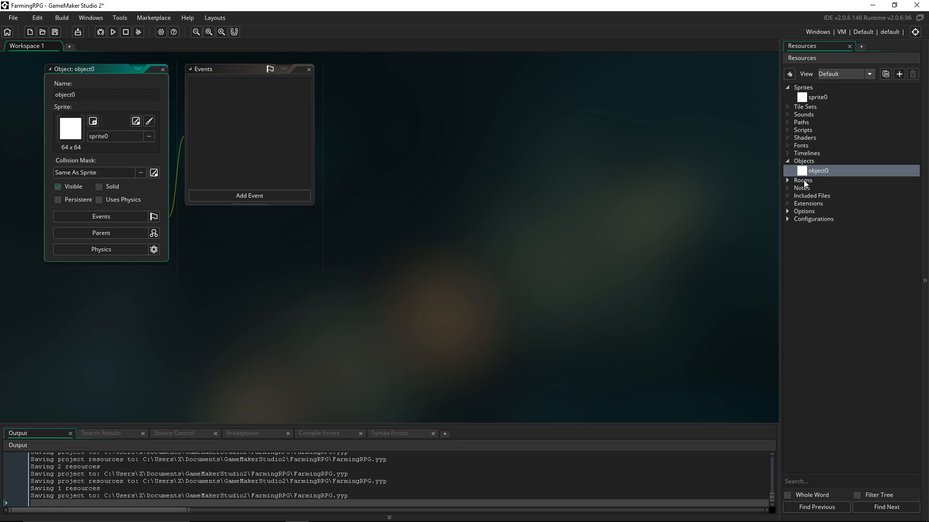
mouse_move(804, 185)
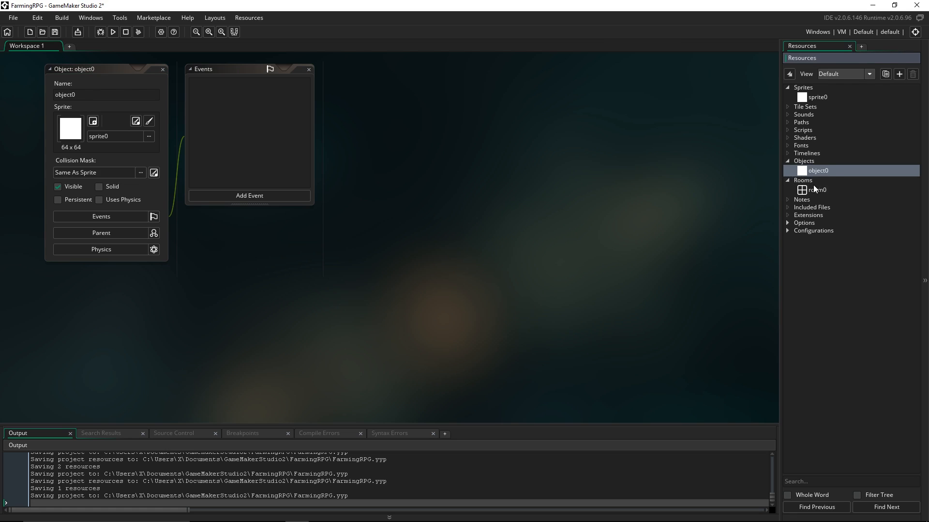
- Open room0 from the Rooms folder, showing its empty 1024×768 grid
click(818, 190)
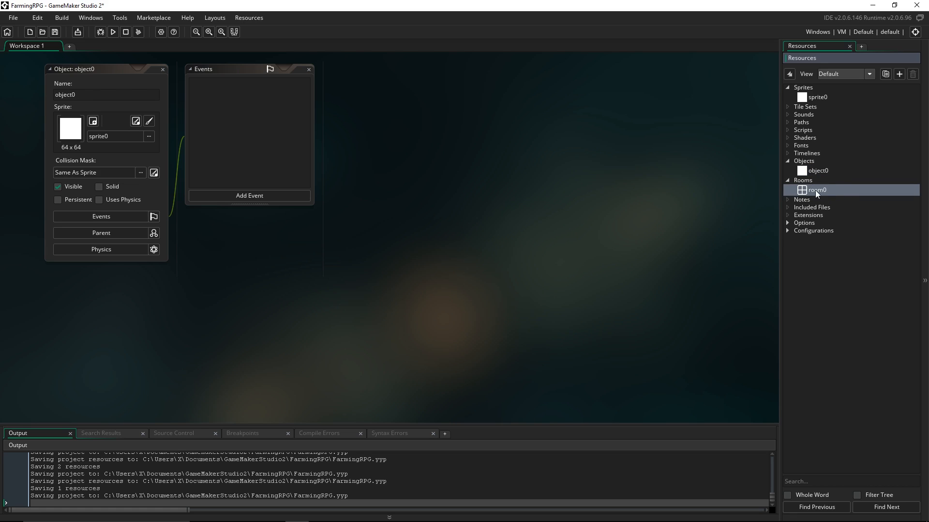
double_click(816, 189)
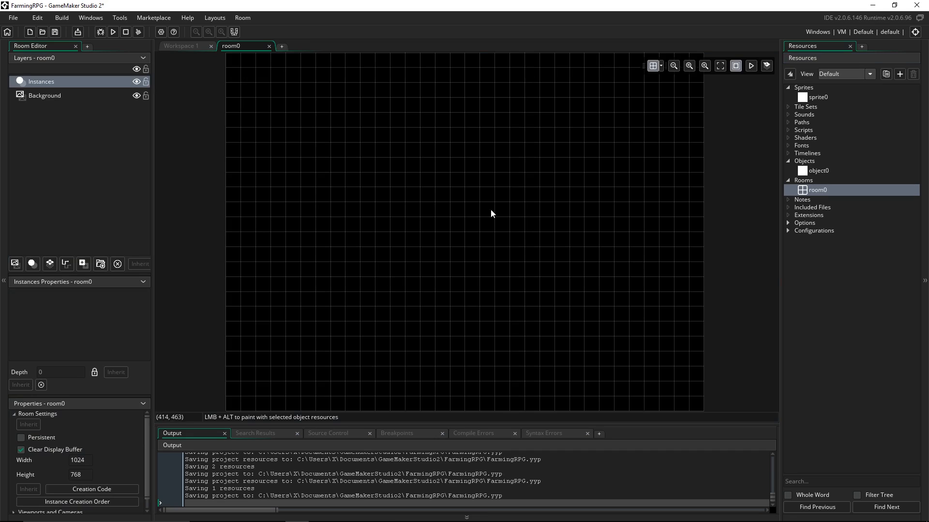
mouse_move(559, 221)
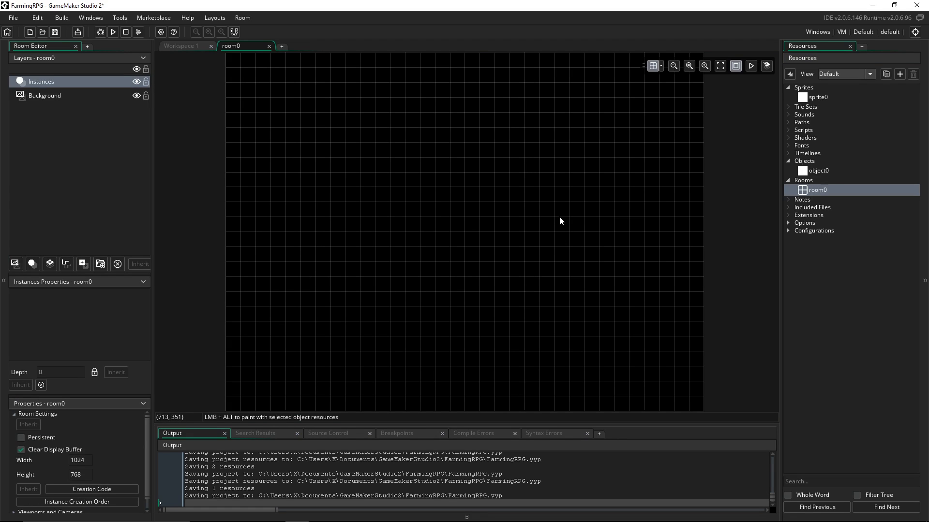
mouse_move(549, 183)
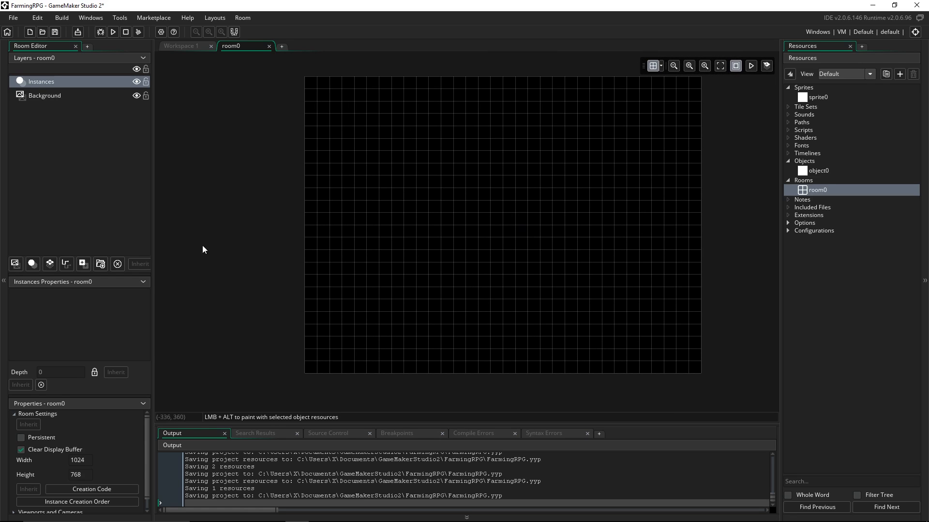
mouse_move(623, 199)
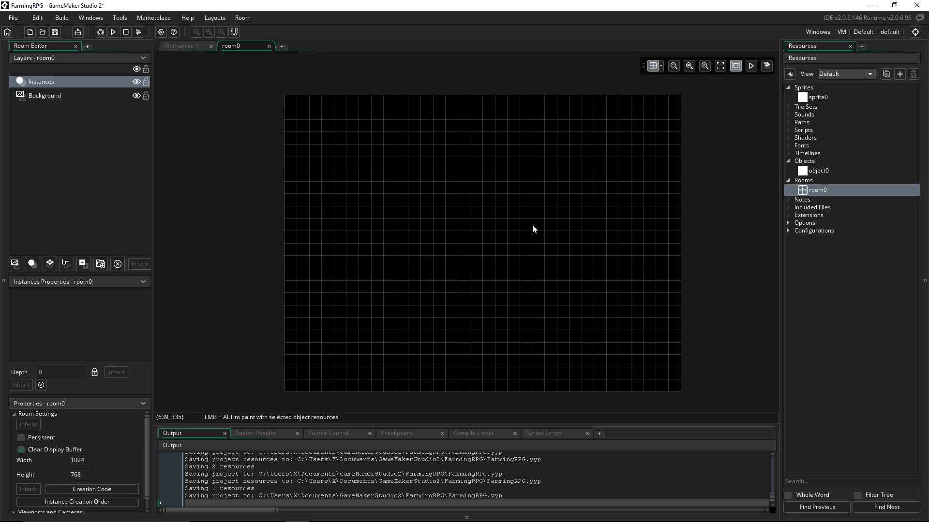
mouse_move(543, 257)
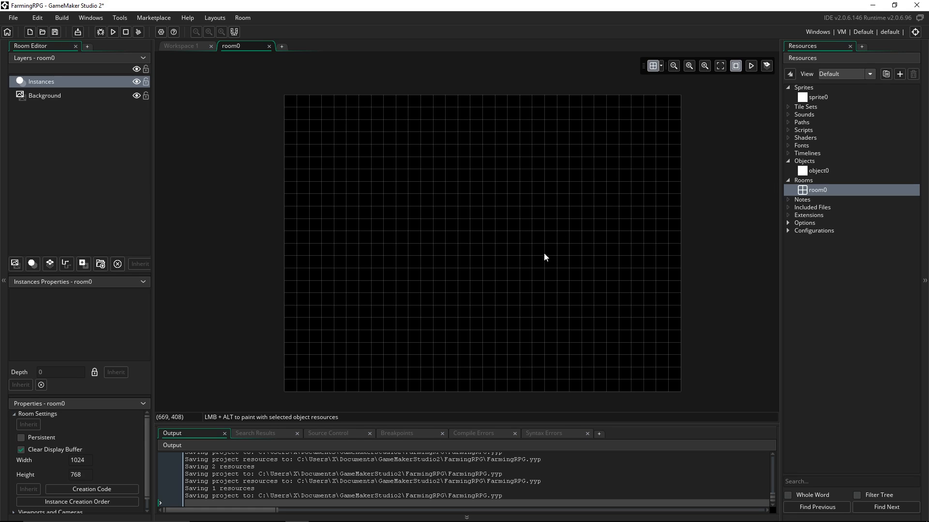
mouse_move(549, 270)
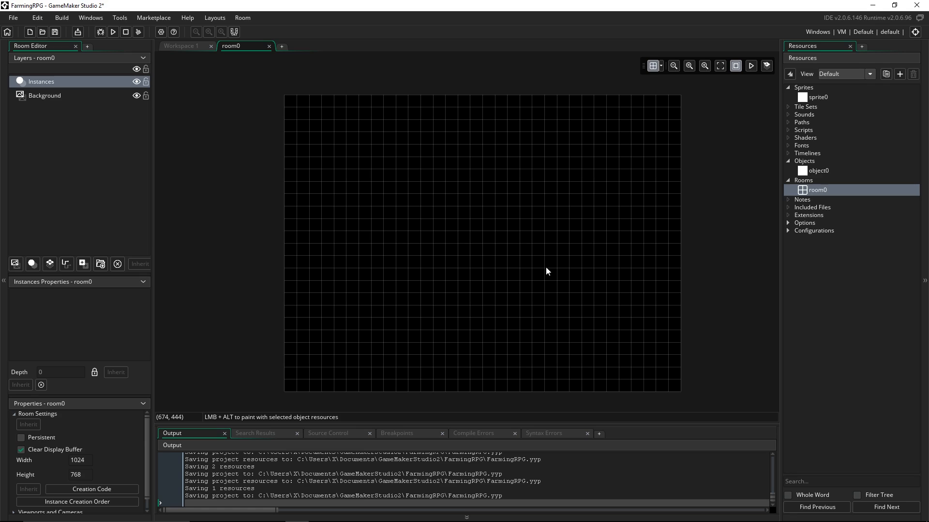
mouse_move(760, 259)
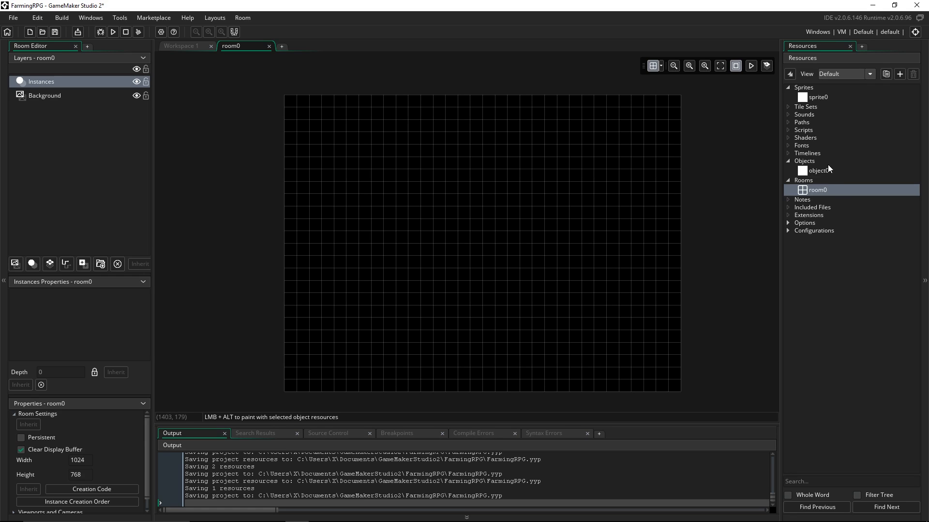
- Place five object0 instances across room0's grid on the Instances layer
click(818, 170)
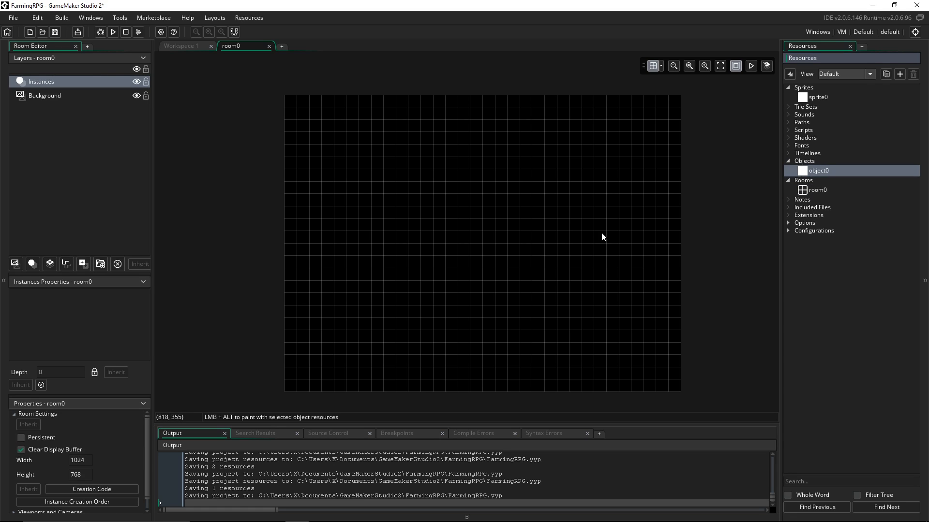
mouse_move(539, 219)
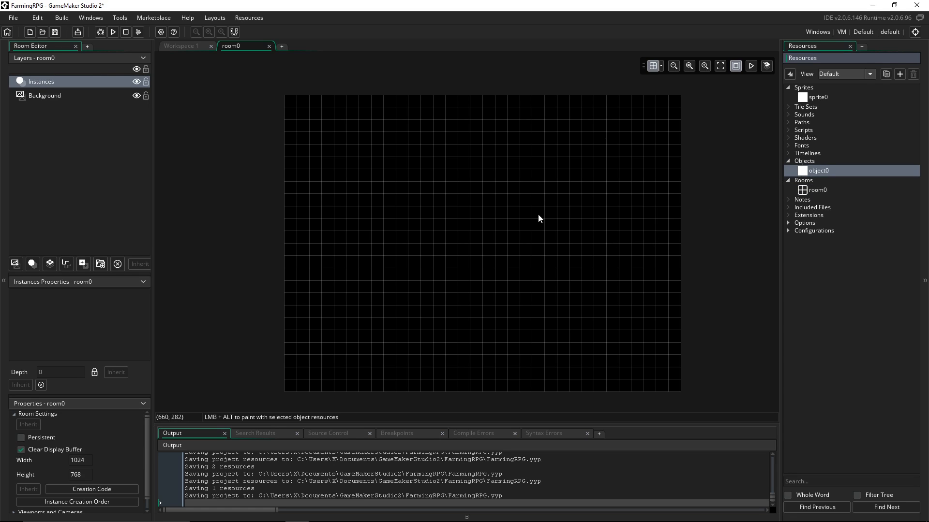
mouse_move(572, 269)
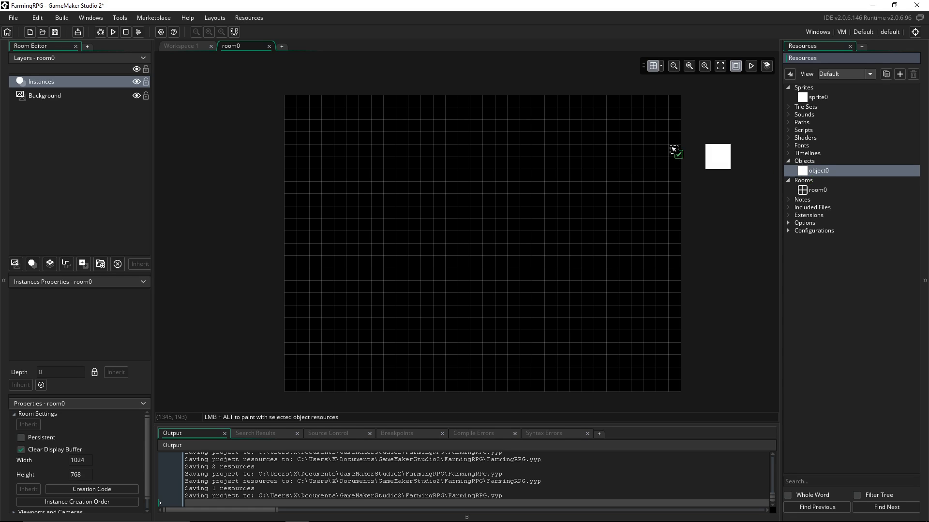
click(408, 219)
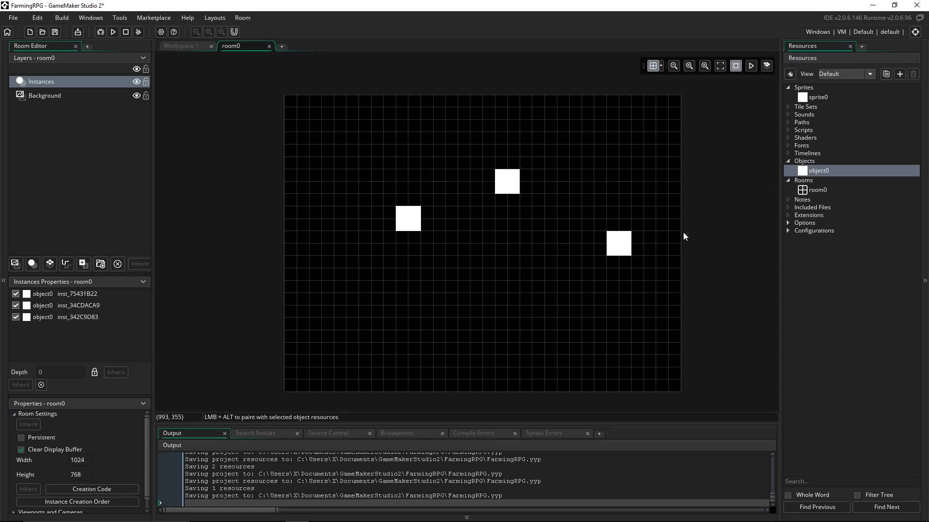
click(507, 317)
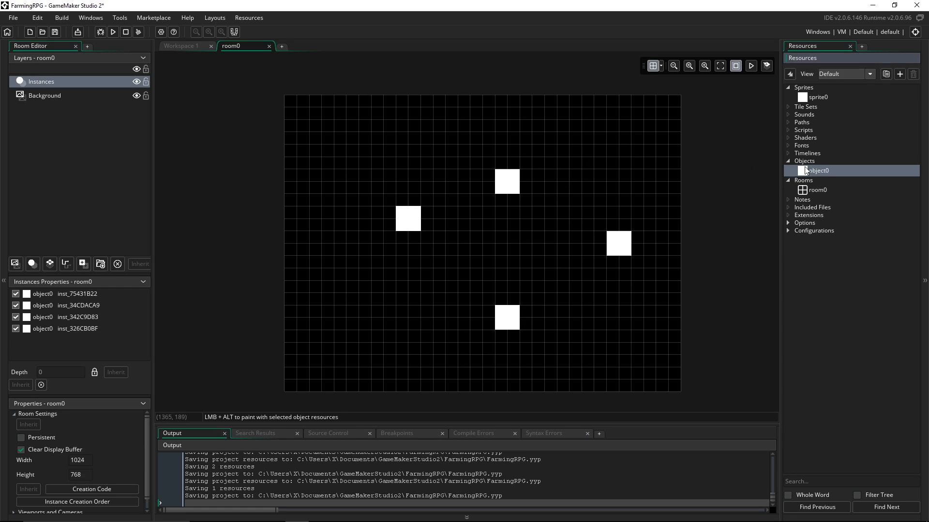
click(371, 317)
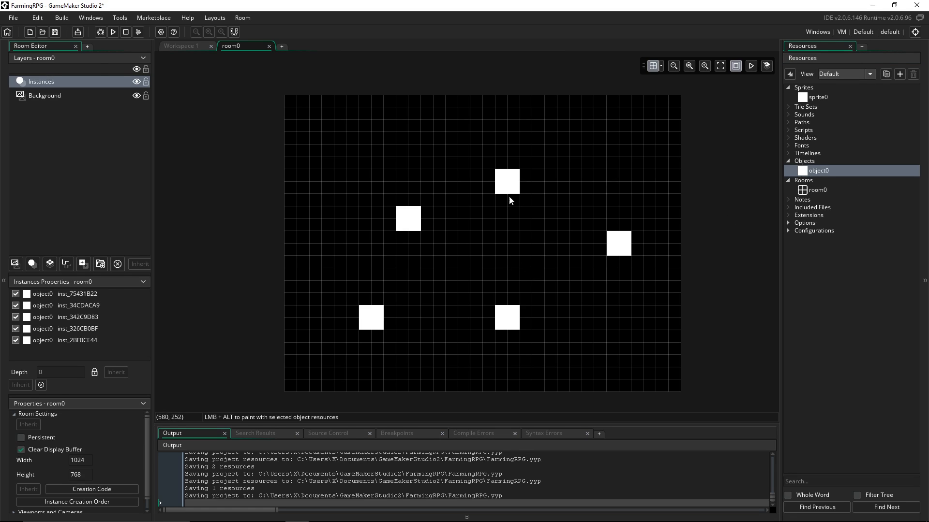
mouse_move(468, 233)
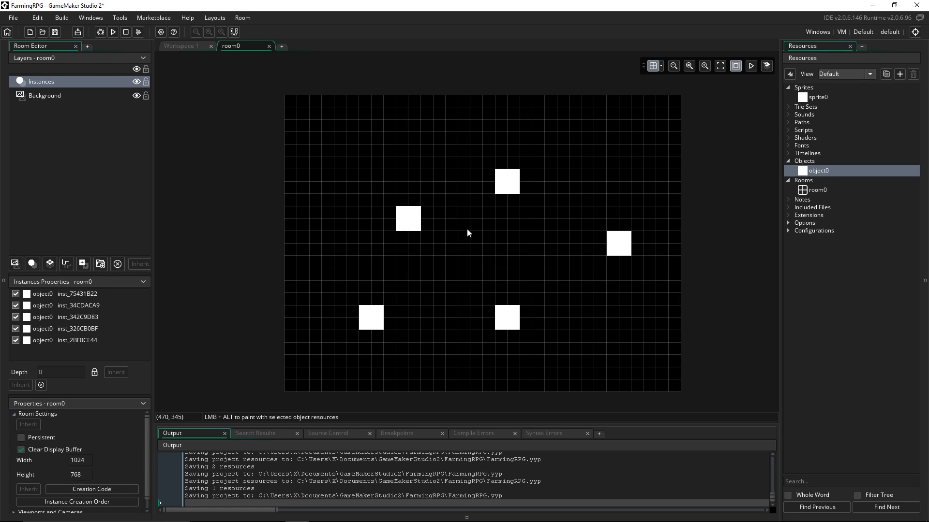
mouse_move(114, 31)
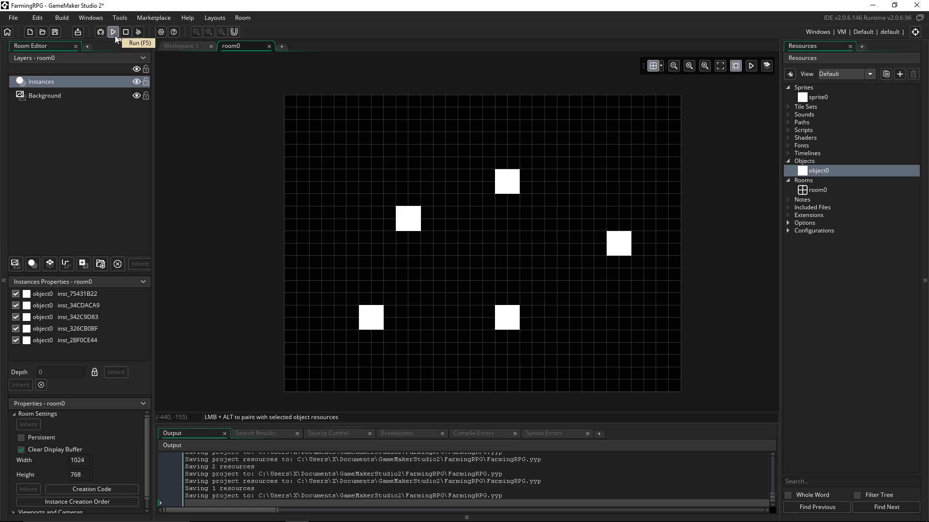
- Run FarmingRPG to see the five white squares, then close the game window
click(113, 31)
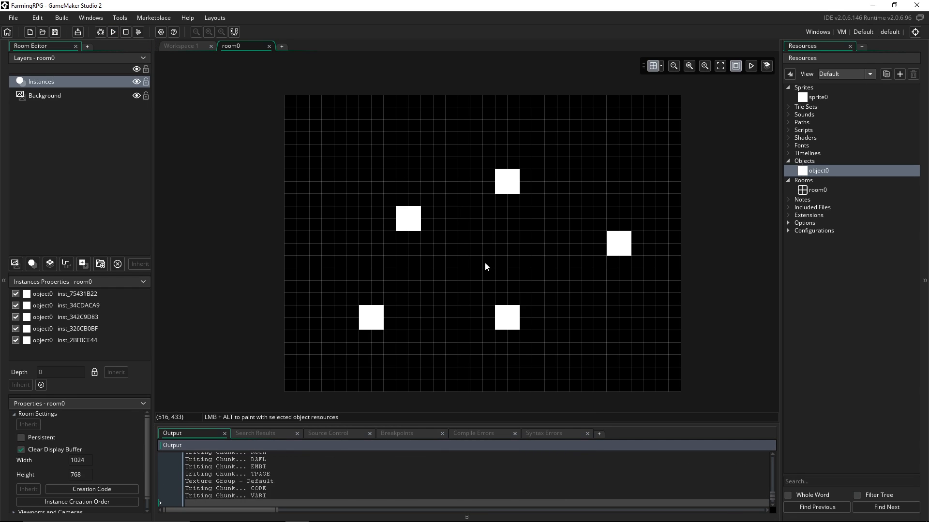
click(750, 66)
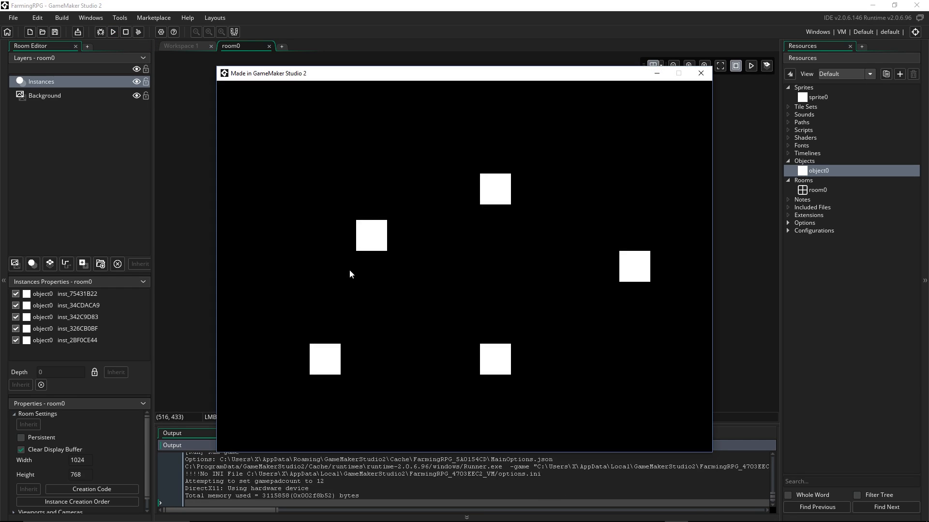
mouse_move(529, 380)
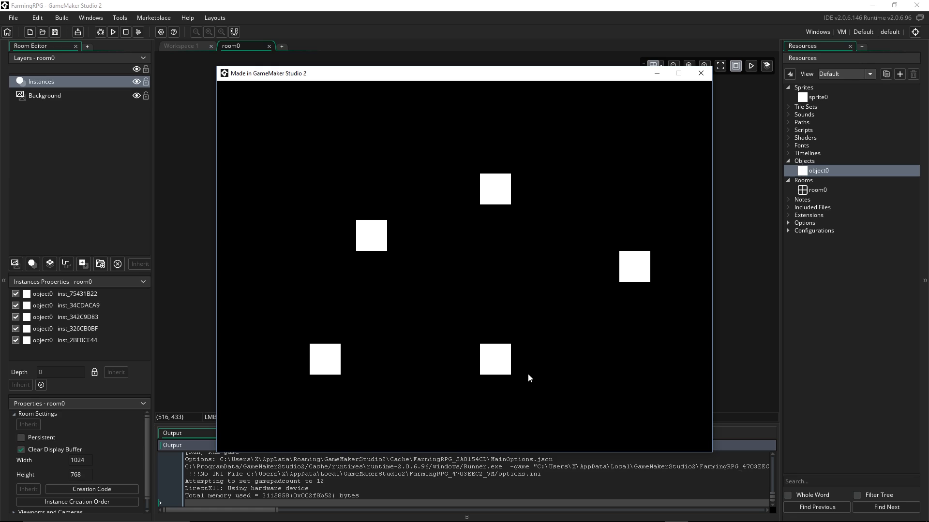
mouse_move(520, 366)
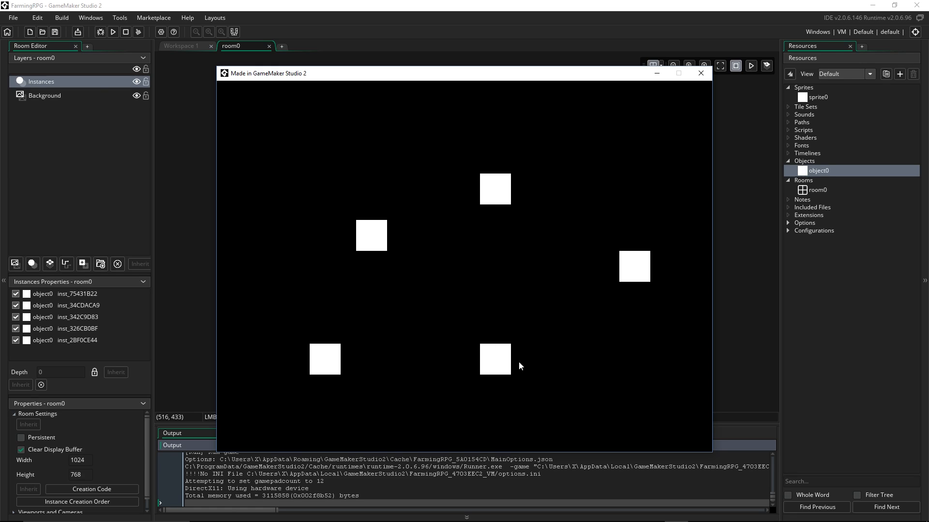
mouse_move(701, 73)
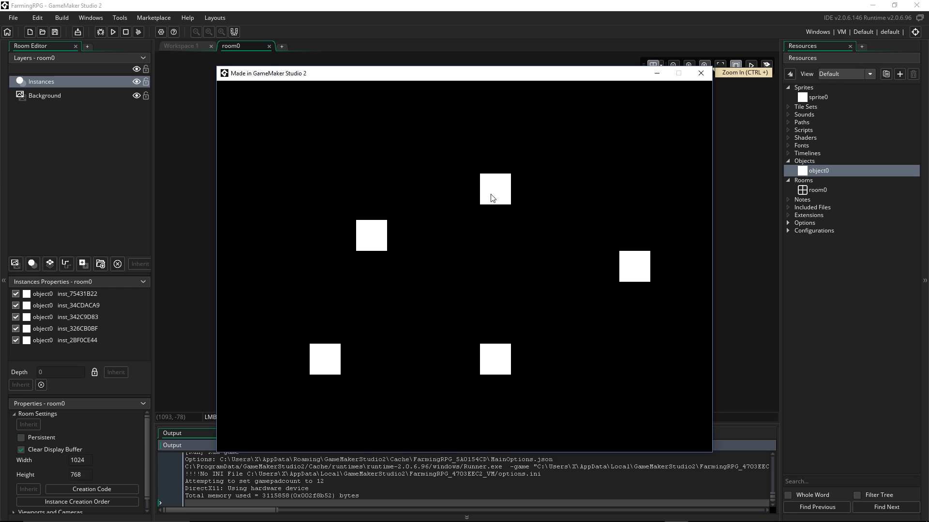
mouse_move(680, 93)
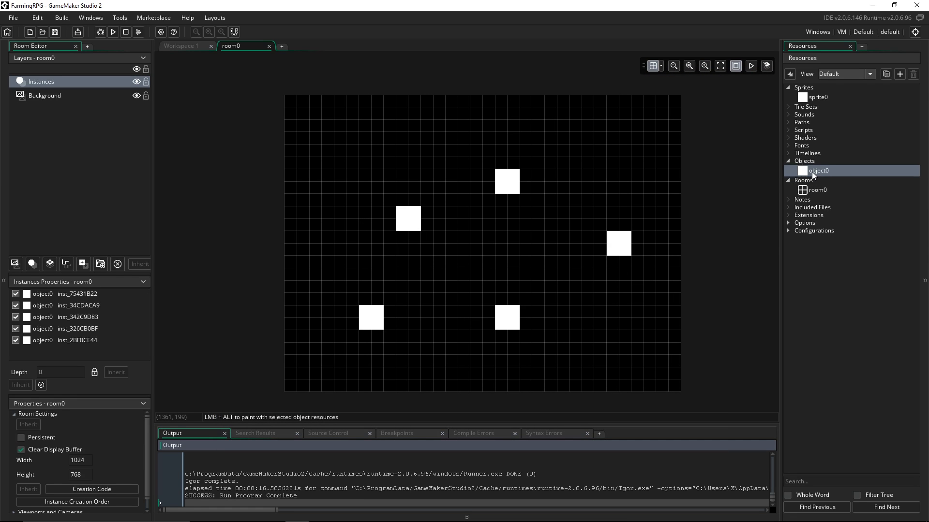
mouse_move(367, 82)
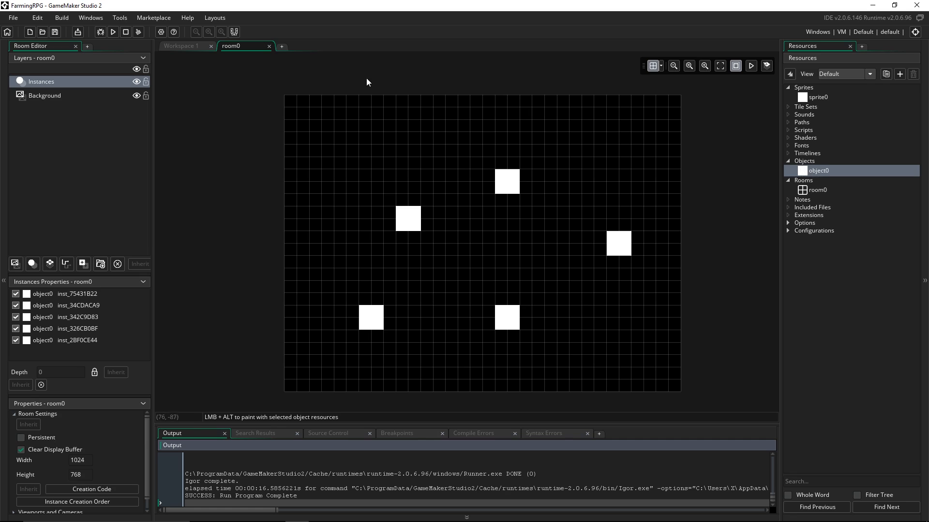
- Open object0's editor and close the room0 tab
double_click(818, 170)
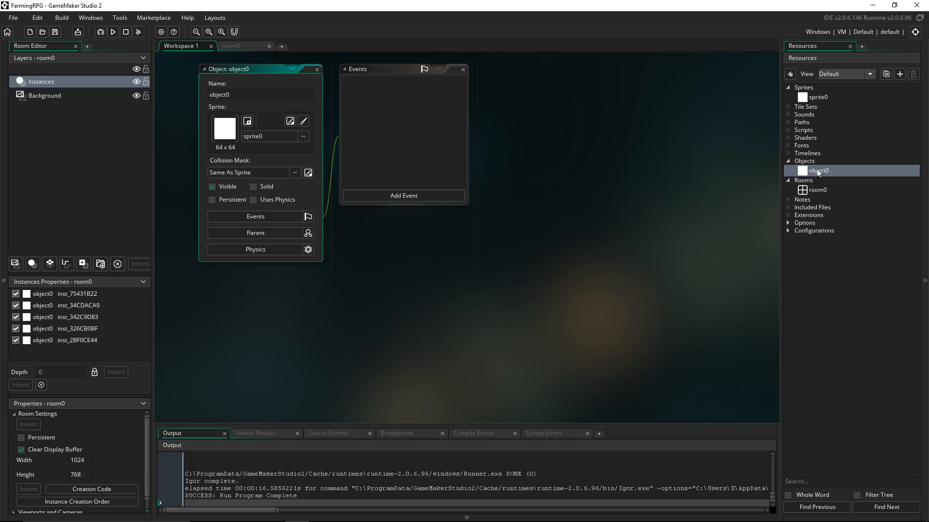
mouse_move(125, 248)
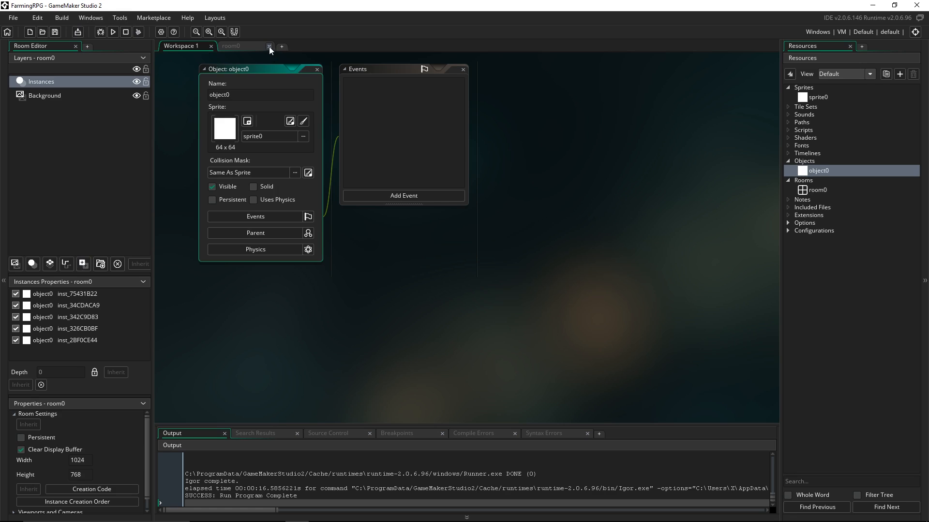
click(270, 46)
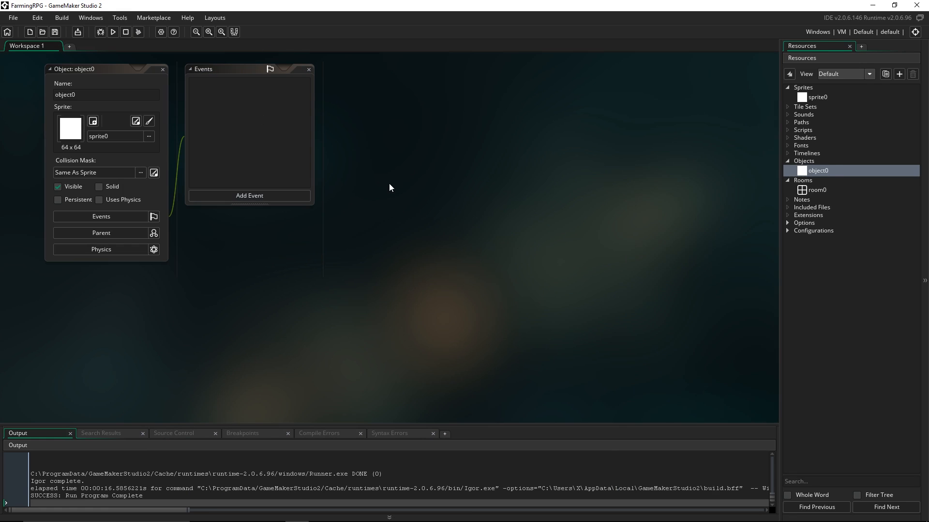
mouse_move(349, 222)
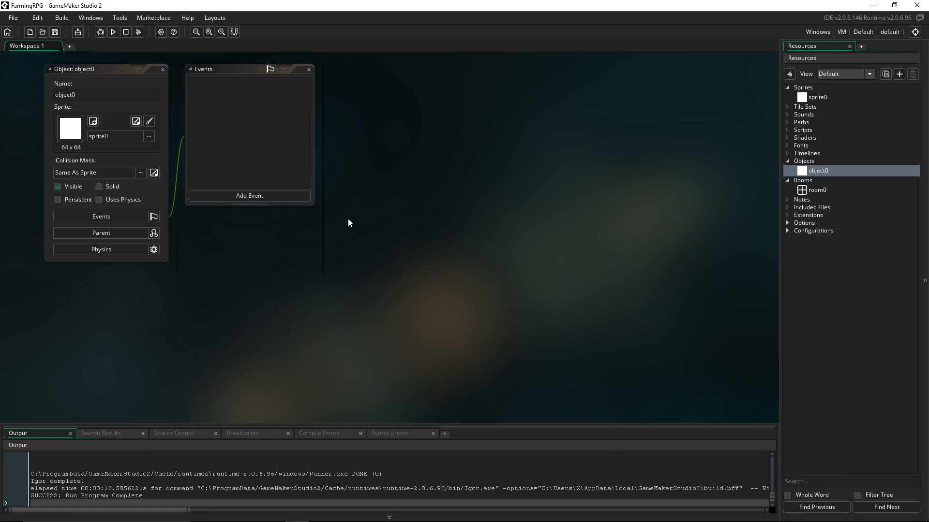
mouse_move(385, 234)
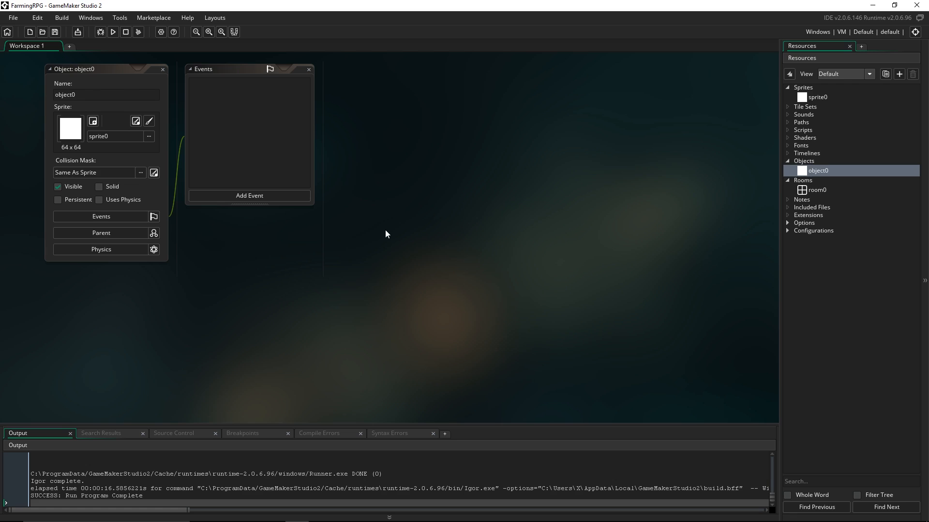
- Add a Step event to object0 through Add Event > Step
click(249, 195)
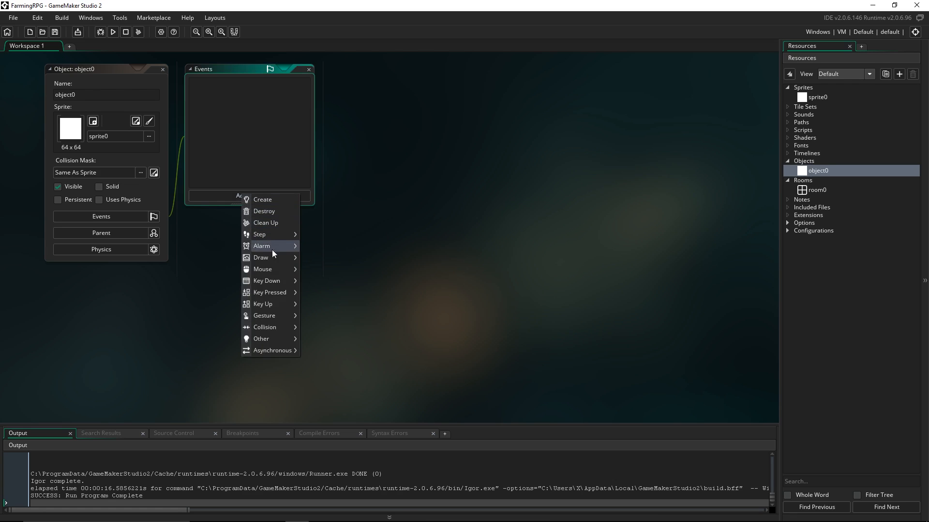
mouse_move(367, 167)
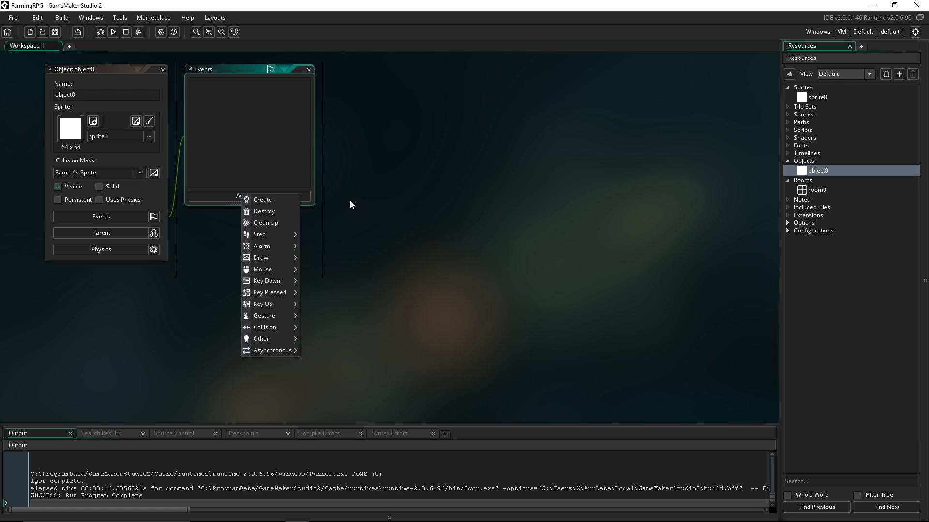
mouse_move(396, 327)
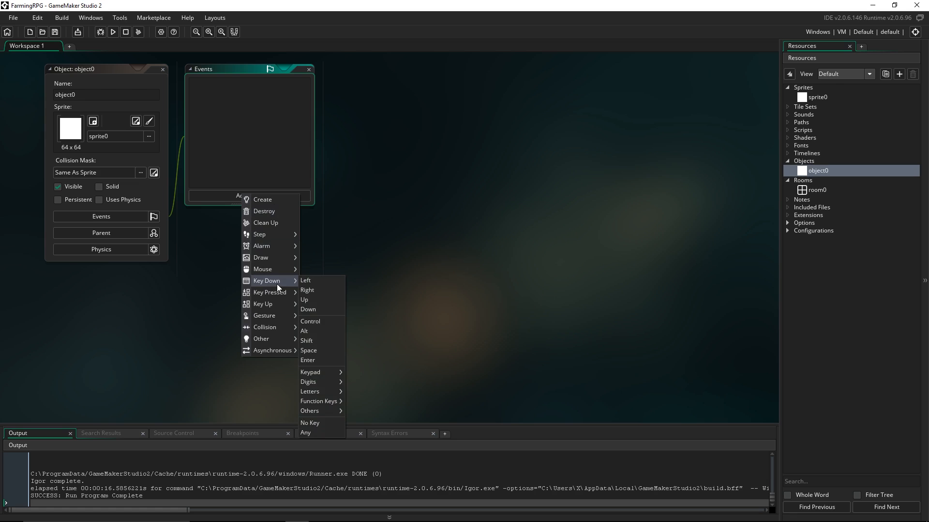
mouse_move(272, 285)
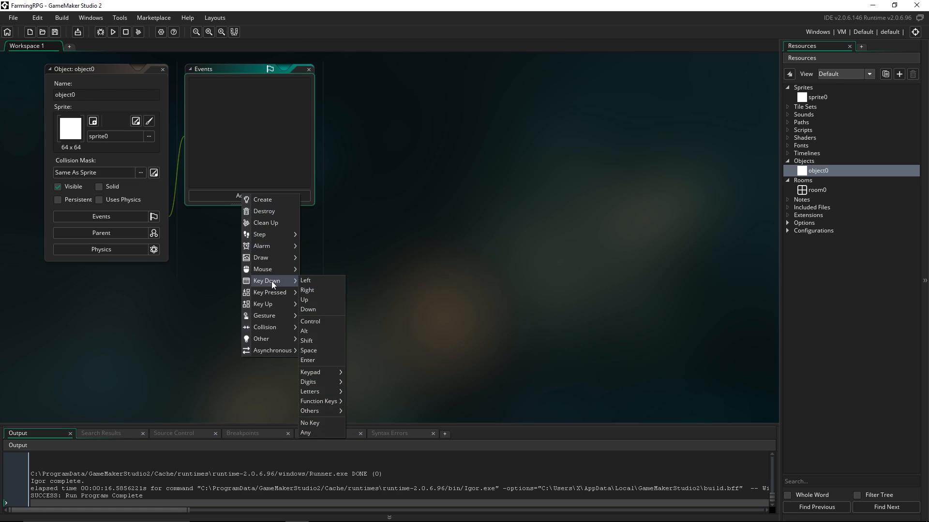
mouse_move(308, 309)
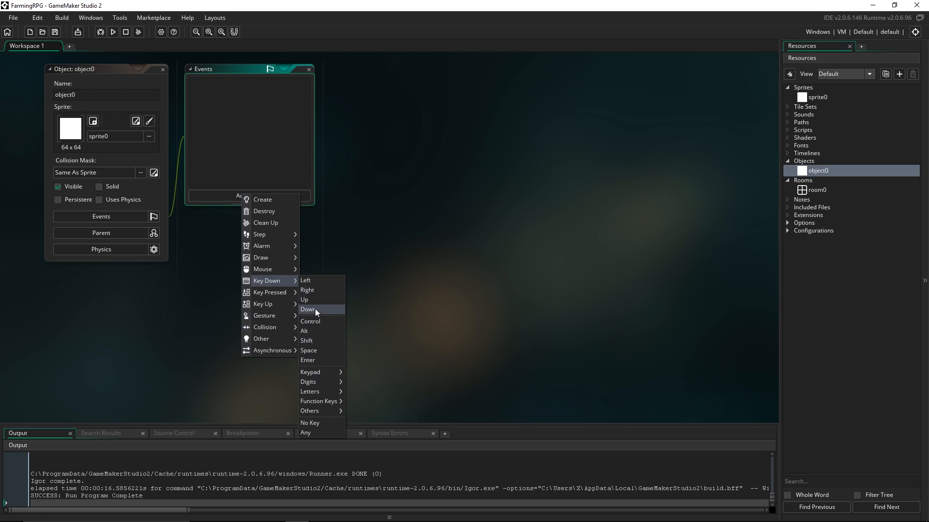
mouse_move(320, 311)
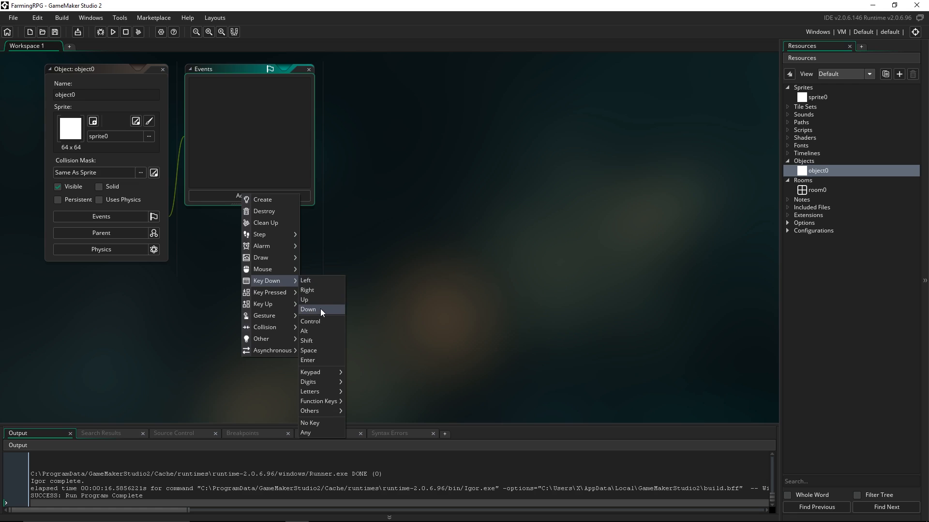
mouse_move(319, 290)
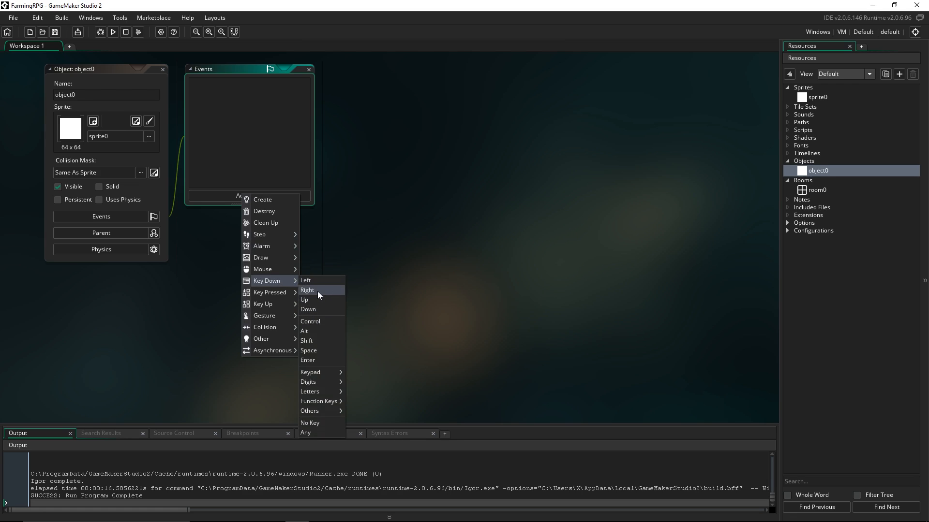
mouse_move(303, 300)
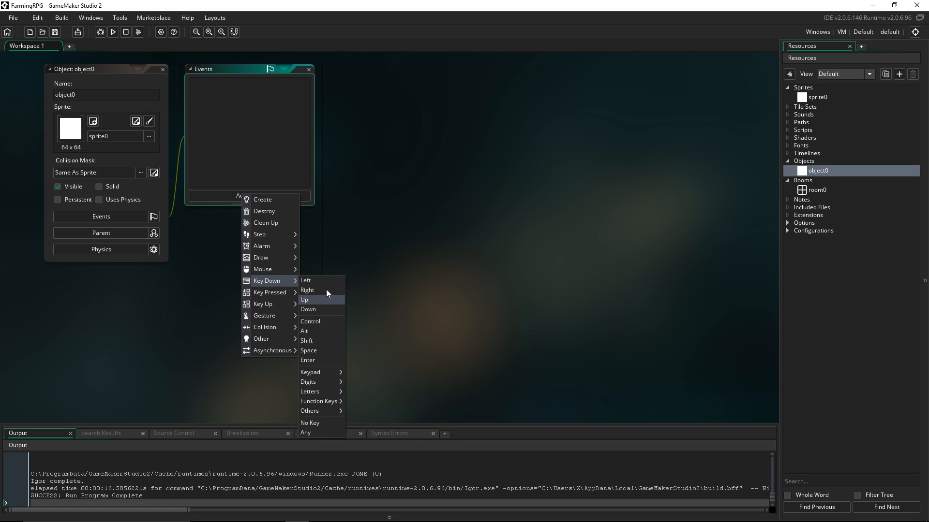
mouse_move(263, 269)
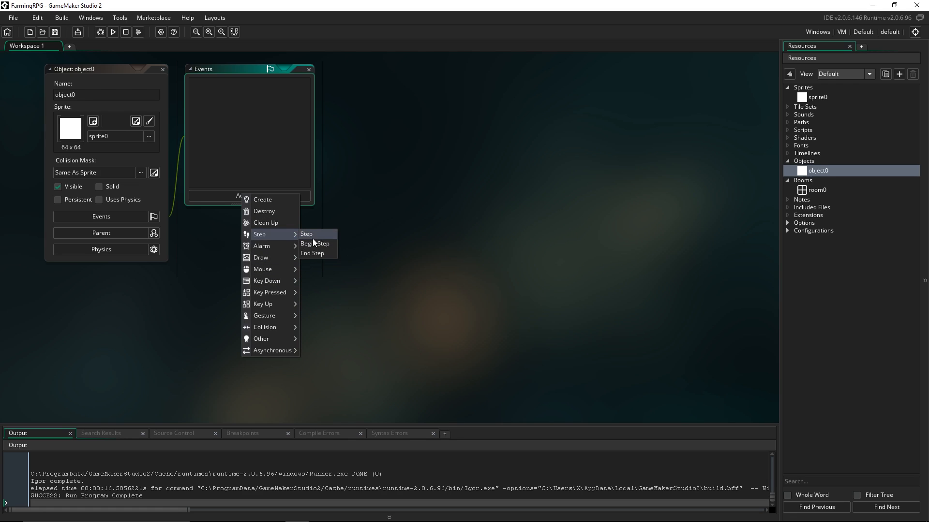
mouse_move(311, 241)
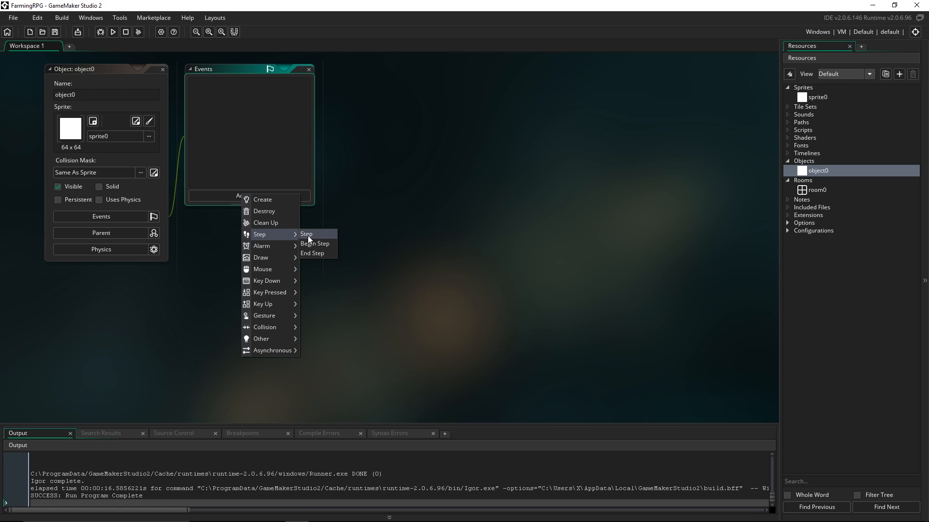
click(306, 234)
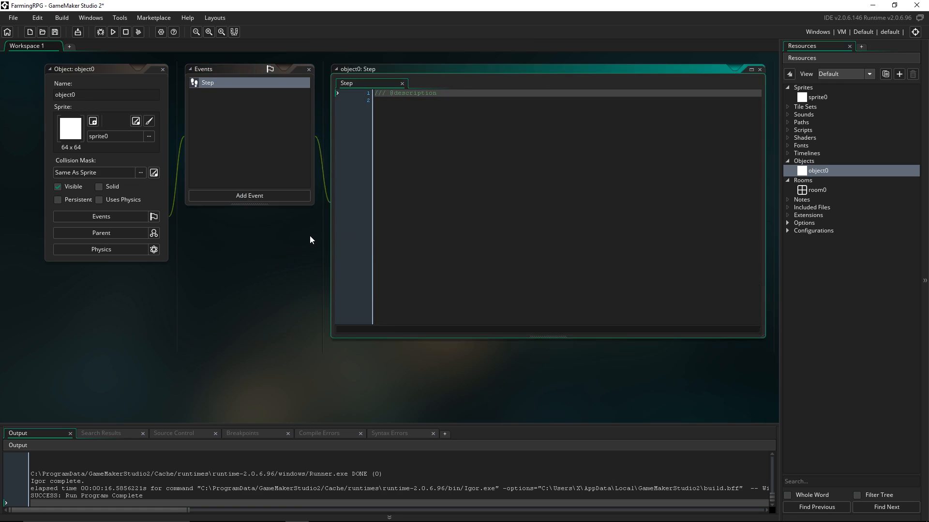
- Write a 'move the player' comment and an if block starting keyboard_check
text(//)
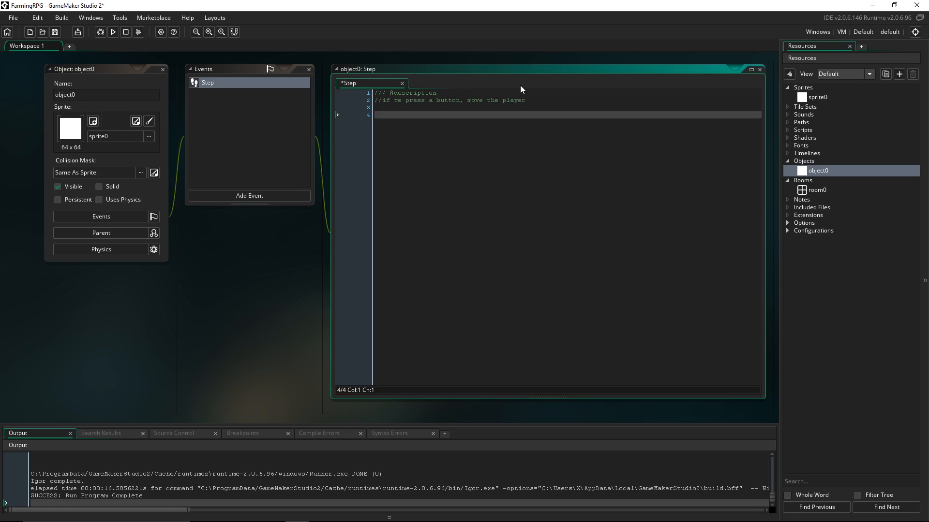
text(if(){)
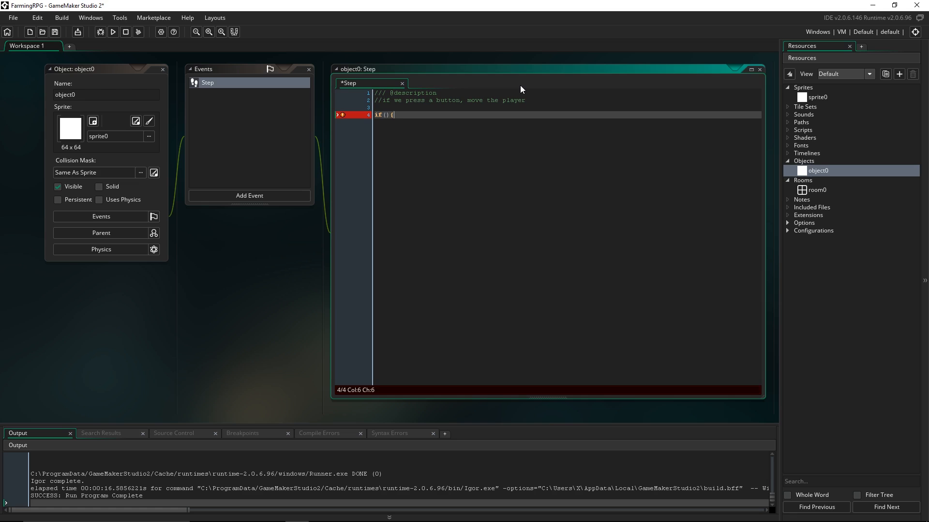
key(enter)
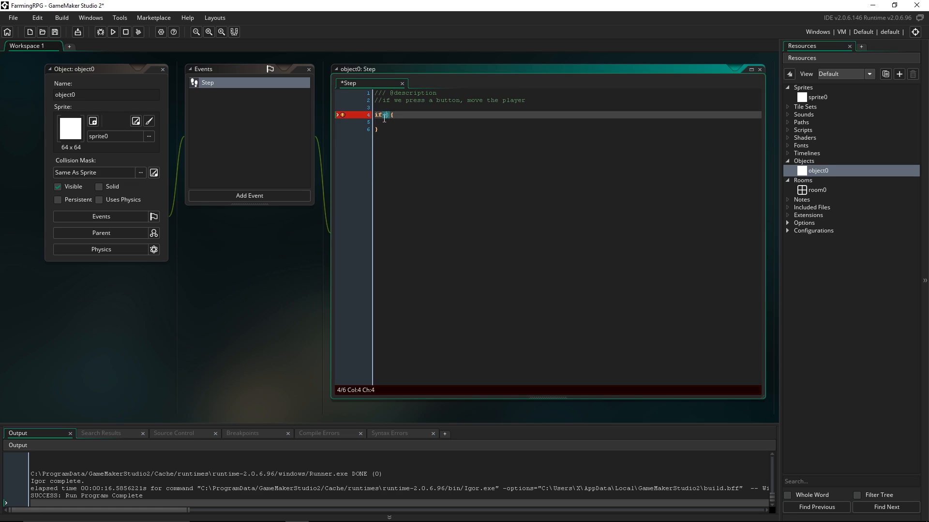
text(())
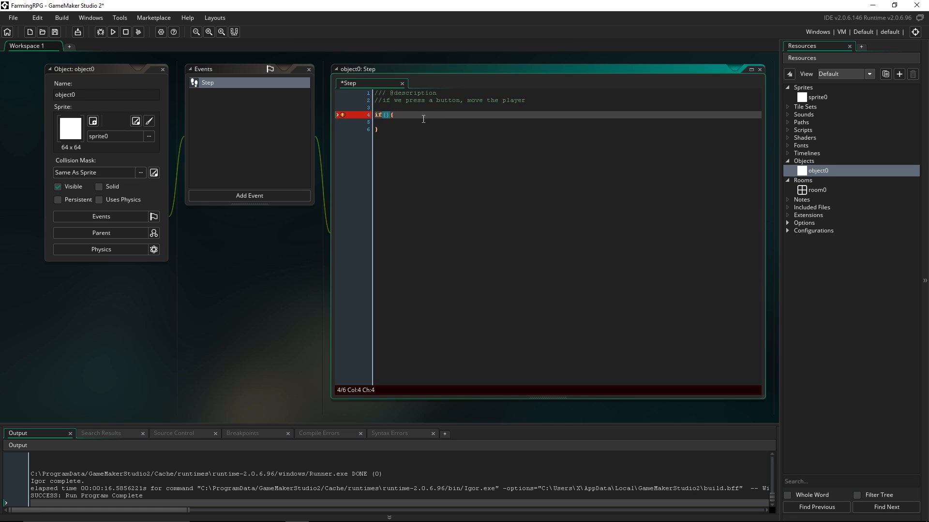
mouse_move(438, 116)
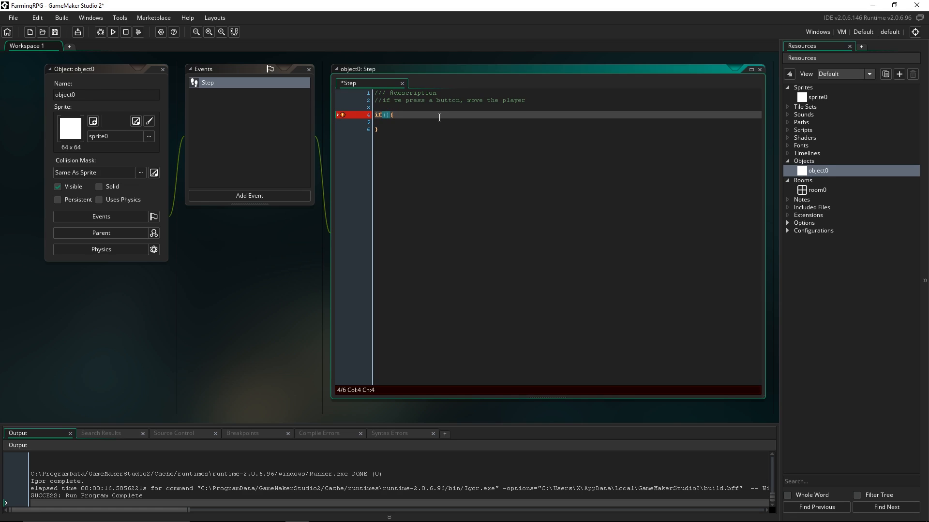
text(keyboard_check)
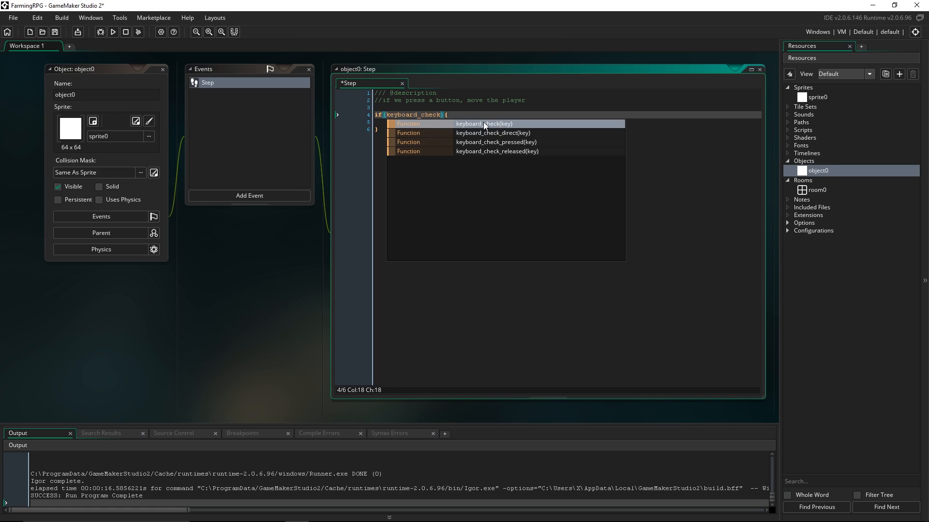
mouse_move(474, 142)
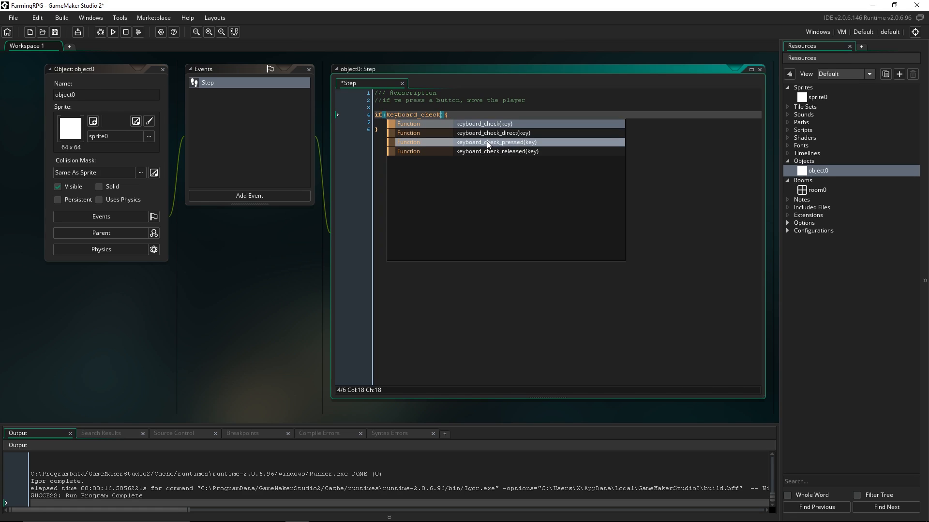
mouse_move(481, 145)
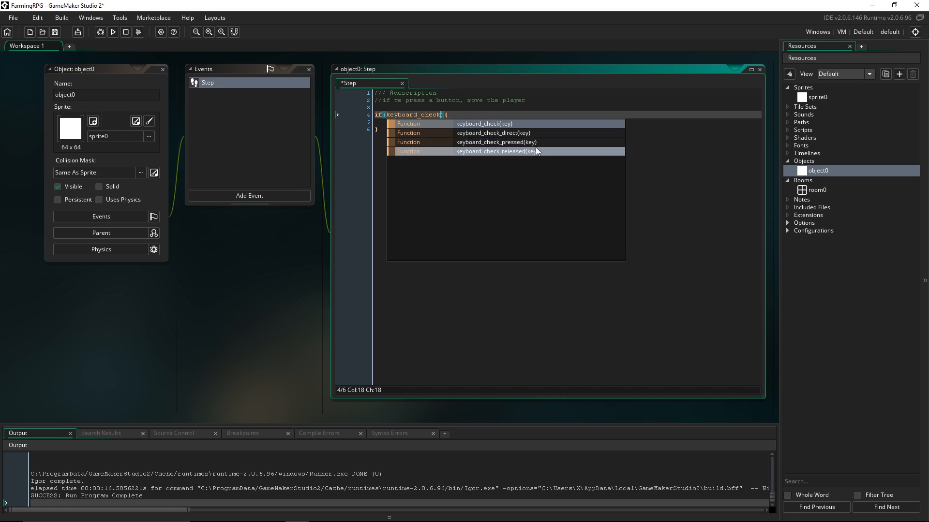
mouse_move(504, 142)
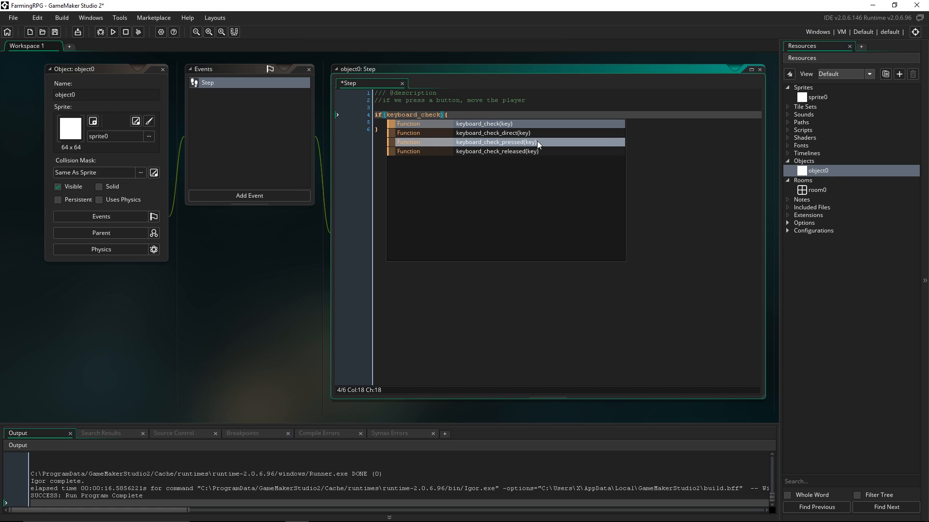
mouse_move(535, 149)
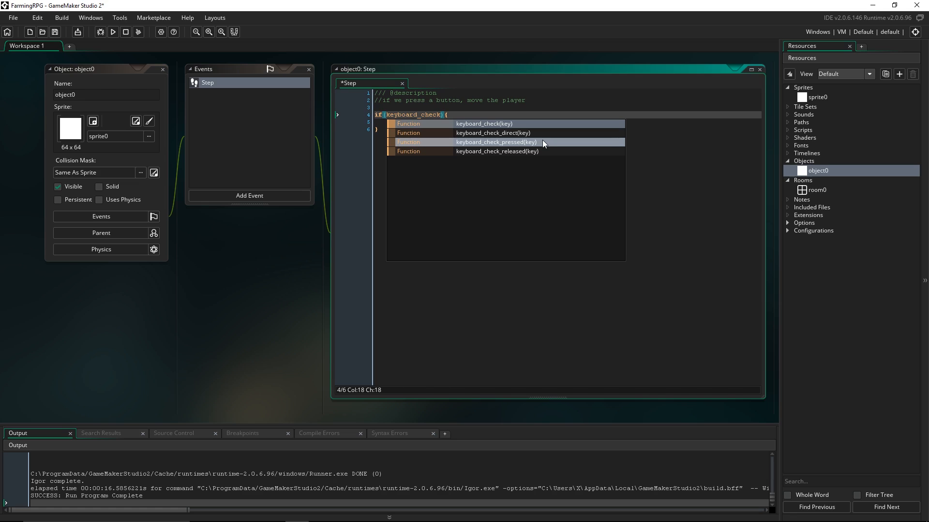
mouse_move(483, 124)
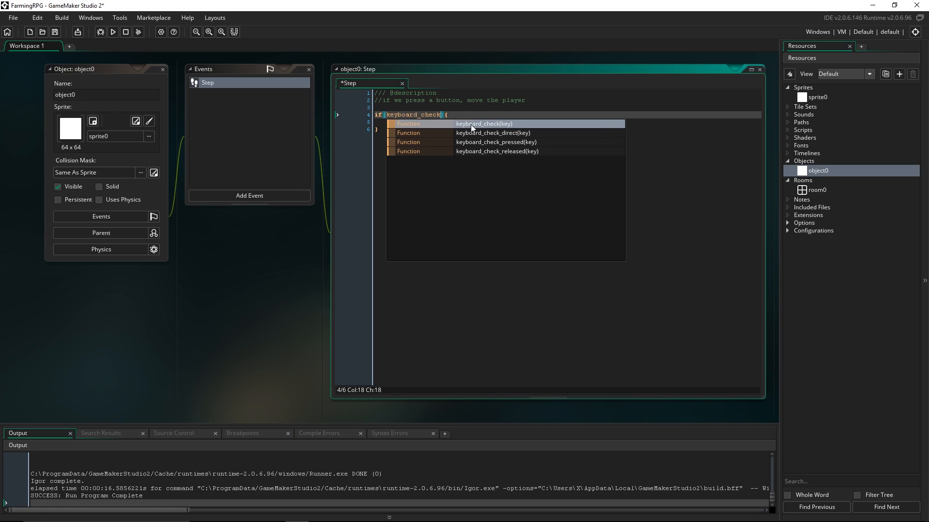
mouse_move(504, 133)
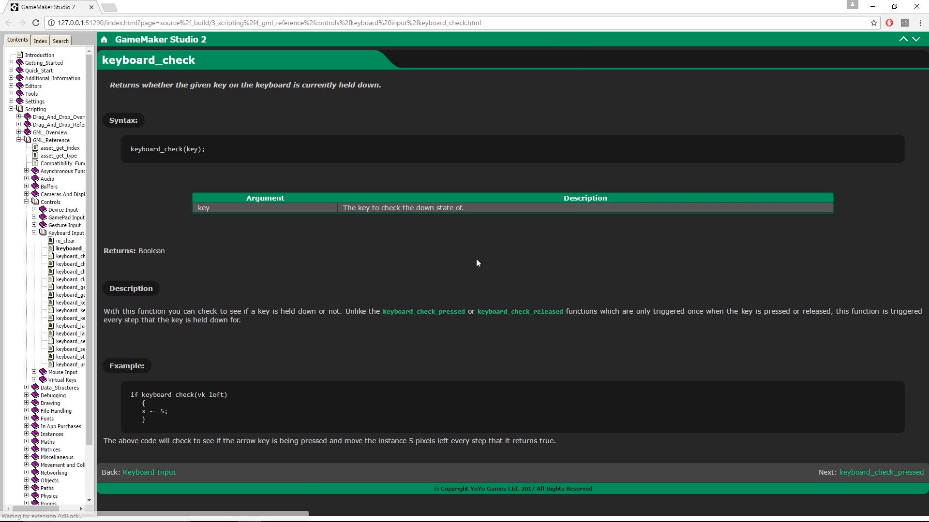
mouse_move(189, 306)
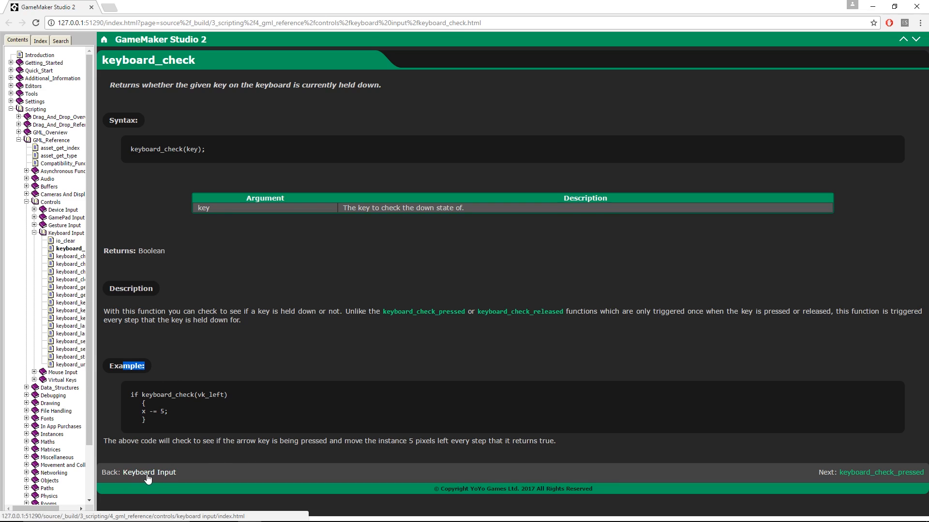
- Look up the arrow-key vk_ constants on the manual's Keyboard Input page
click(148, 472)
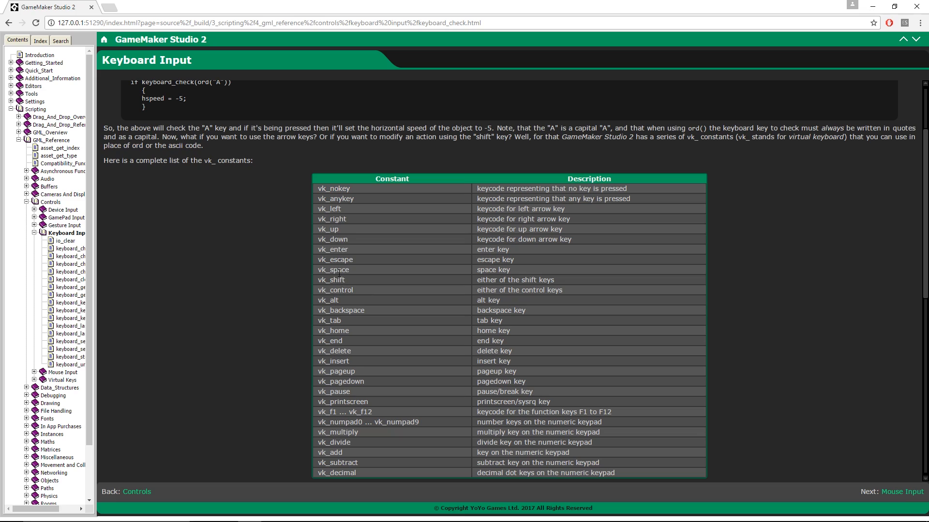
double_click(332, 270)
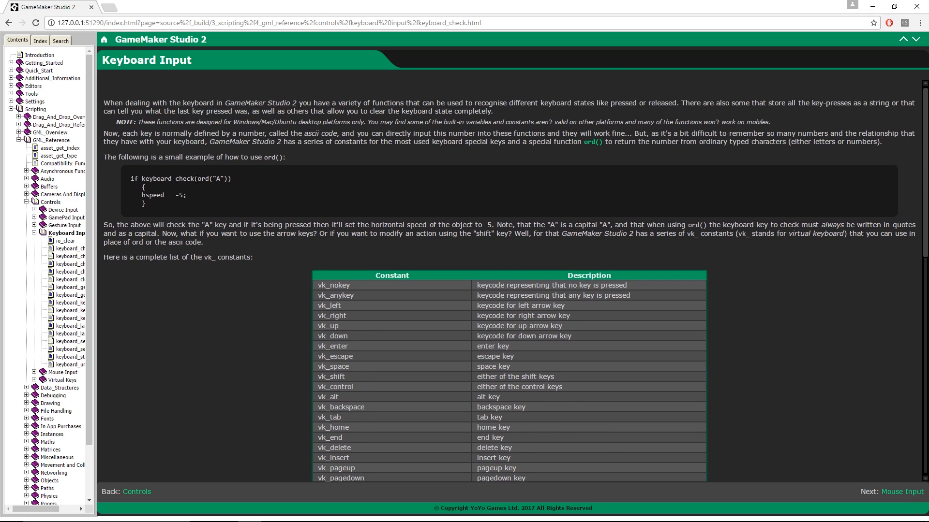
double_click(208, 179)
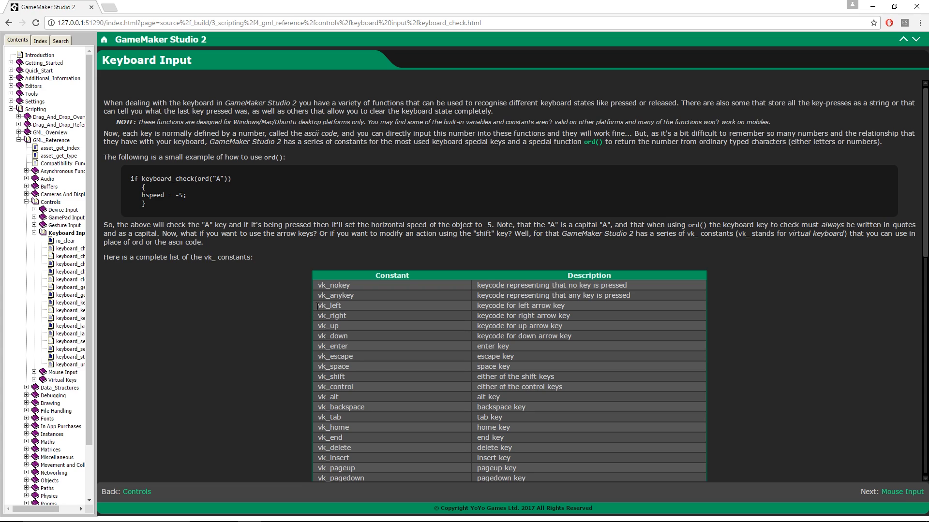
double_click(329, 305)
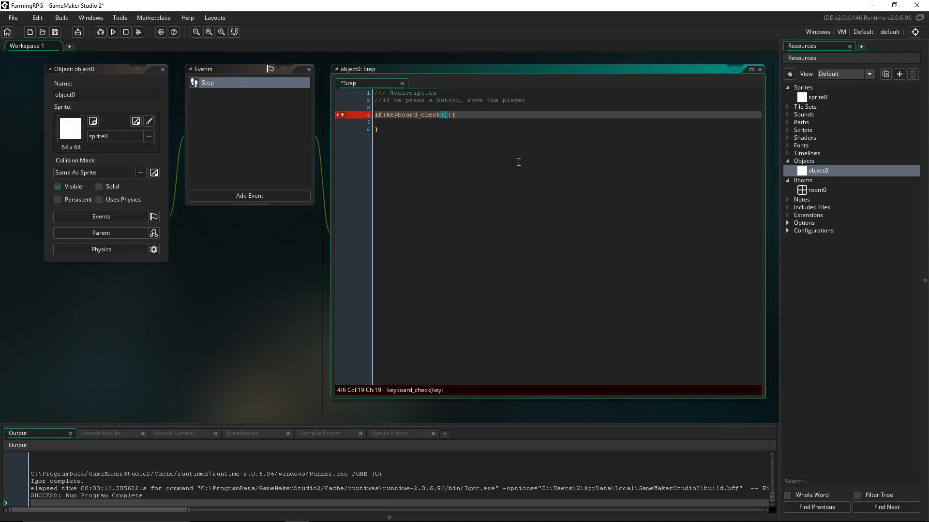
- Complete keyboard_check(vk_left) and add a 'move the player left' comment inside
text(v)
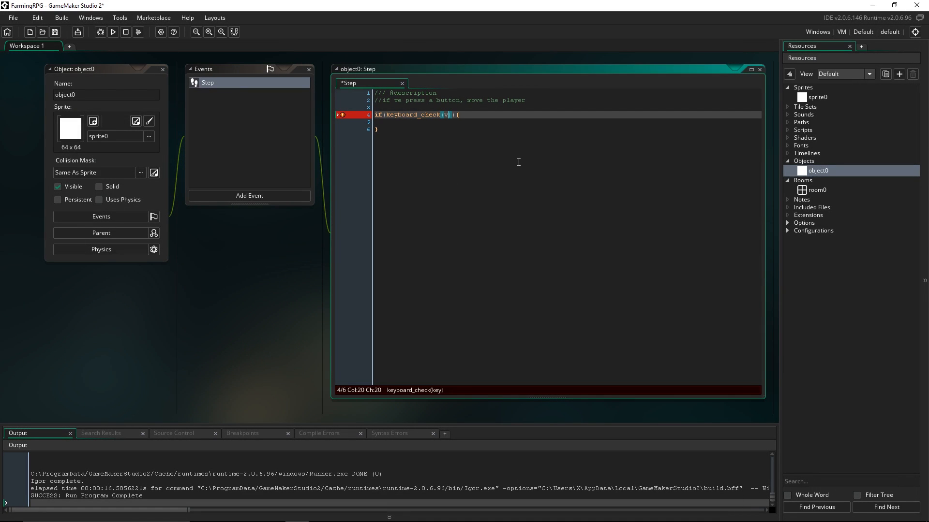
text(k_left)
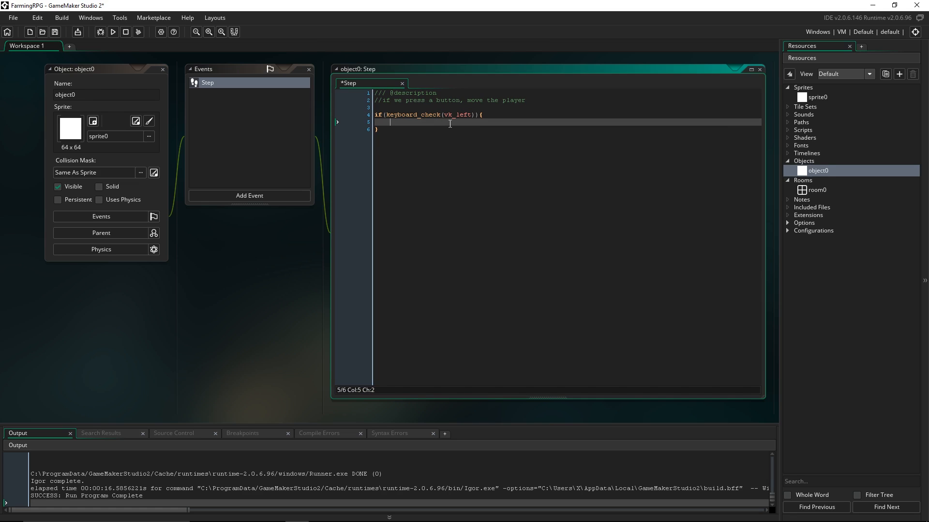
text(//m)
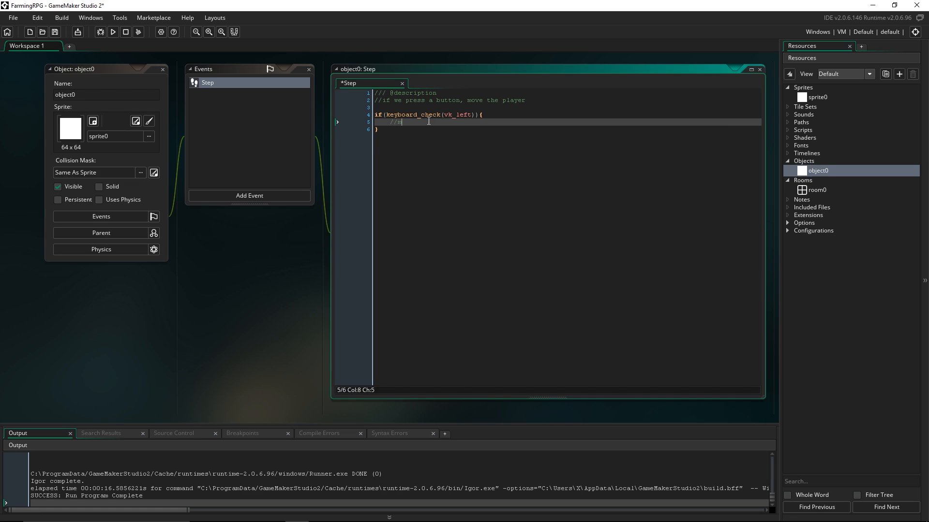
text(ove the player left)
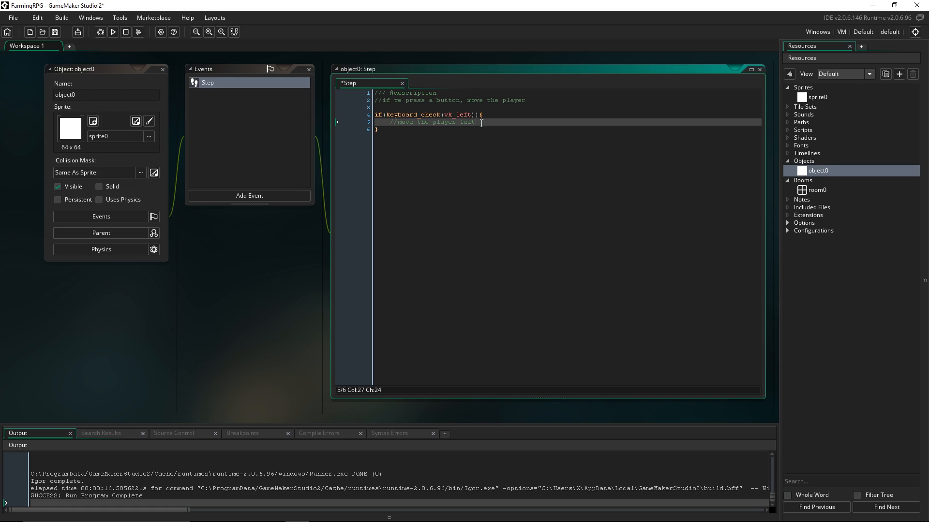
mouse_move(602, 175)
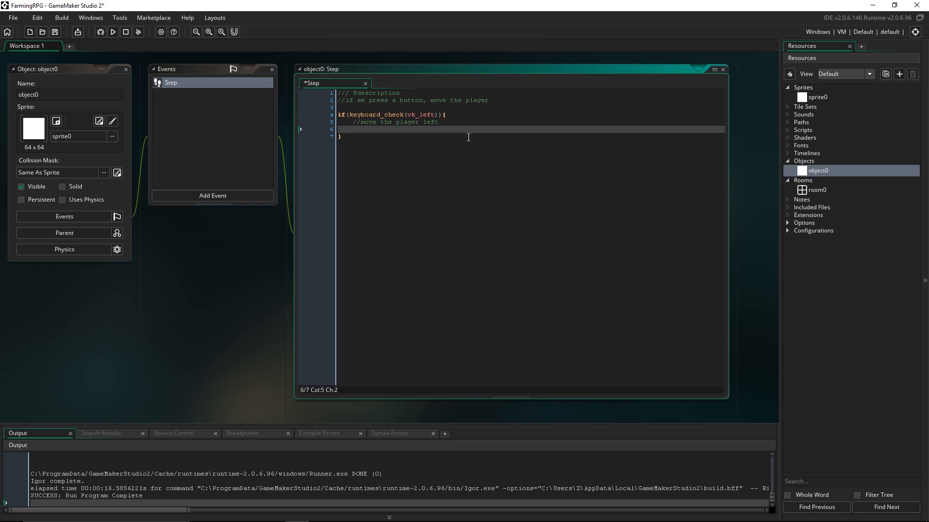
- Write x = x-2; and adapt copied blocks for vk_right, vk_up, vk_down (x+2, y-2, y+2)
text(x =)
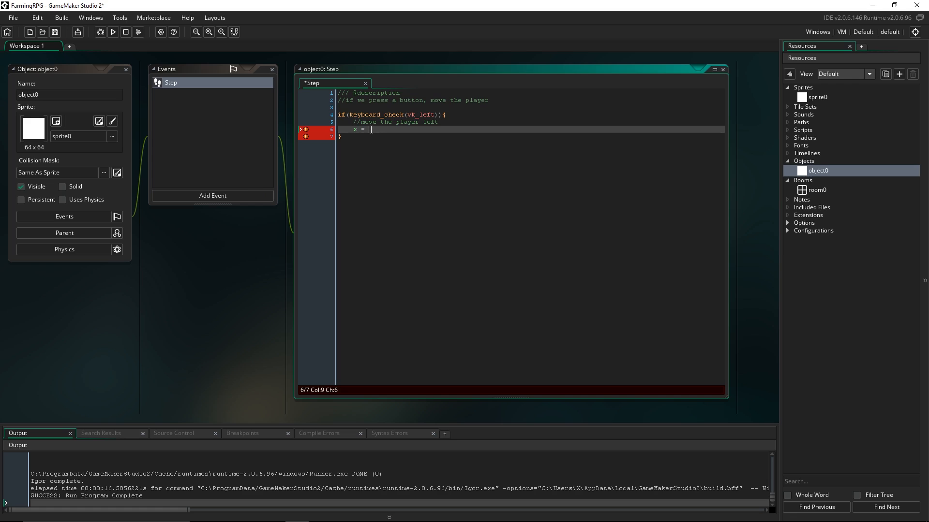
text(x)
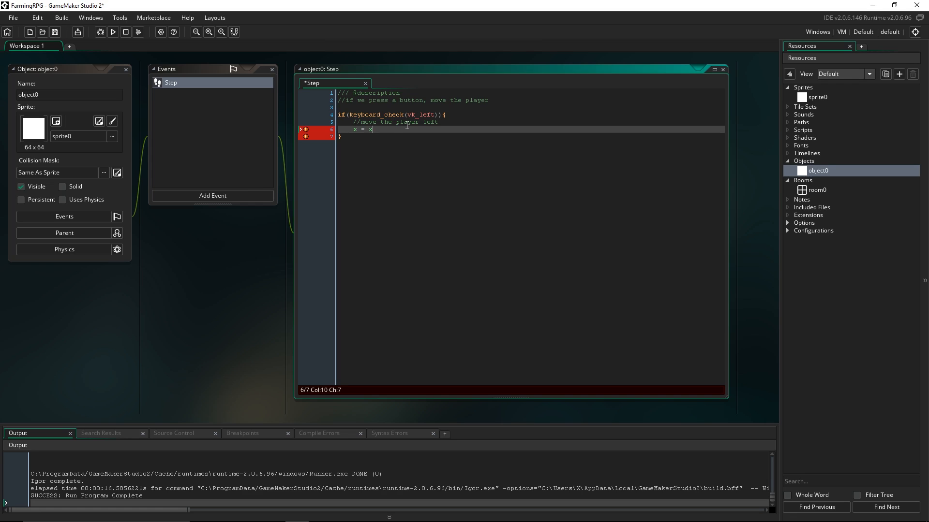
text(-2;)
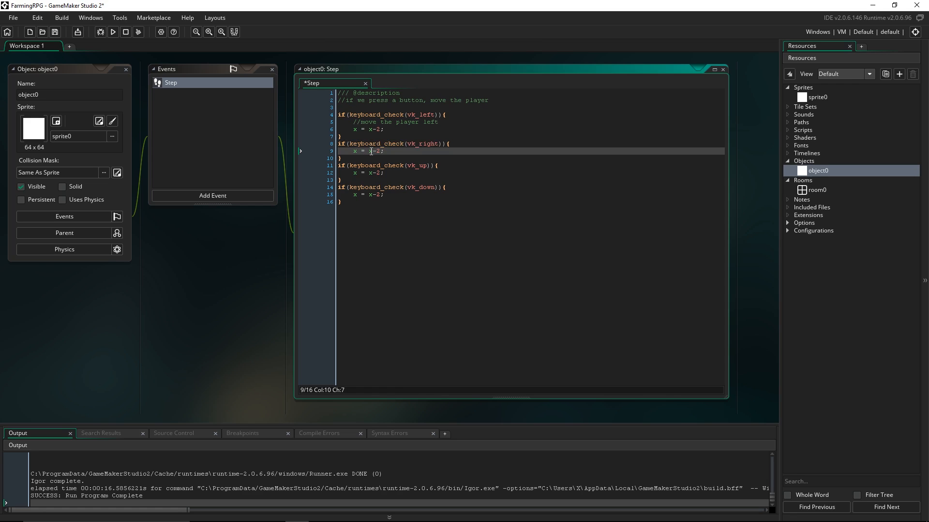
mouse_move(564, 190)
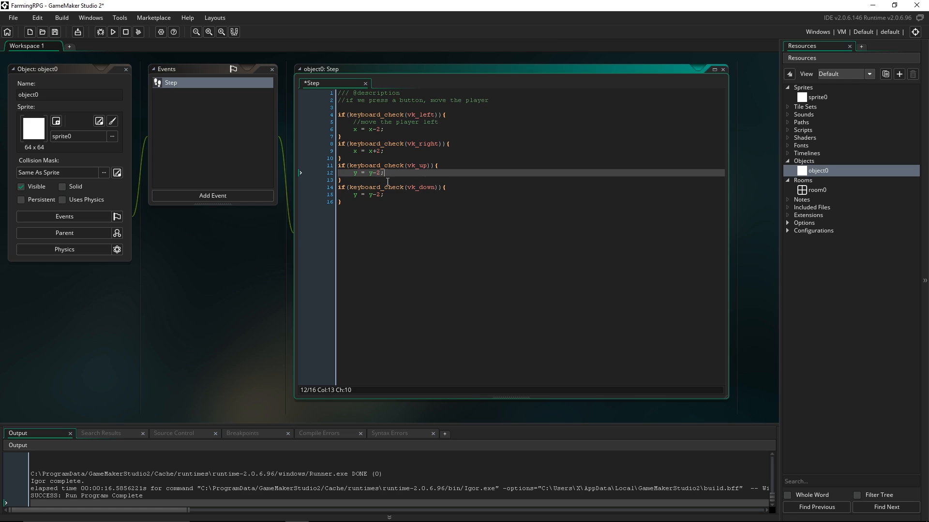
mouse_move(276, 60)
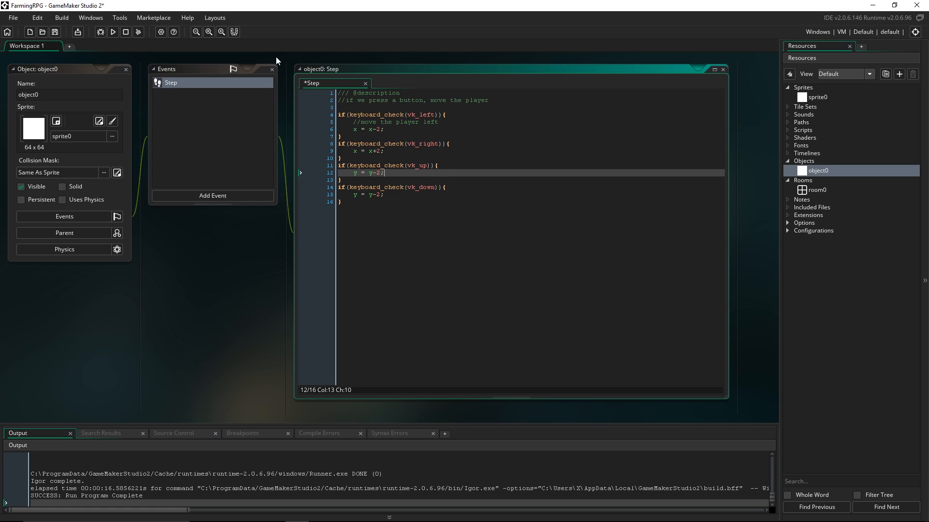
mouse_move(264, 356)
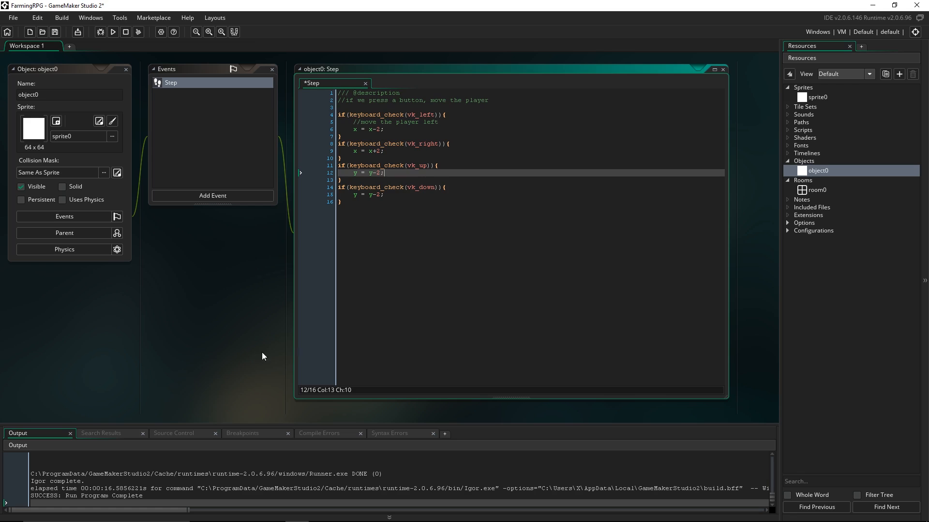
click(377, 194)
text(+)
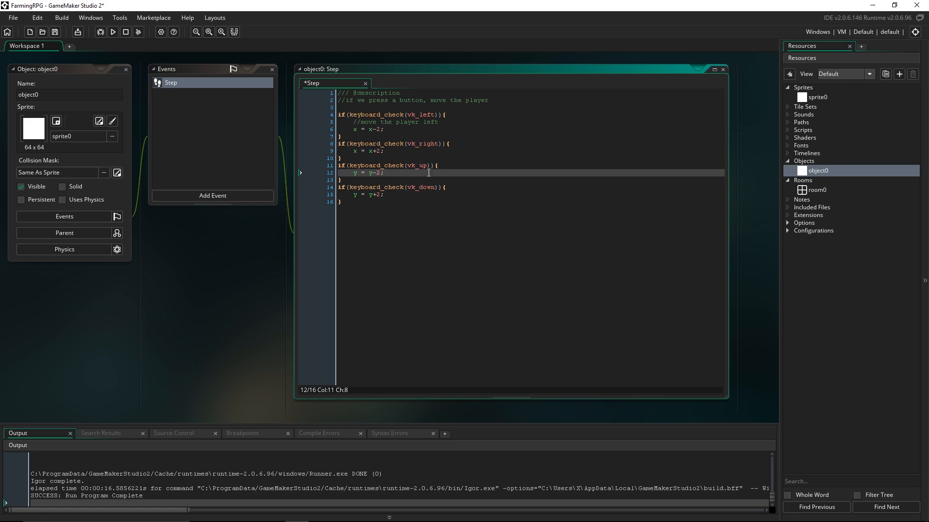
click(402, 179)
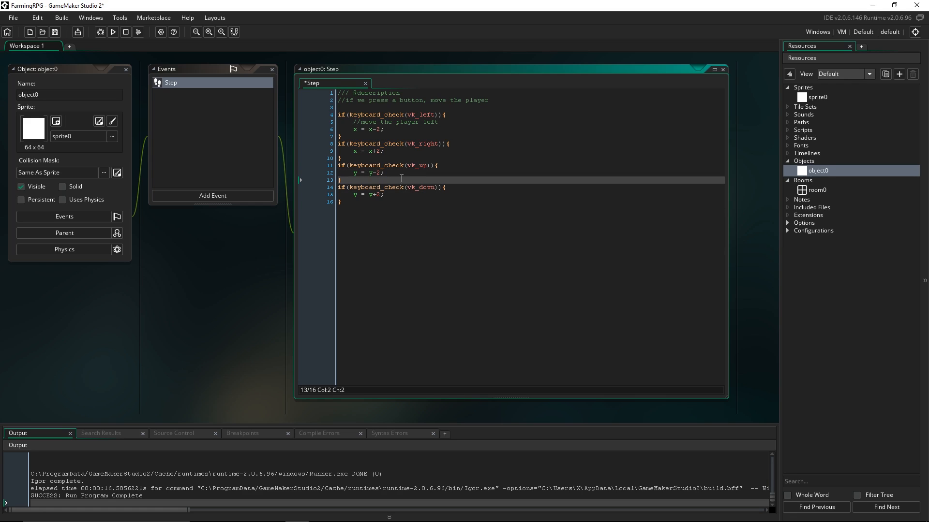
mouse_move(441, 196)
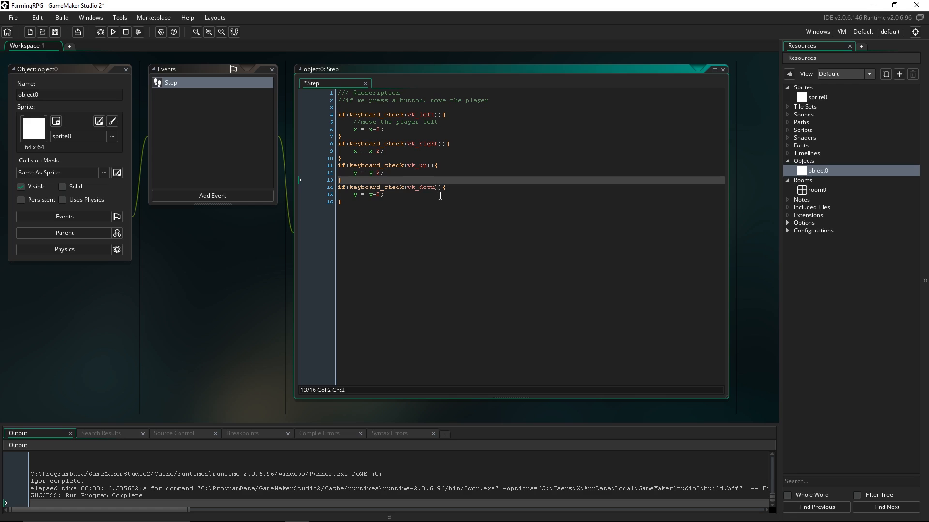
mouse_move(419, 233)
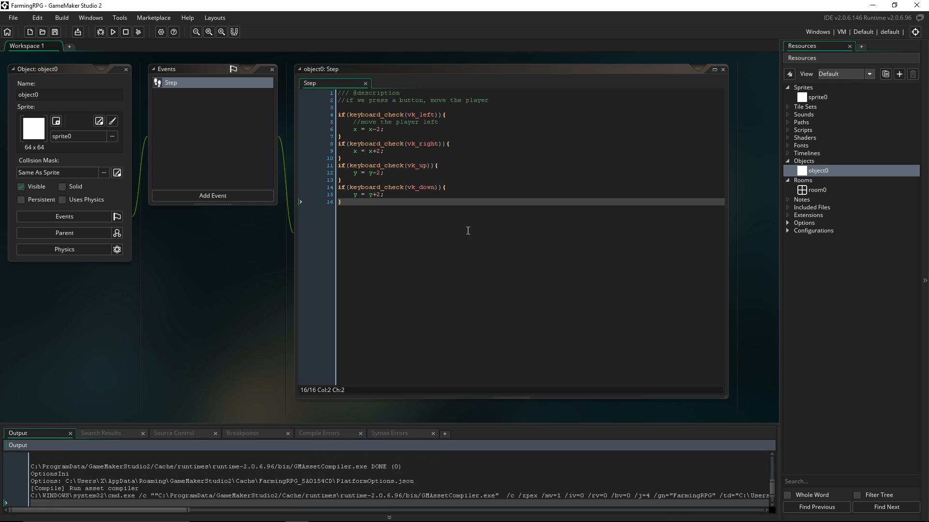
- Focus the running game window to test arrow-key movement of the five white squares
click(113, 32)
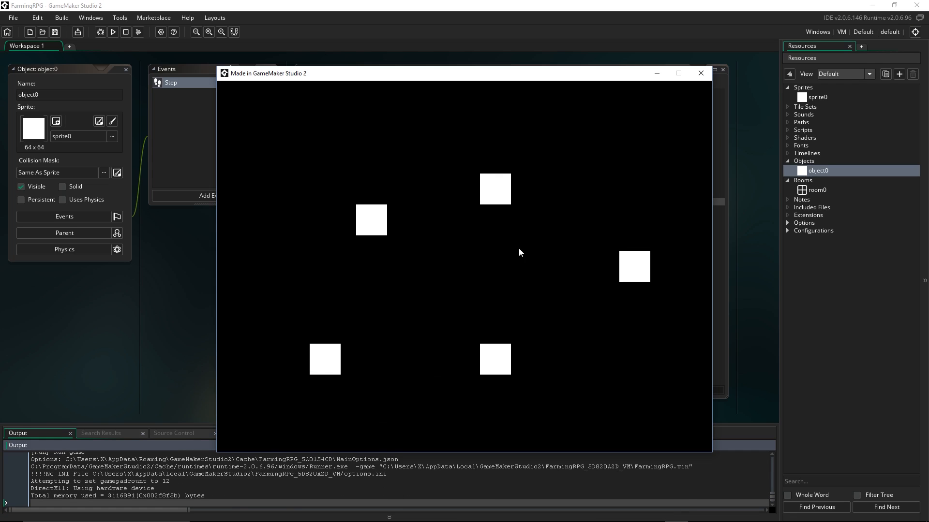
mouse_move(524, 293)
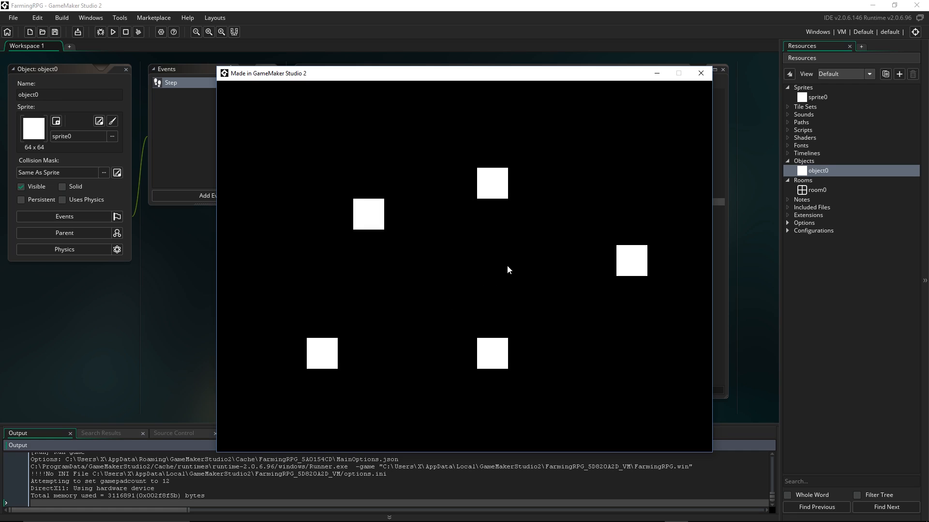
mouse_move(512, 275)
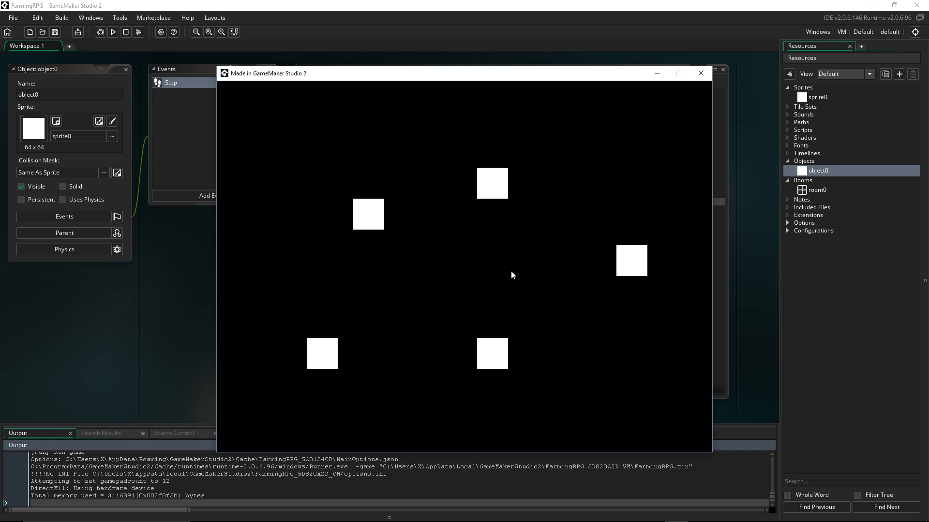
mouse_move(515, 291)
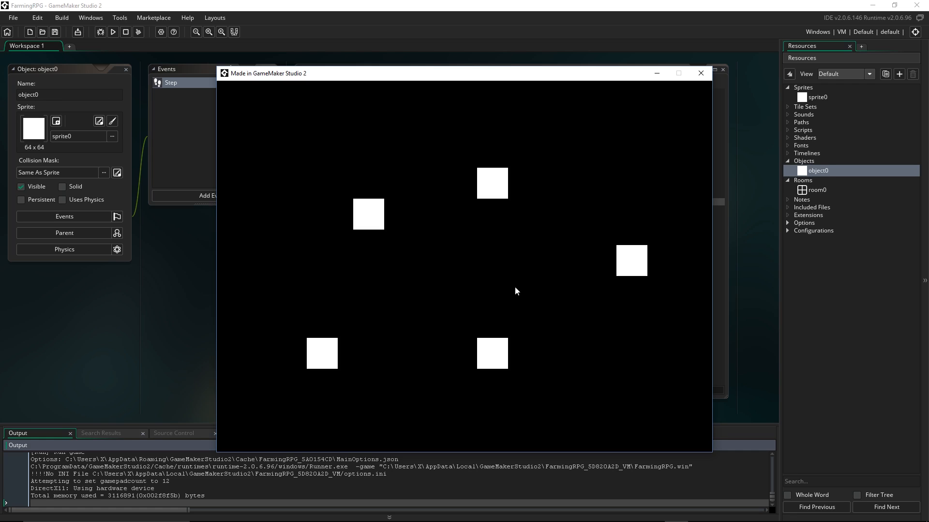
mouse_move(577, 272)
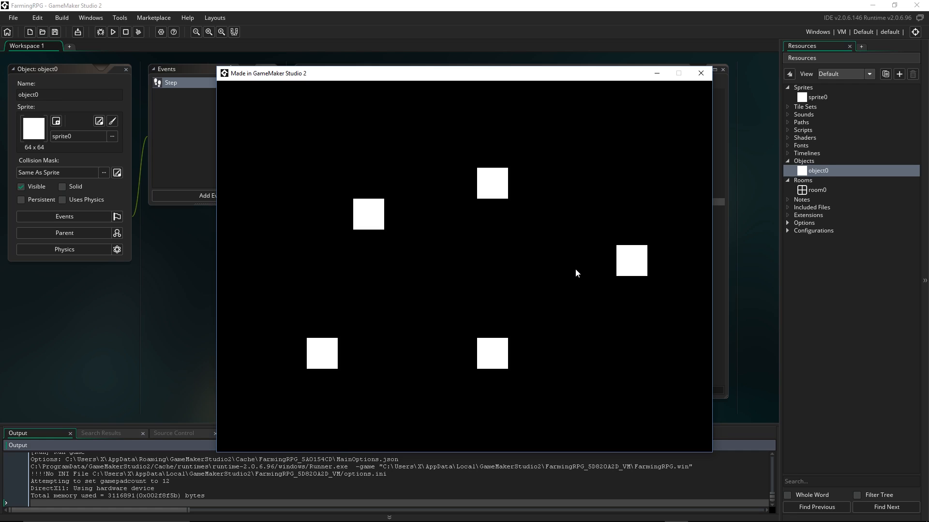
mouse_move(528, 250)
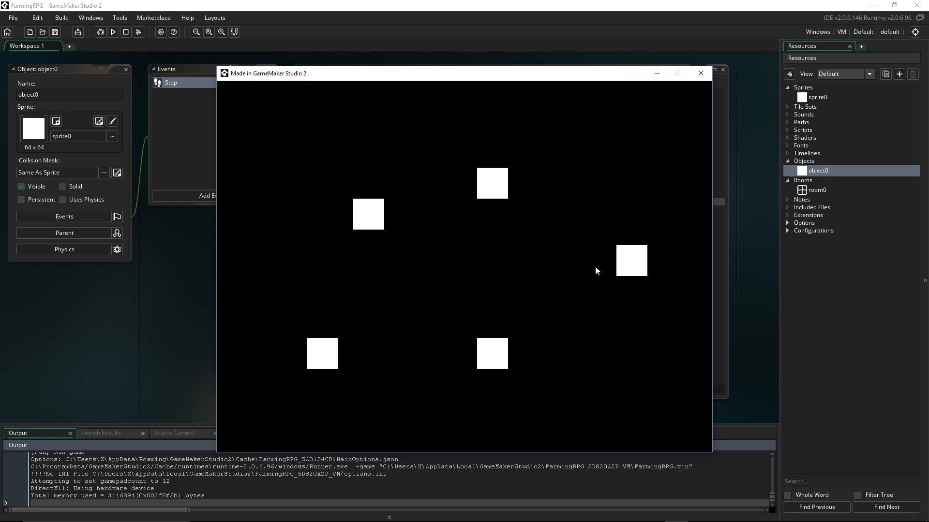
mouse_move(556, 277)
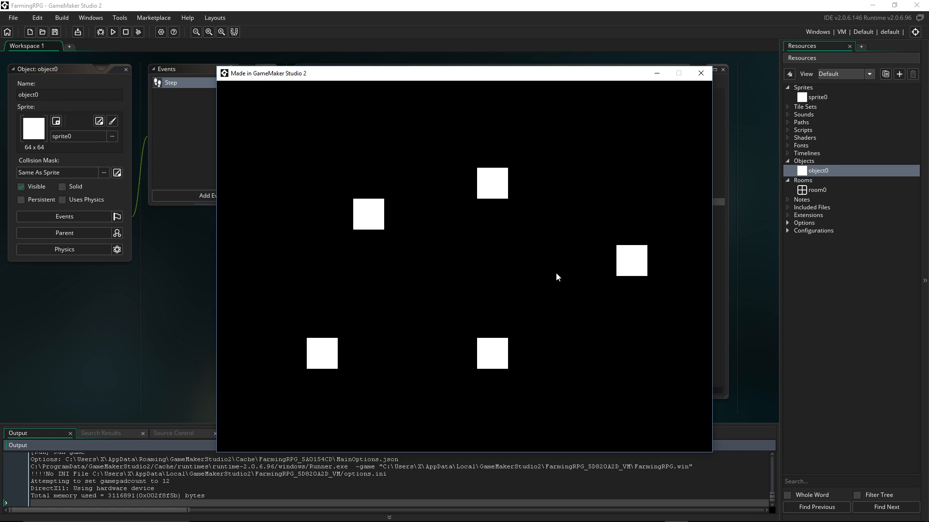
mouse_move(567, 321)
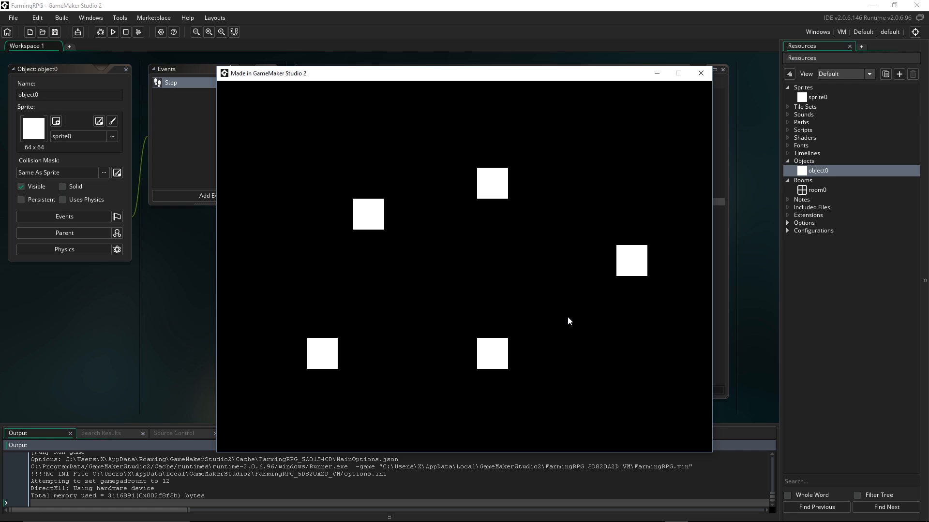
mouse_move(504, 291)
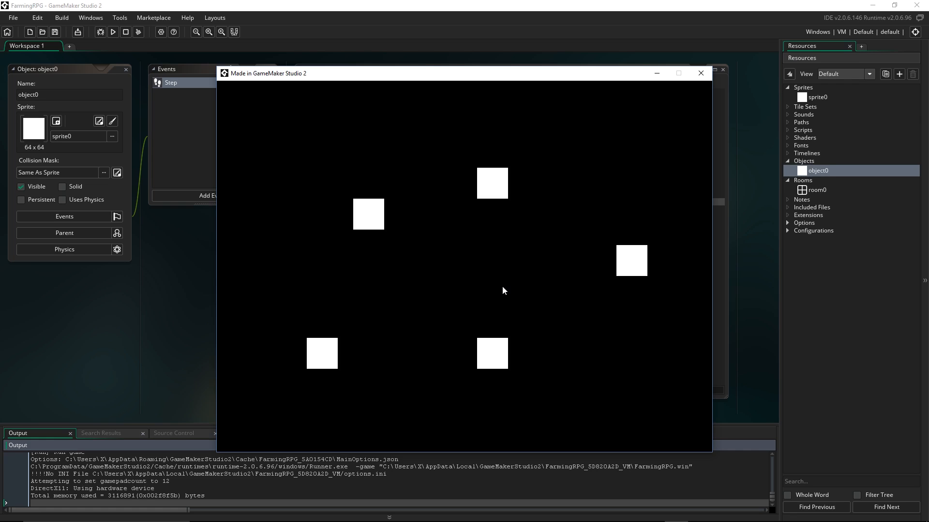
mouse_move(508, 290)
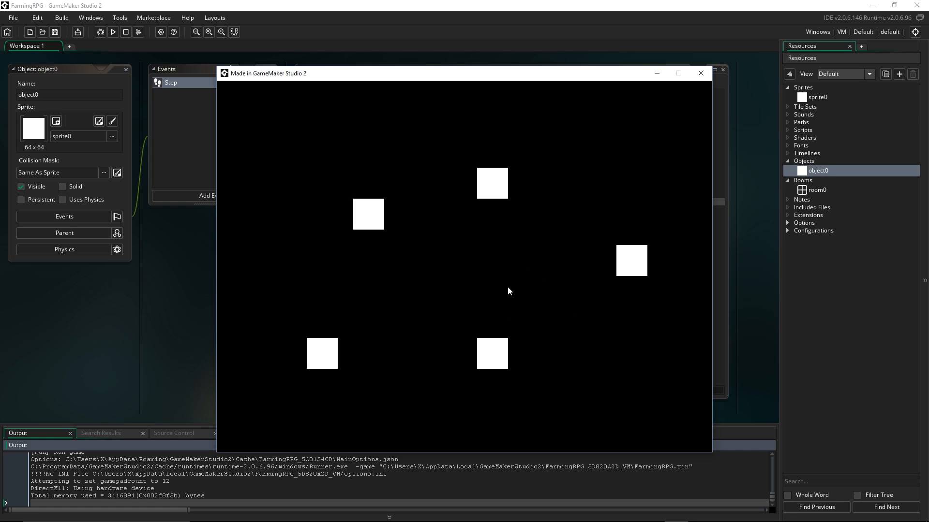